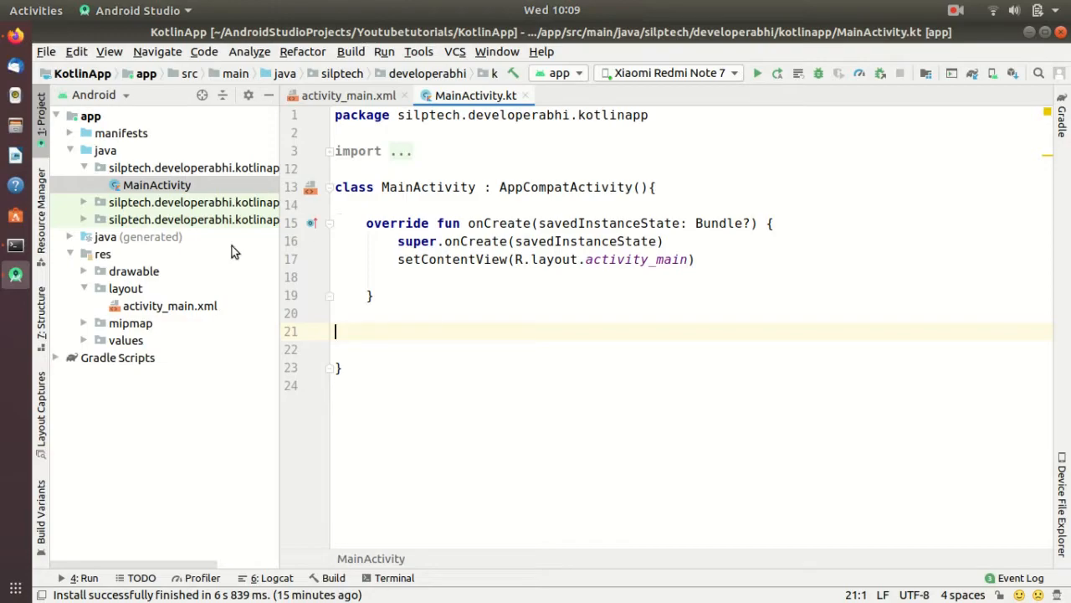
{"action": "mouse_move", "coordinate": [134, 182]}
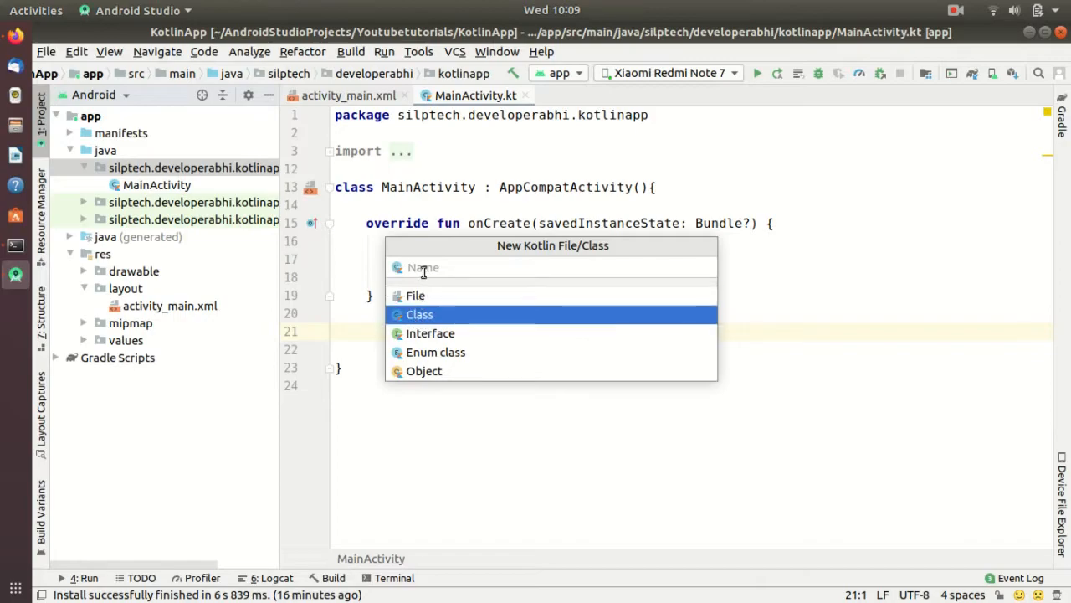
Name the new Kotlin class Student in the app's main package
{"action": "type", "text": "Stude"}
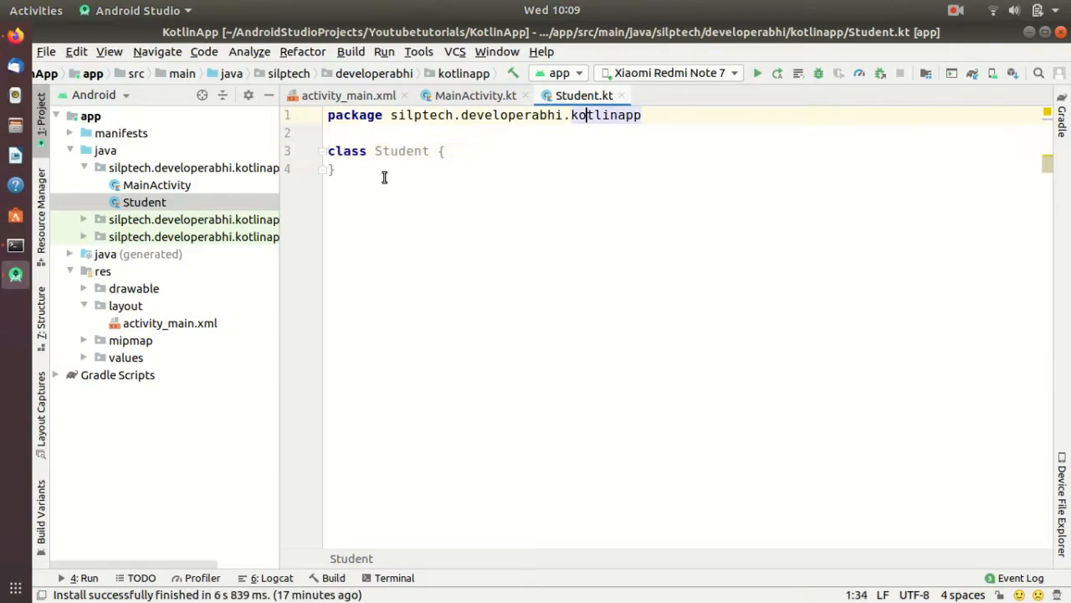
Make Student a data class with constructor properties var rollNo: String and var Name: String
{"action": "left_click", "coordinate": [438, 151]}
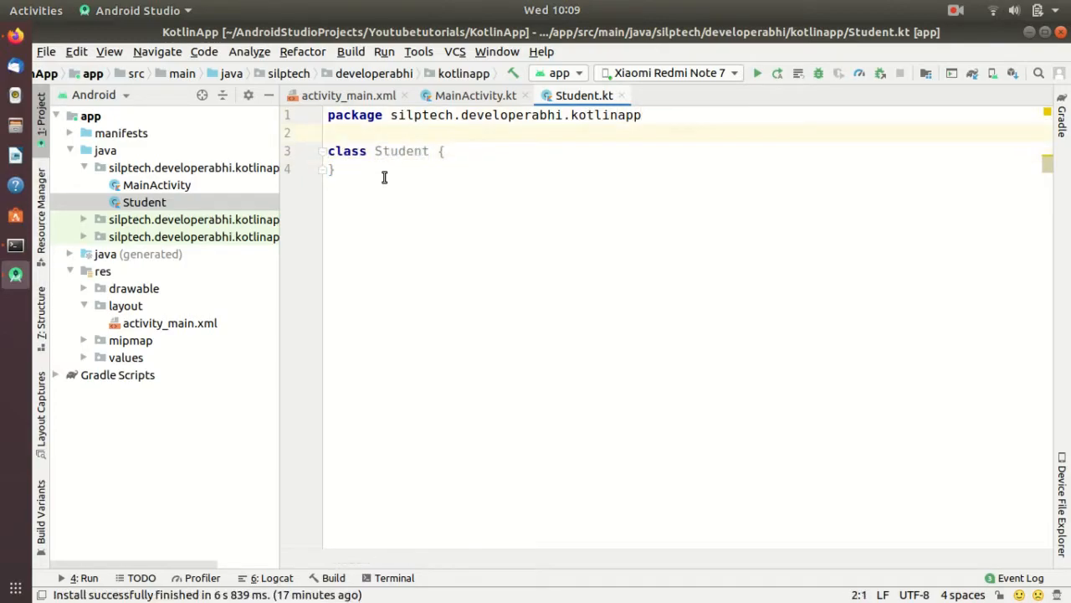
{"action": "type", "text": "data"}
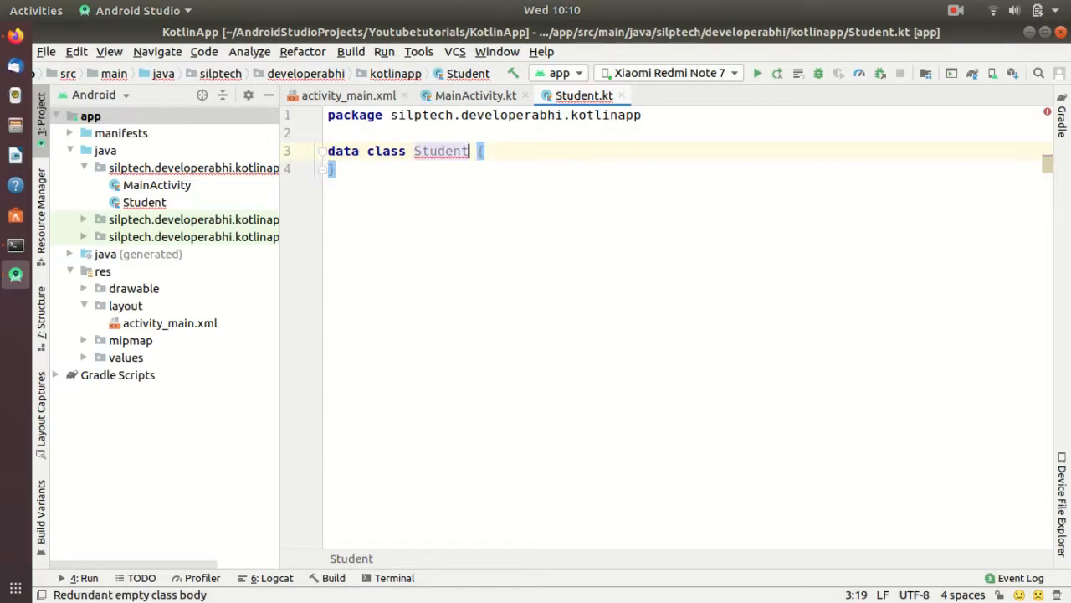
{"action": "type", "text": "(var_"}
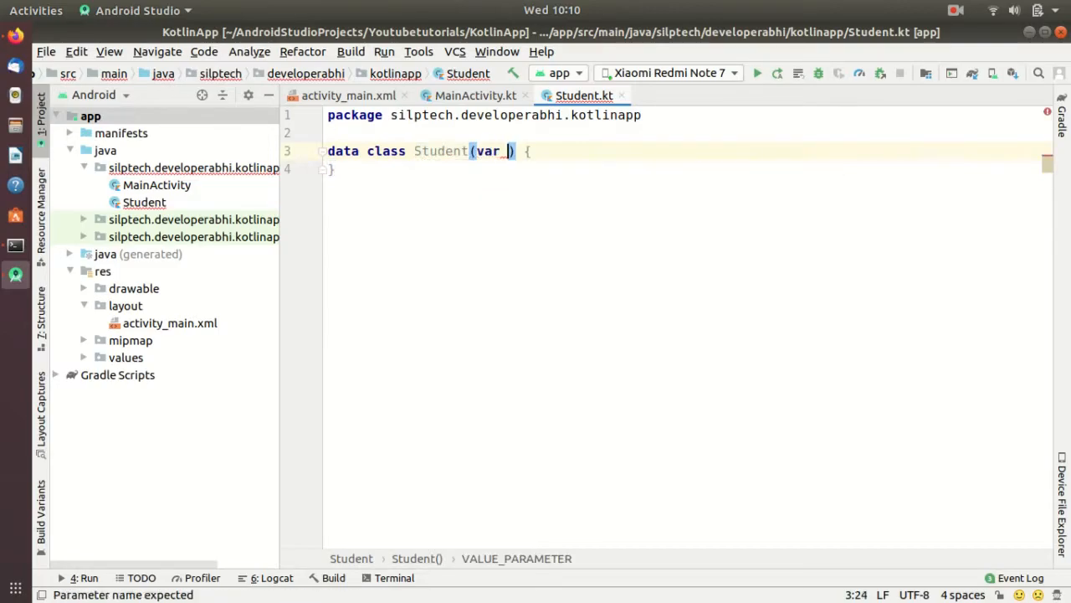
{"action": "type", "text": "r"}
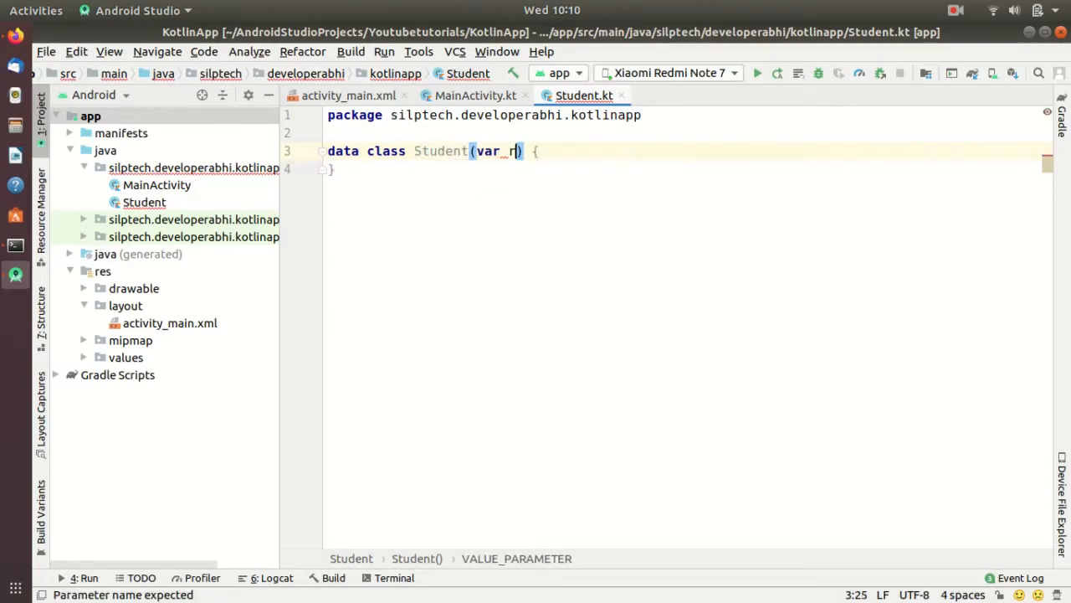
{"action": "type", "text": "ollNo"}
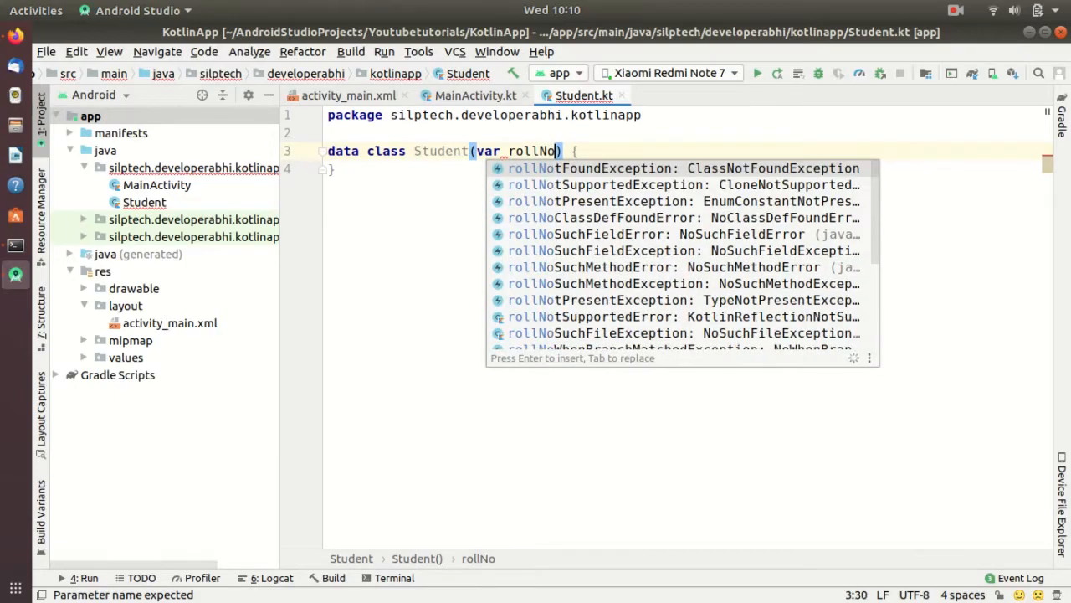
{"action": "type", "text": ": String"}
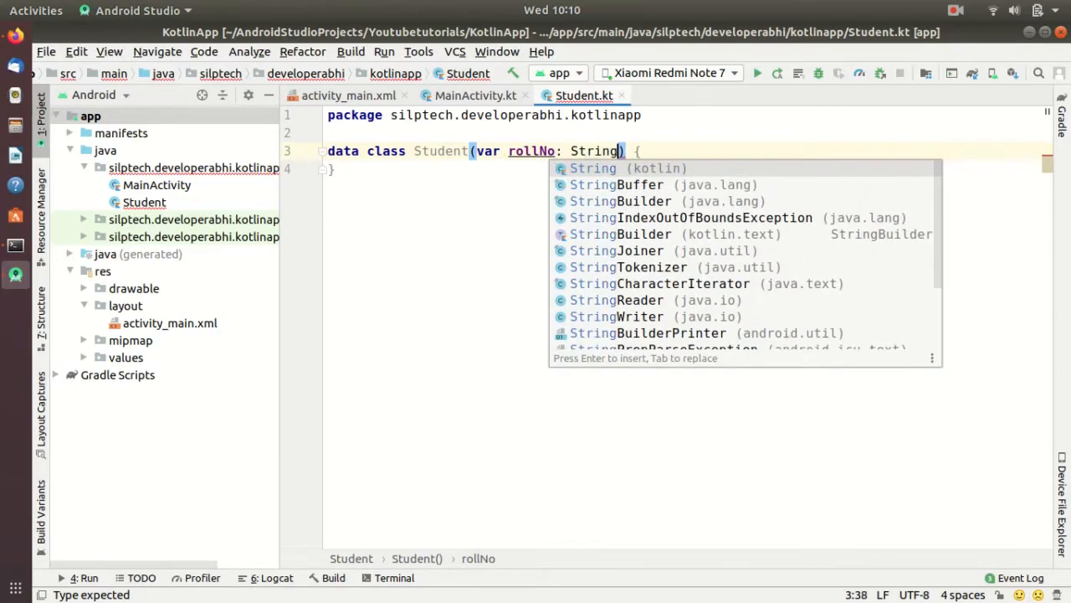
{"action": "type", "text": ", var"}
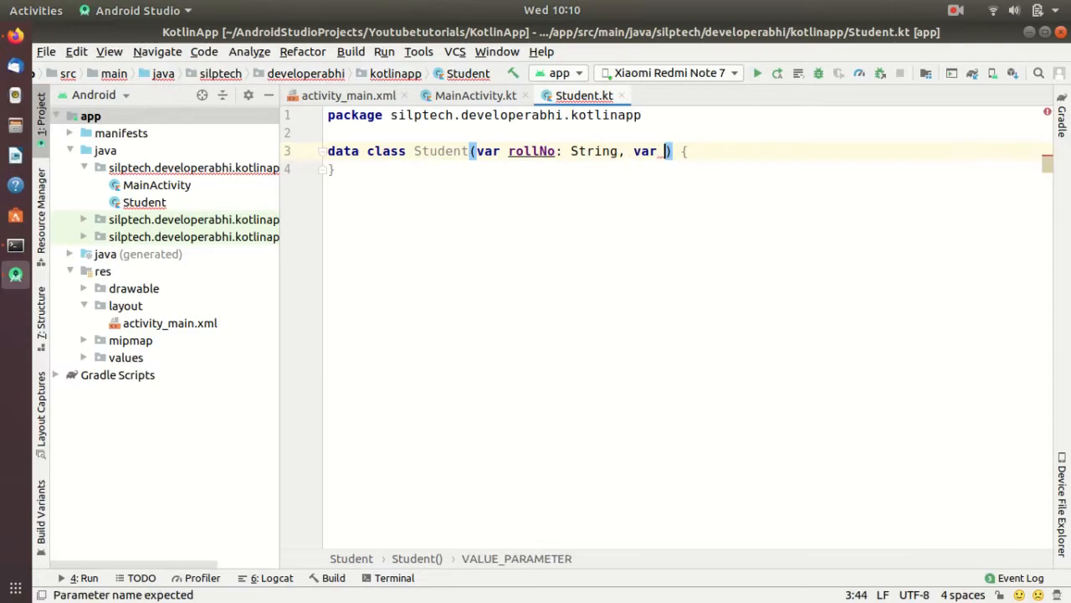
{"action": "type", "text": "Name: String"}
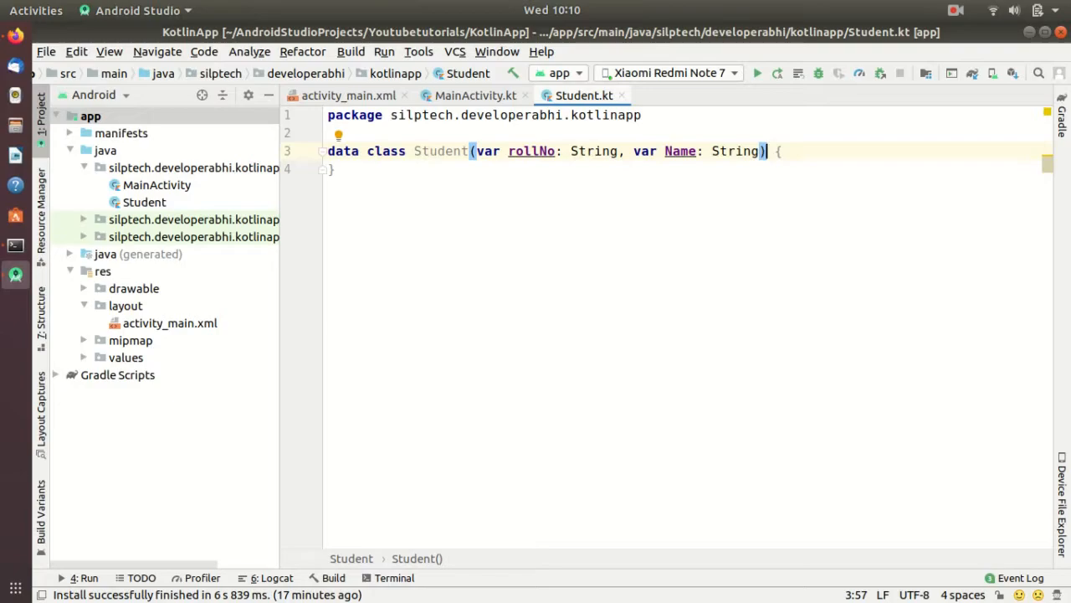
{"action": "double_click", "coordinate": [487, 151]}
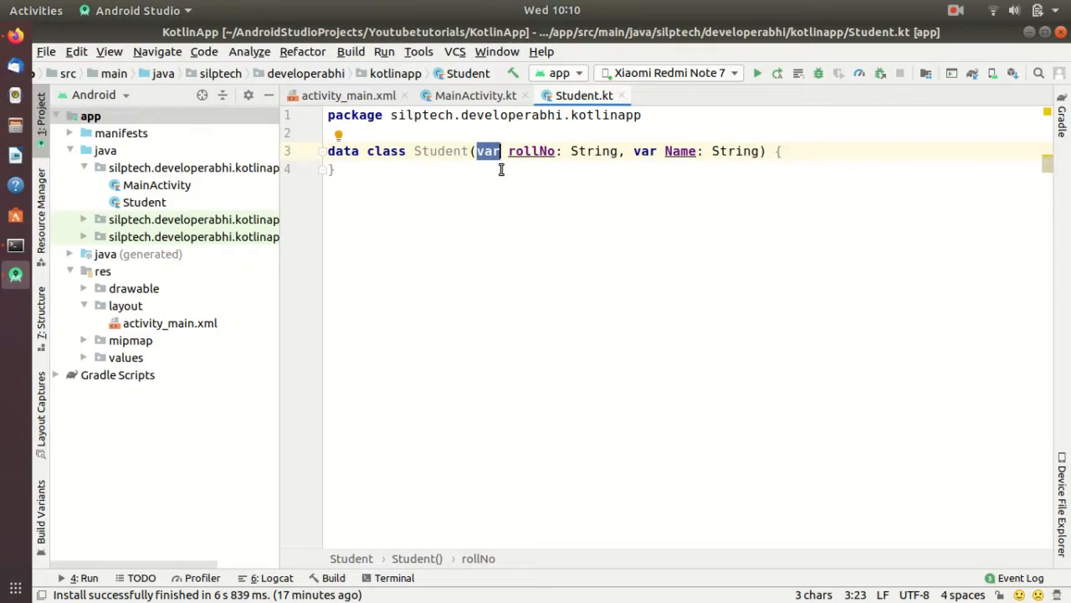
{"action": "mouse_move", "coordinate": [494, 171]}
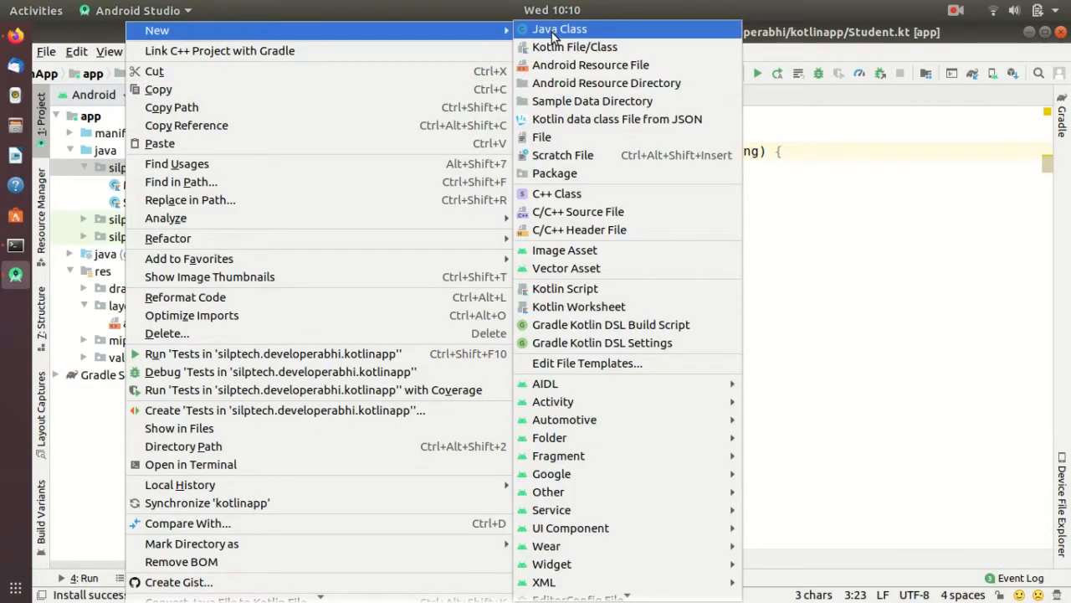
Create a new Kotlin class named StudentController next to Student
{"action": "left_click", "coordinate": [574, 47]}
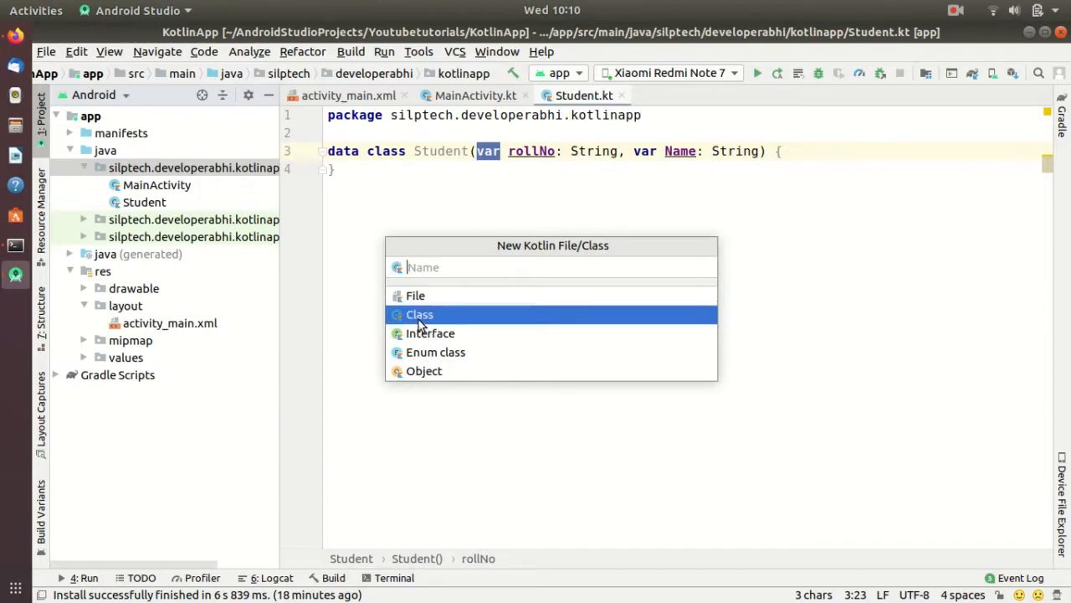
{"action": "type", "text": "S"}
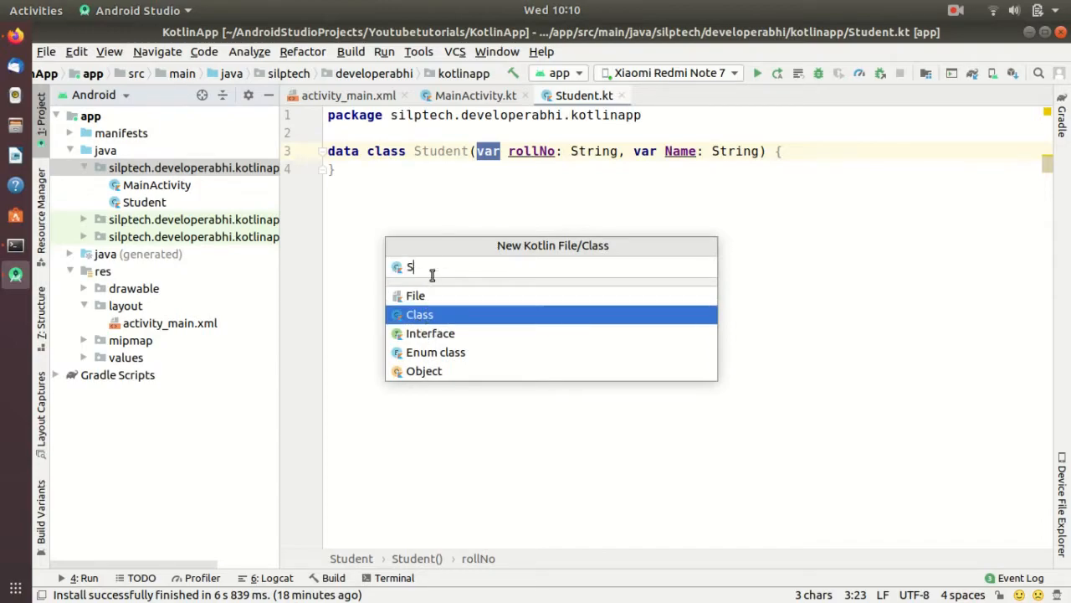
{"action": "type", "text": "tudentC"}
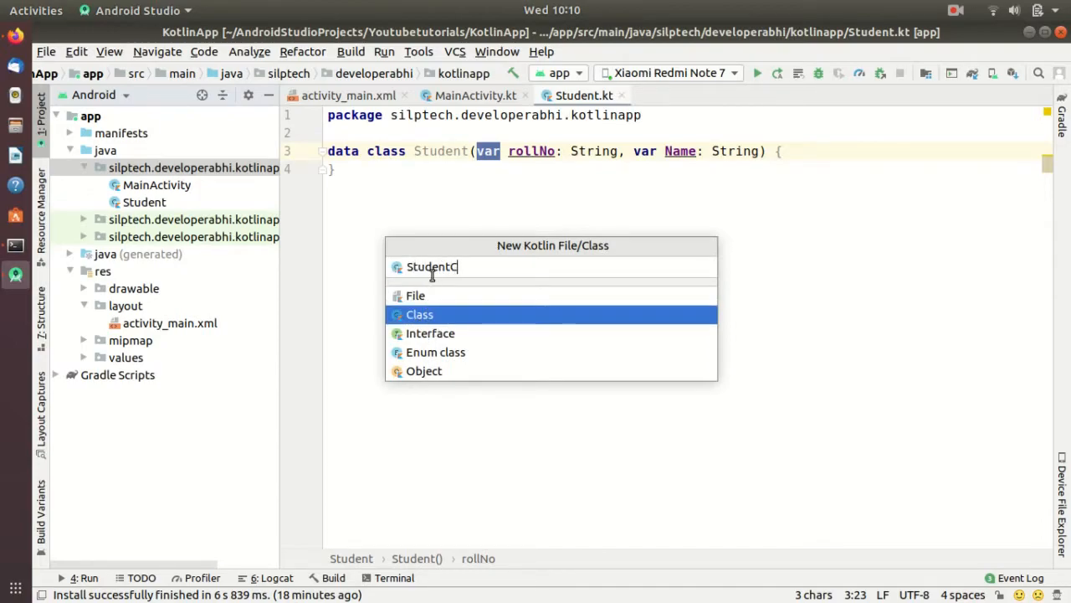
{"action": "type", "text": "on"}
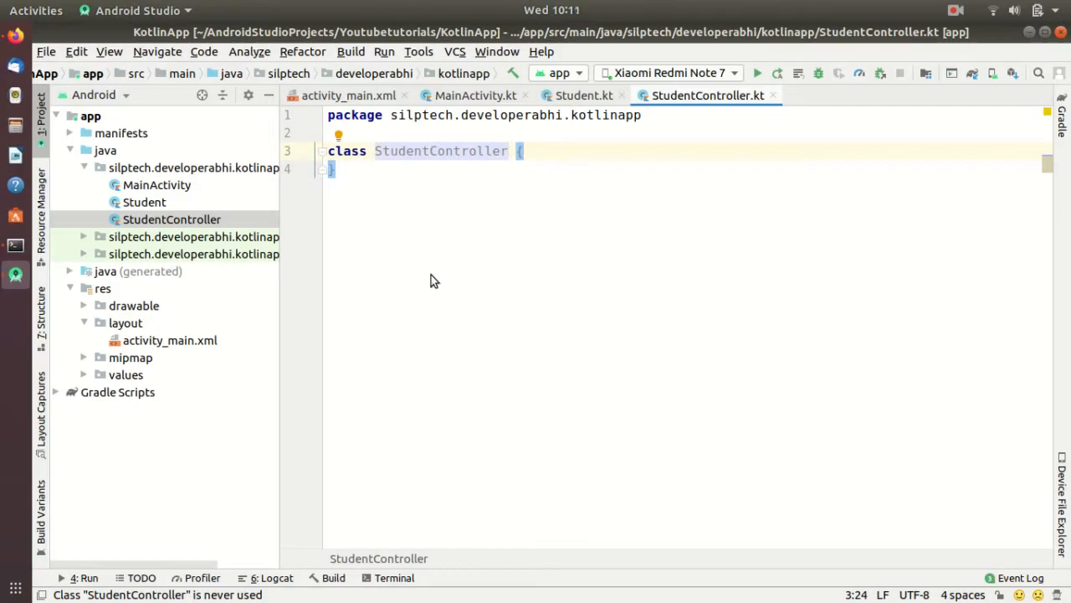
Declare StudentController(var model: Student, var view: MainActivity) with an empty class body
{"action": "type", "text": "()"}
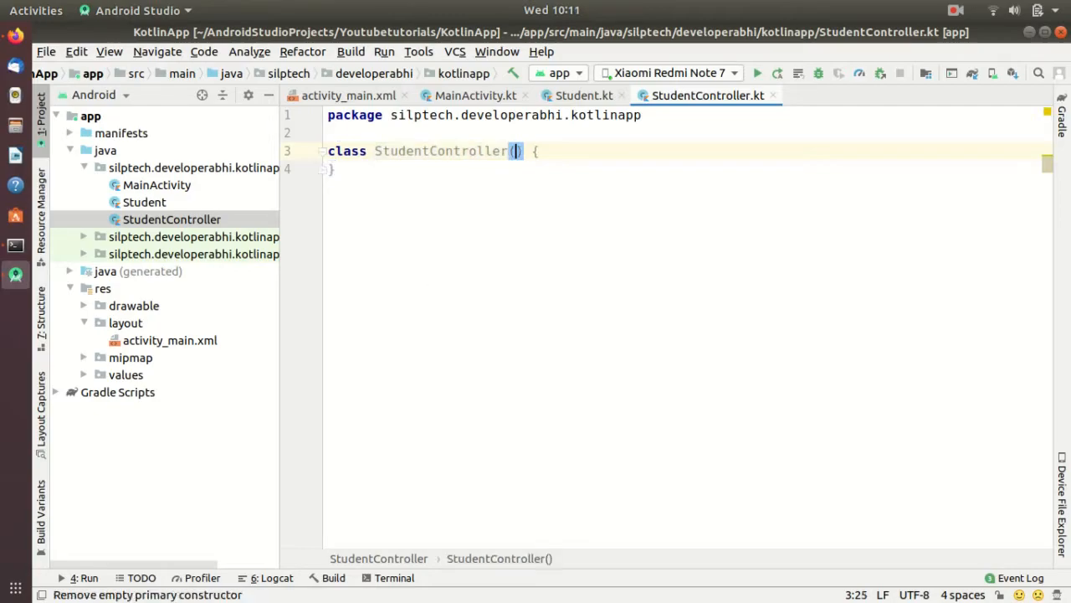
{"action": "type", "text": "var_M"}
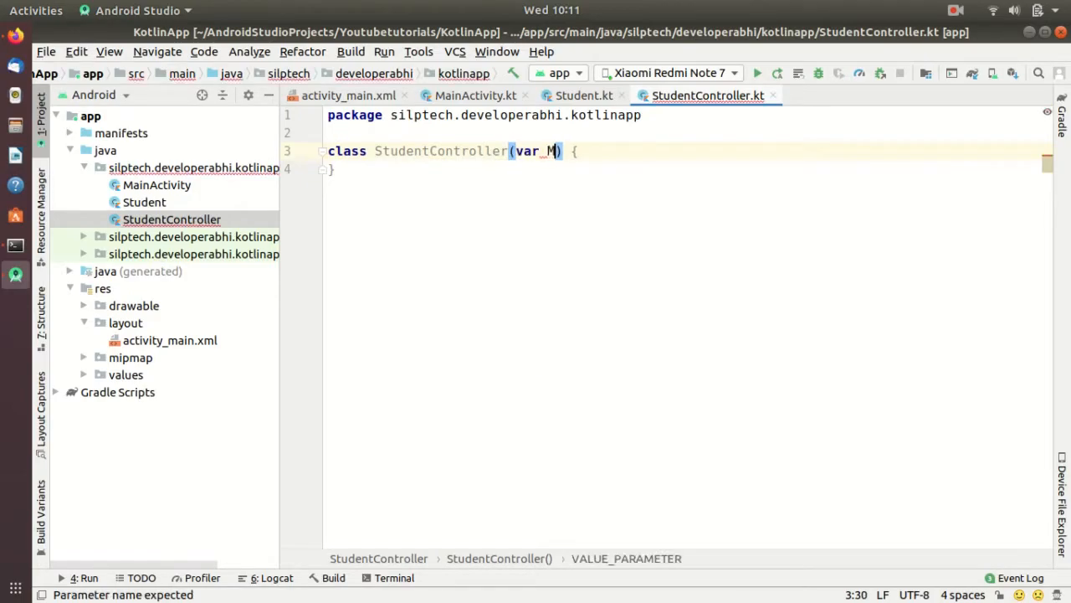
{"action": "type", "text": "odel"}
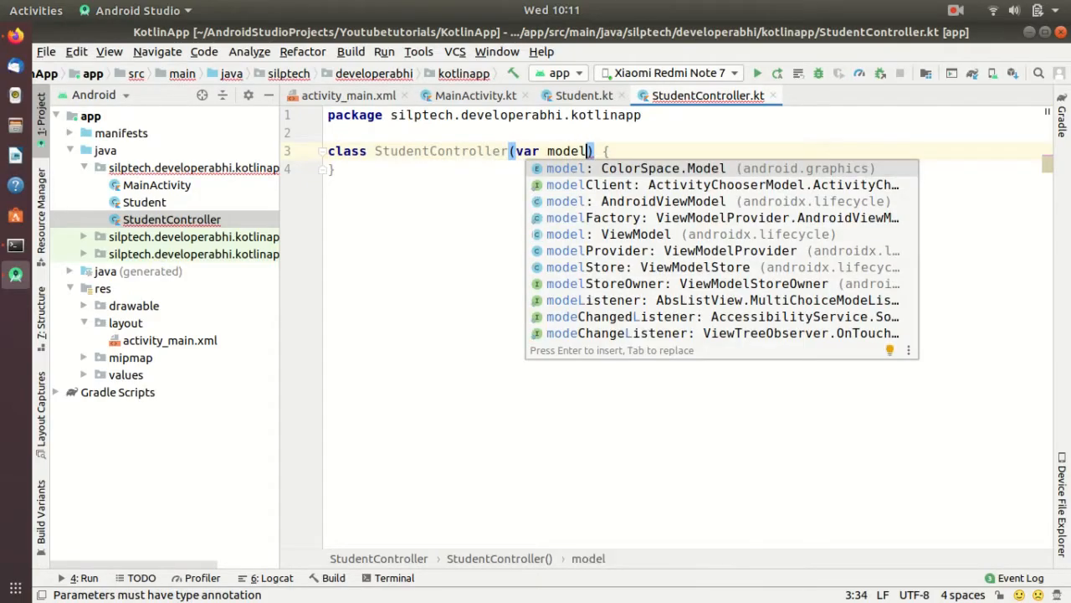
{"action": "type", "text": ": Studen"}
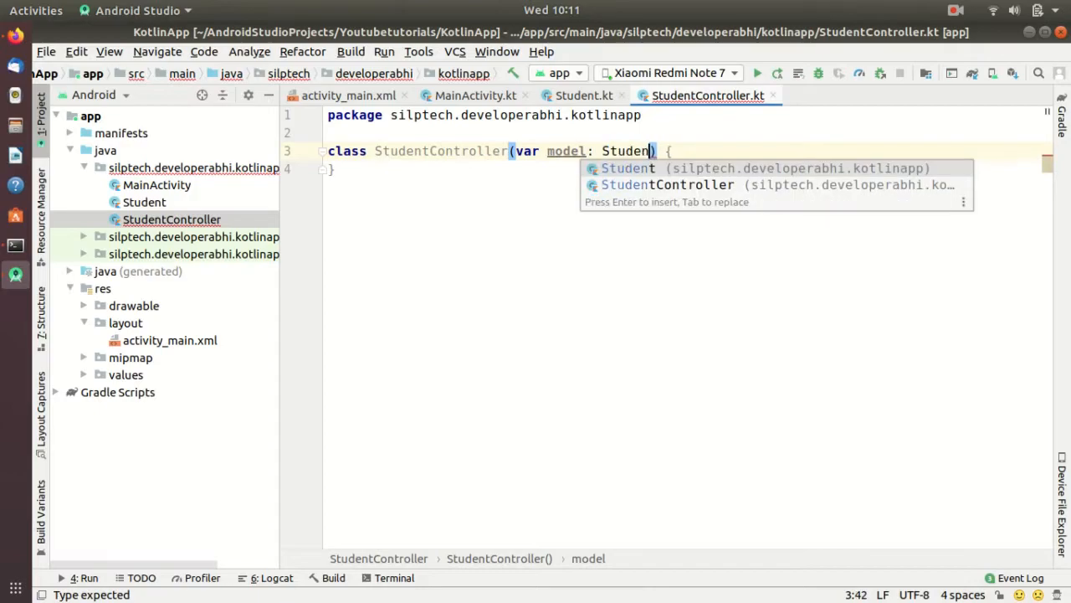
{"action": "type", "text": ". var view:"}
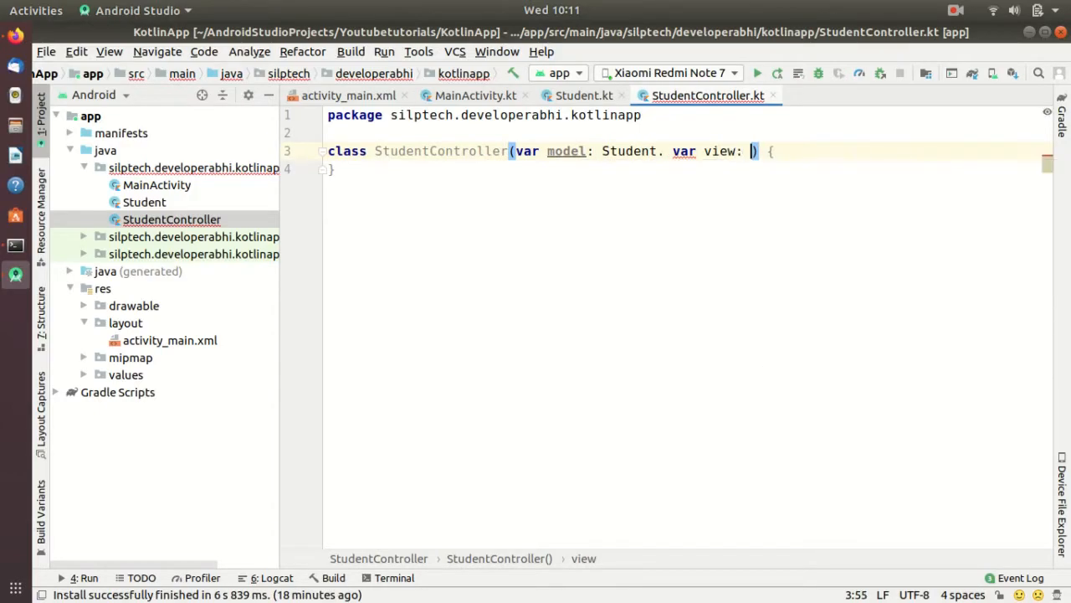
{"action": "type", "text": "Main"}
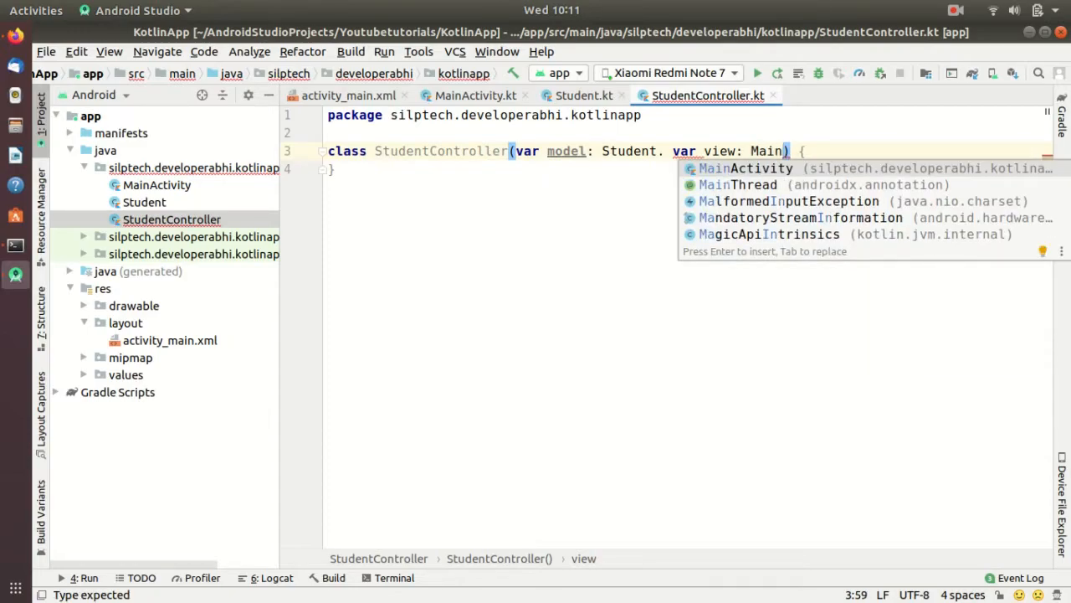
{"action": "left_click", "coordinate": [747, 168]}
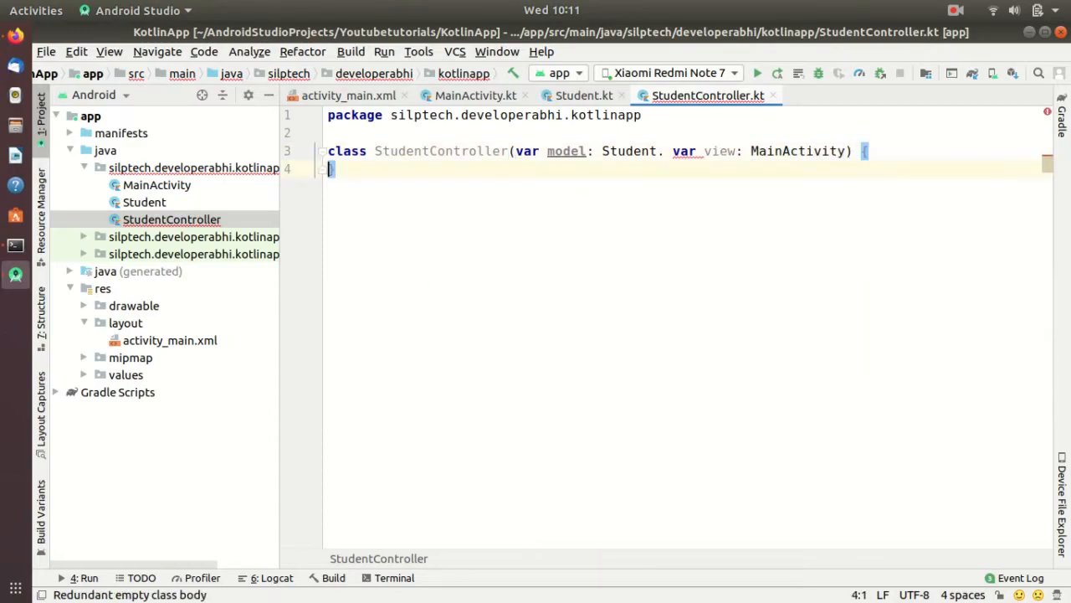
{"action": "mouse_move", "coordinate": [331, 151]}
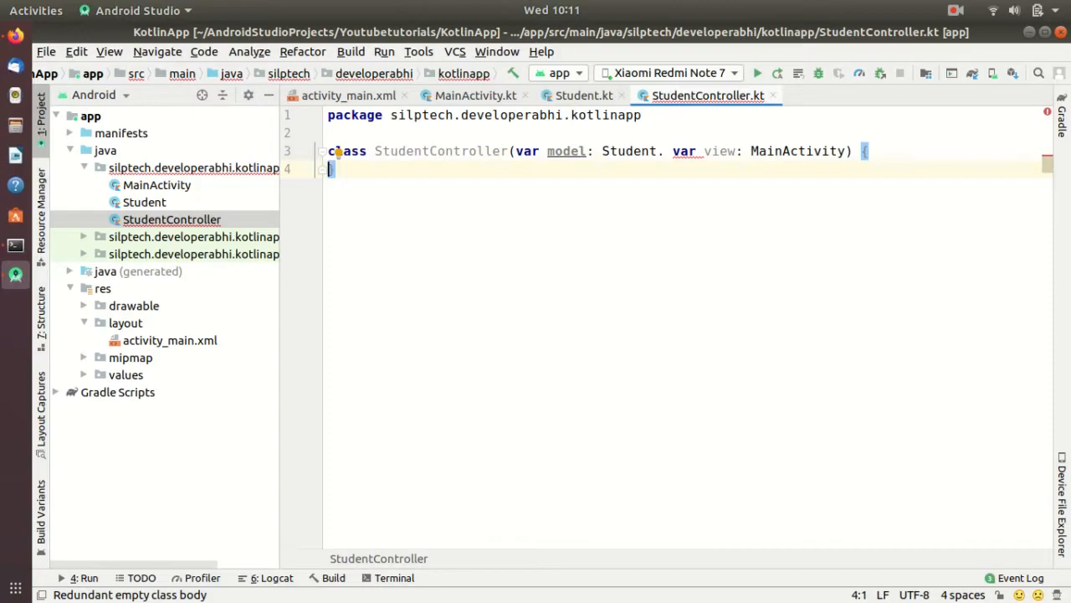
{"action": "key", "text": "Return"}
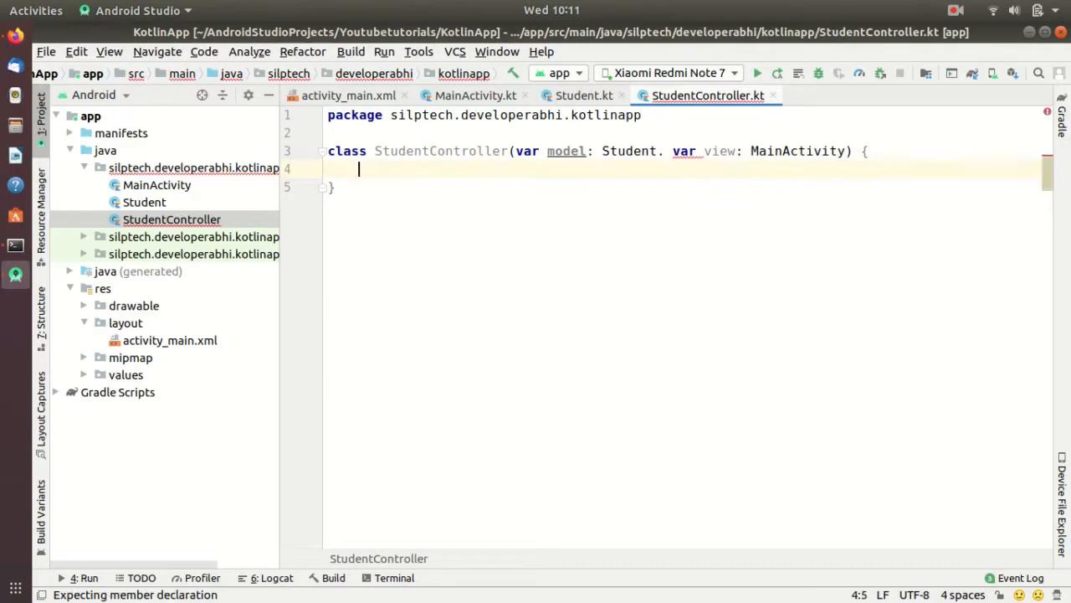
Write fun getStudentName(): String { return model.name } in StudentController
{"action": "type", "text": "fun"}
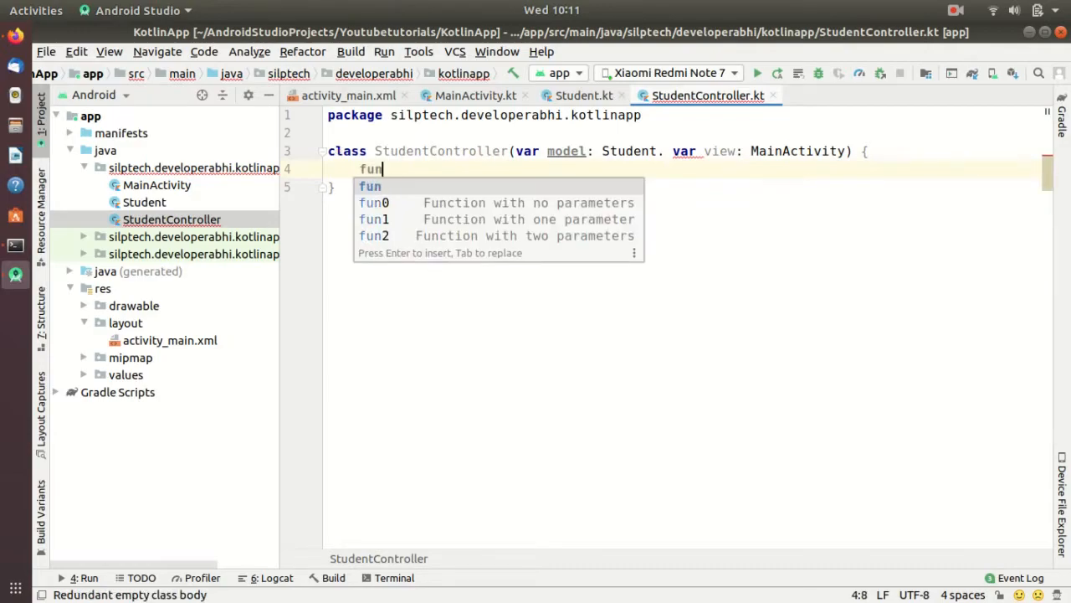
{"action": "type", "text": "getS"}
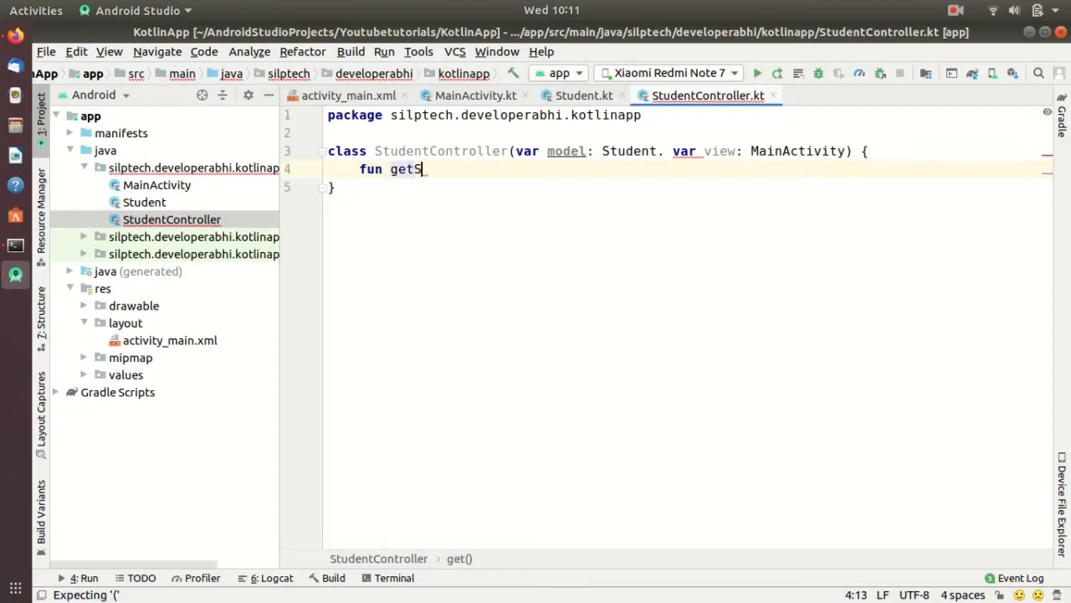
{"action": "type", "text": "tudentN"}
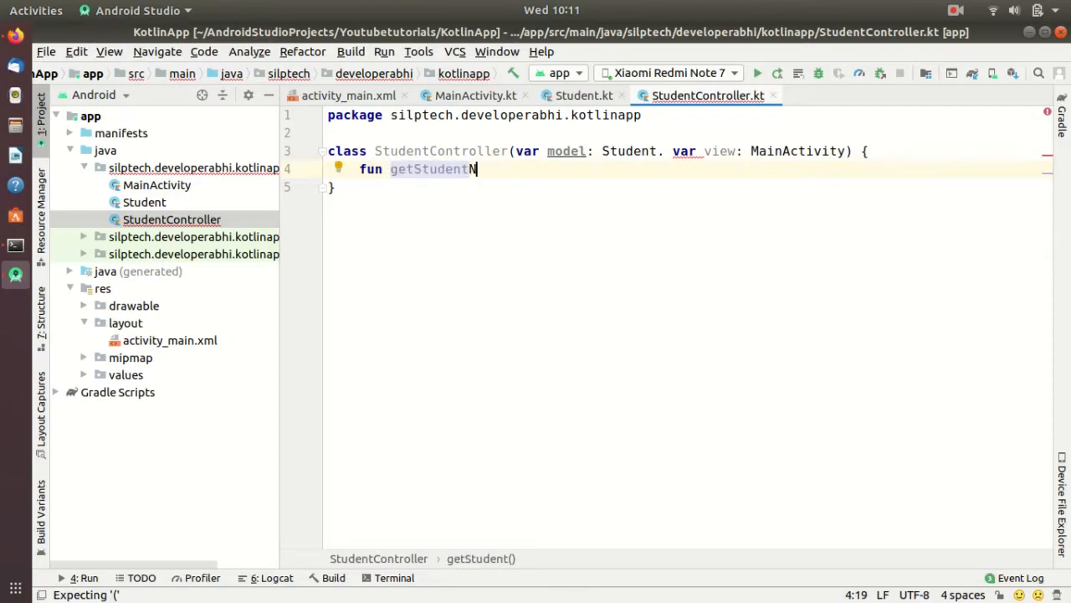
{"action": "type", "text": "ame():String"}
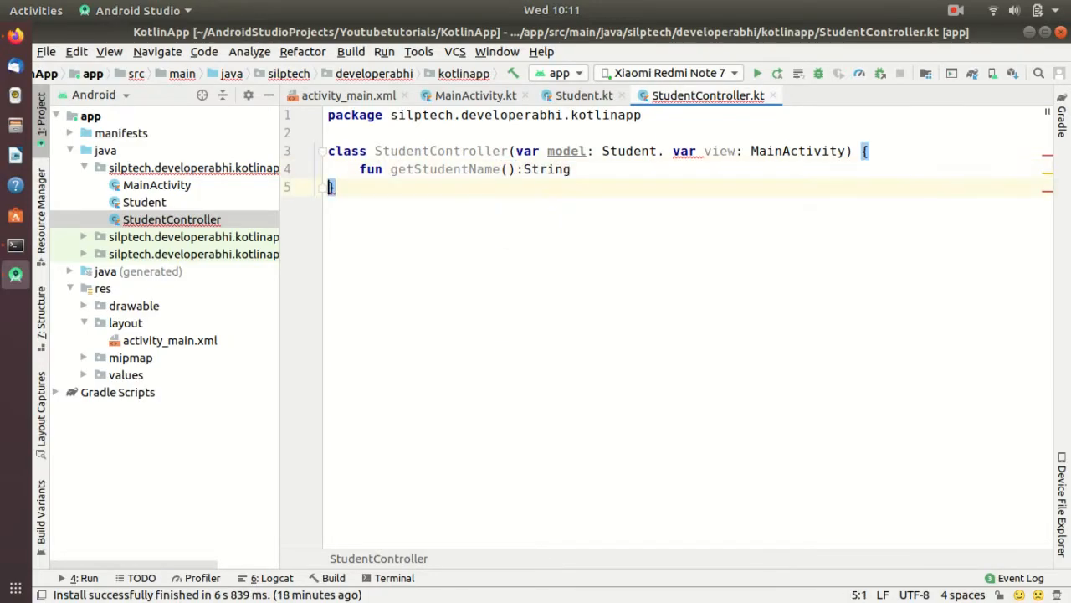
{"action": "type", "text": "{"}
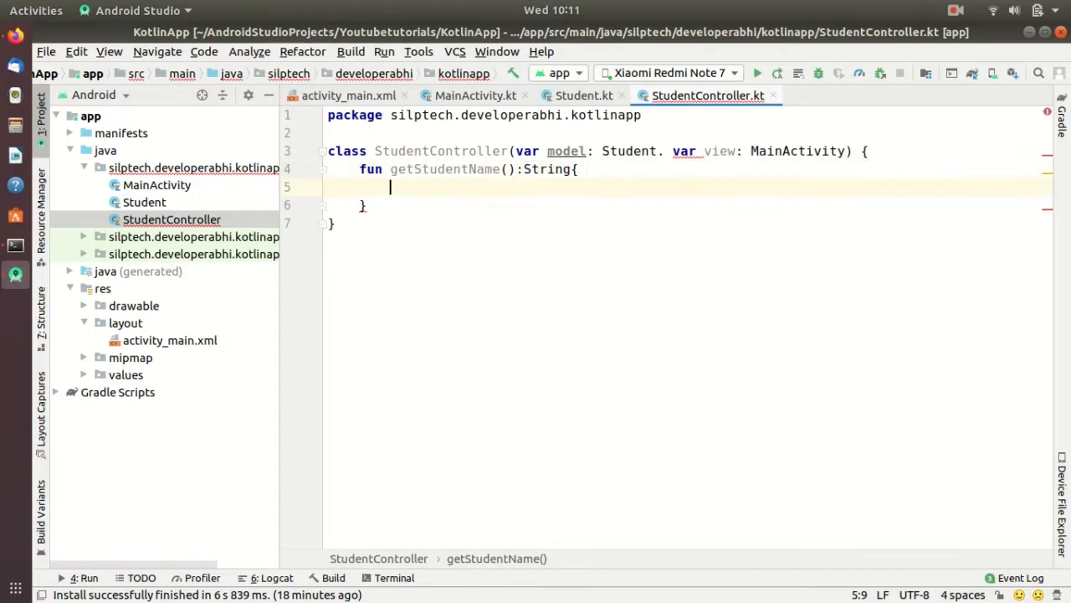
{"action": "type", "text": "return model."}
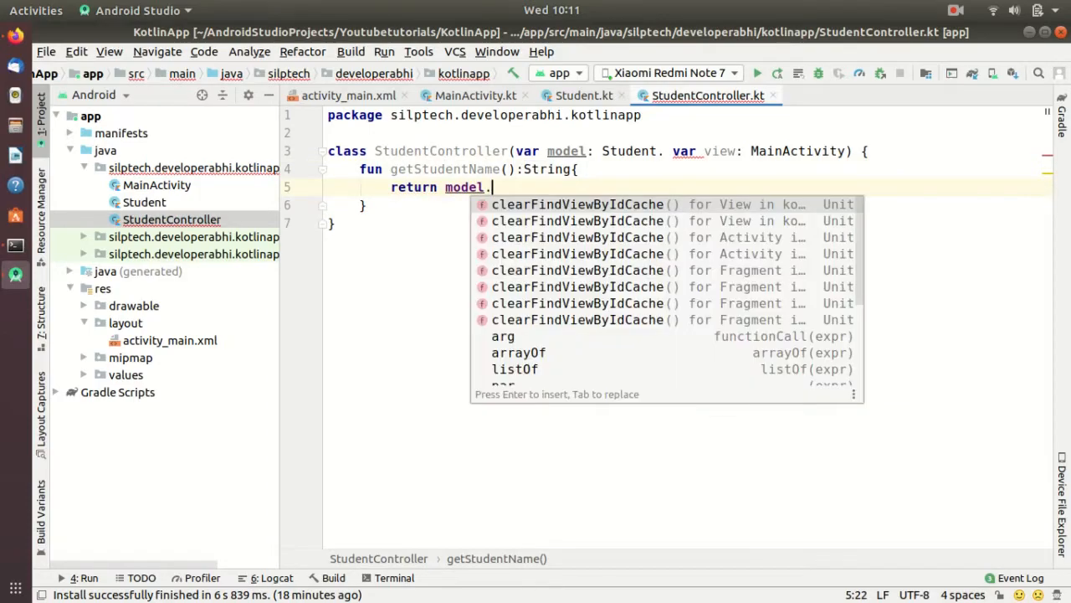
{"action": "type", "text": "name"}
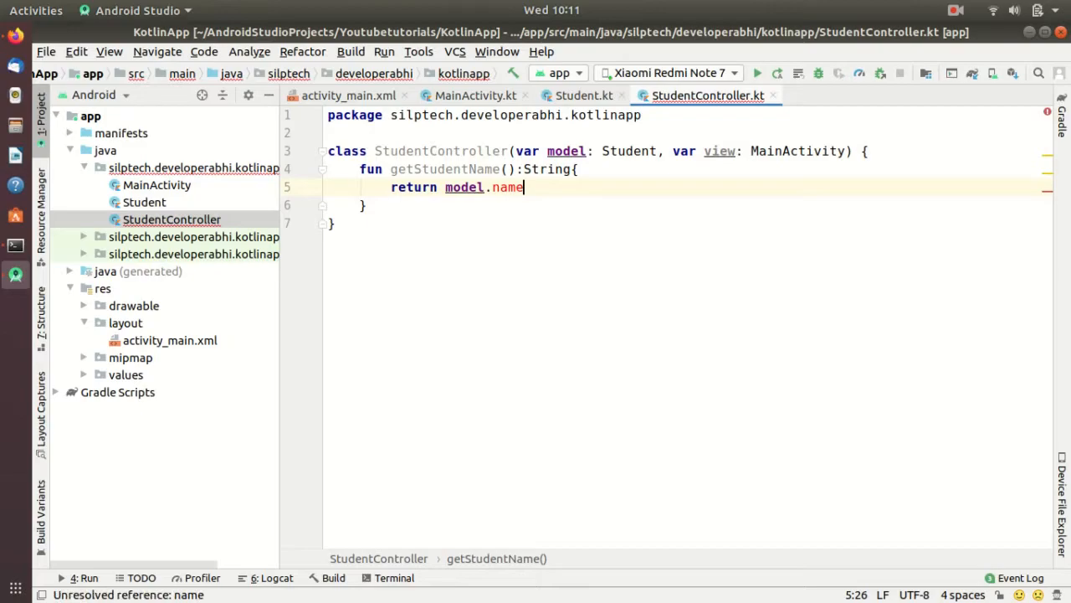
{"action": "key", "text": "BackSpace"}
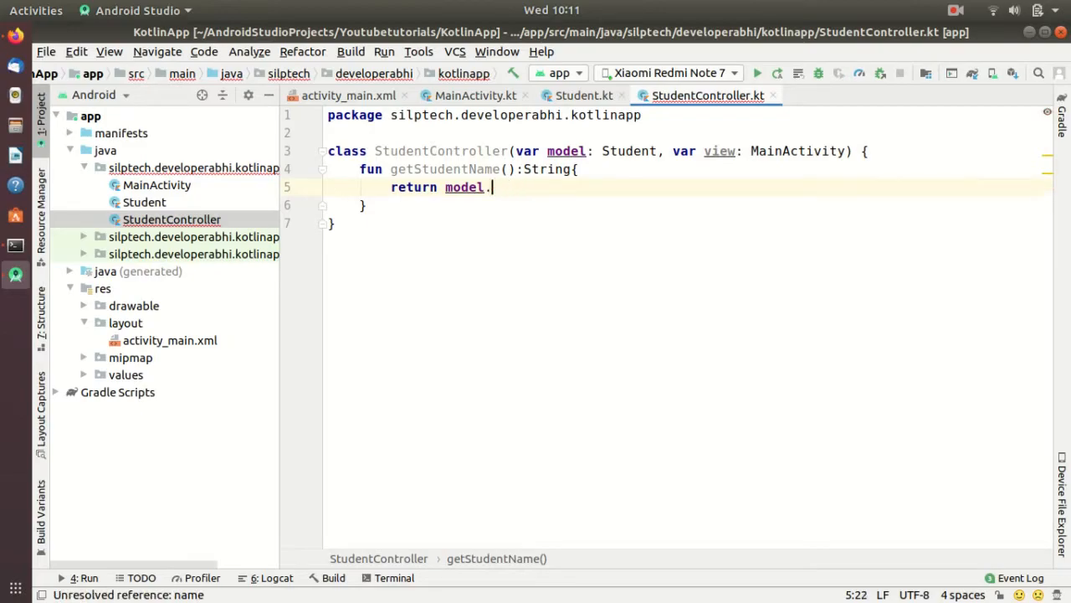
{"action": "type", "text": "n"}
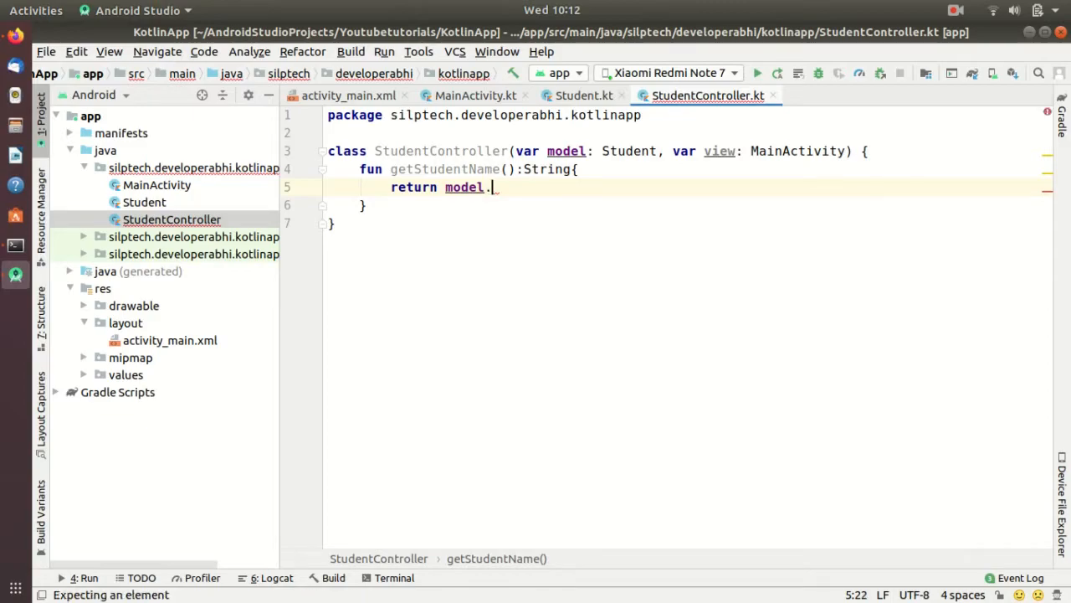
{"action": "type", "text": "nam"}
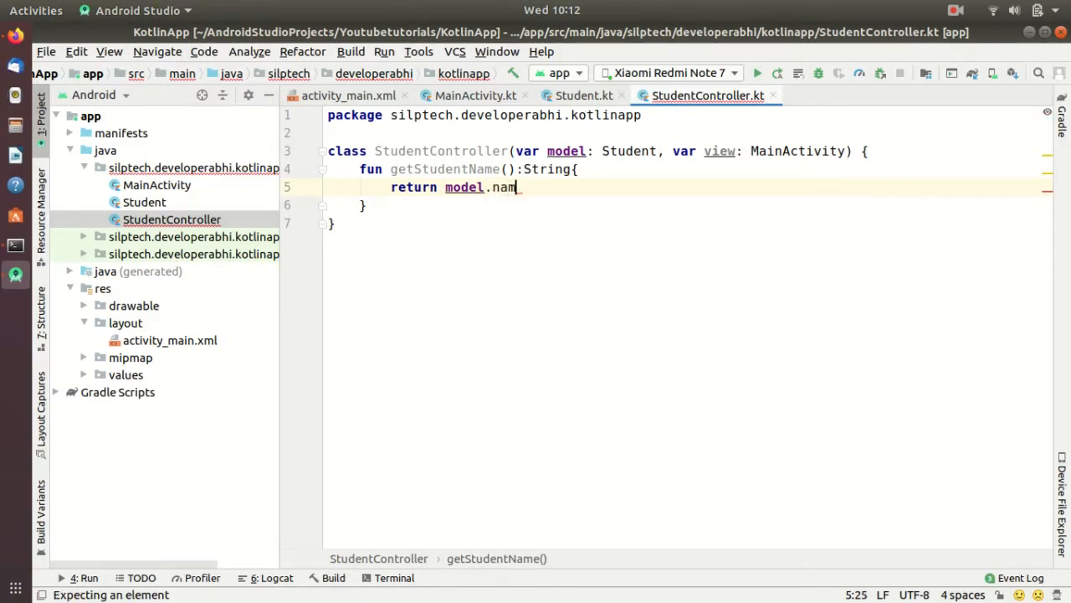
{"action": "type", "text": "e"}
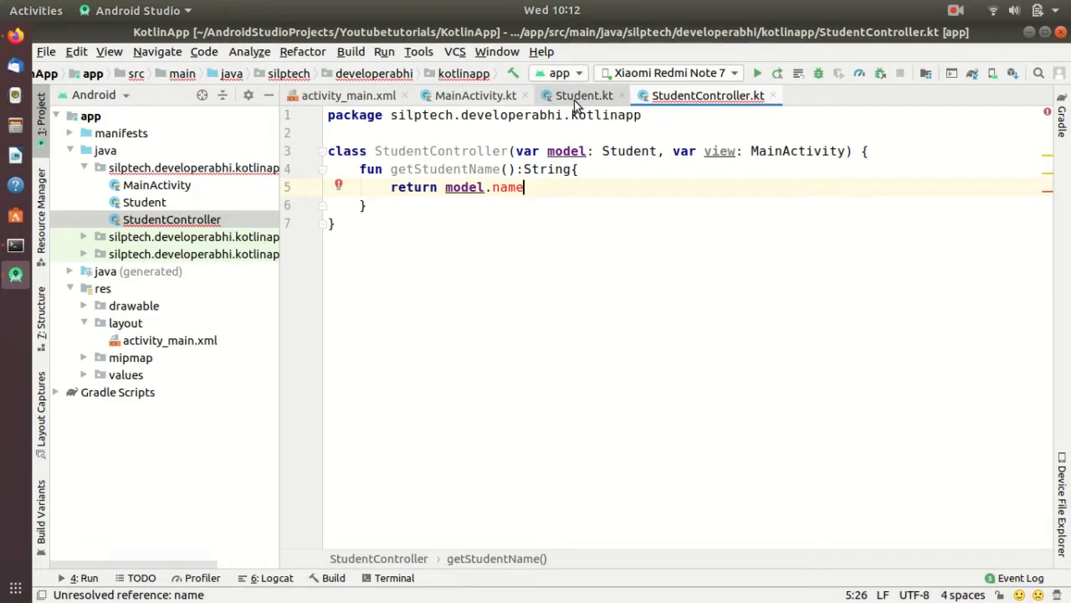
Check the property name in Student.kt, then continue on a new line below getStudentName
{"action": "left_click", "coordinate": [584, 93]}
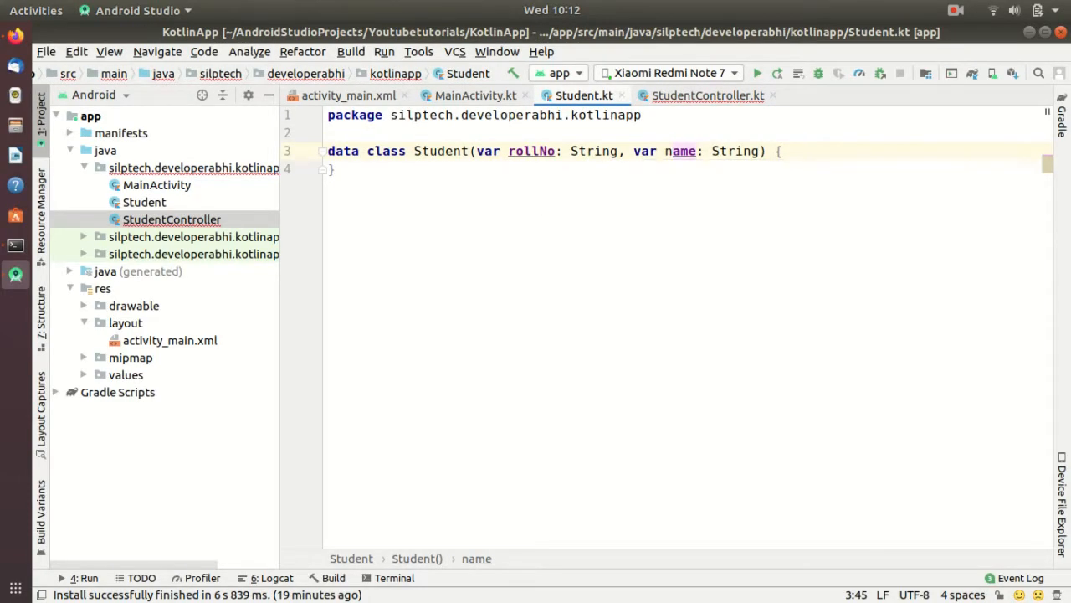
{"action": "left_click", "coordinate": [706, 94]}
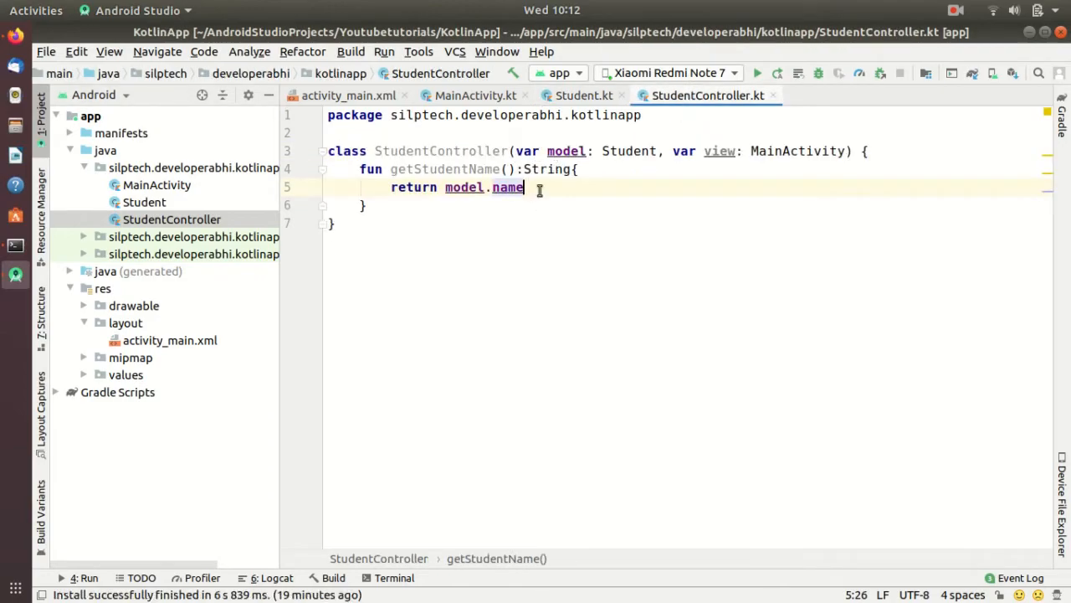
{"action": "left_click", "coordinate": [363, 204]}
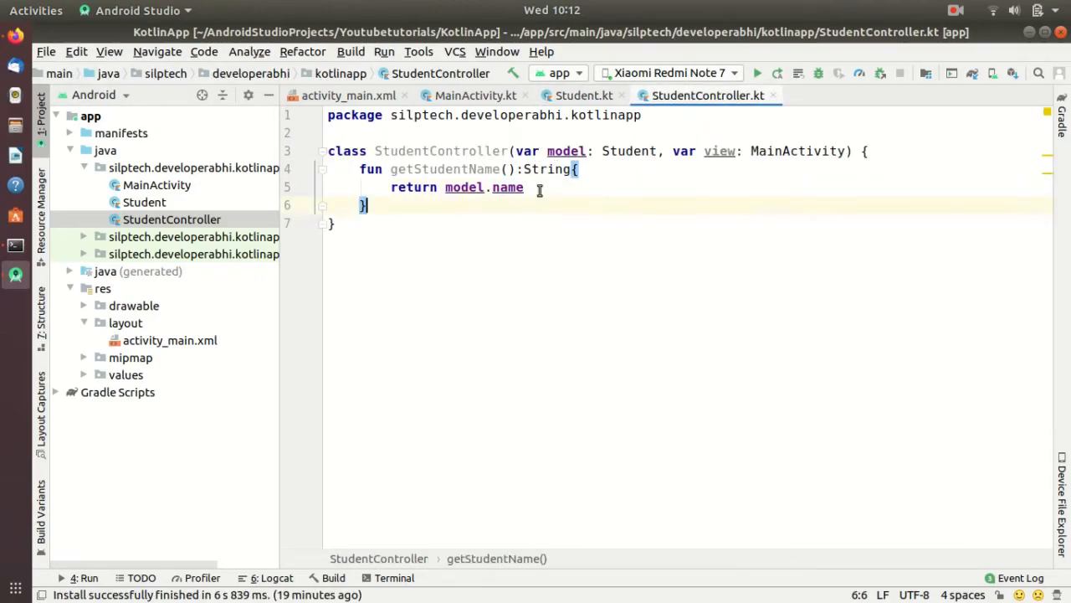
{"action": "key", "text": "Return"}
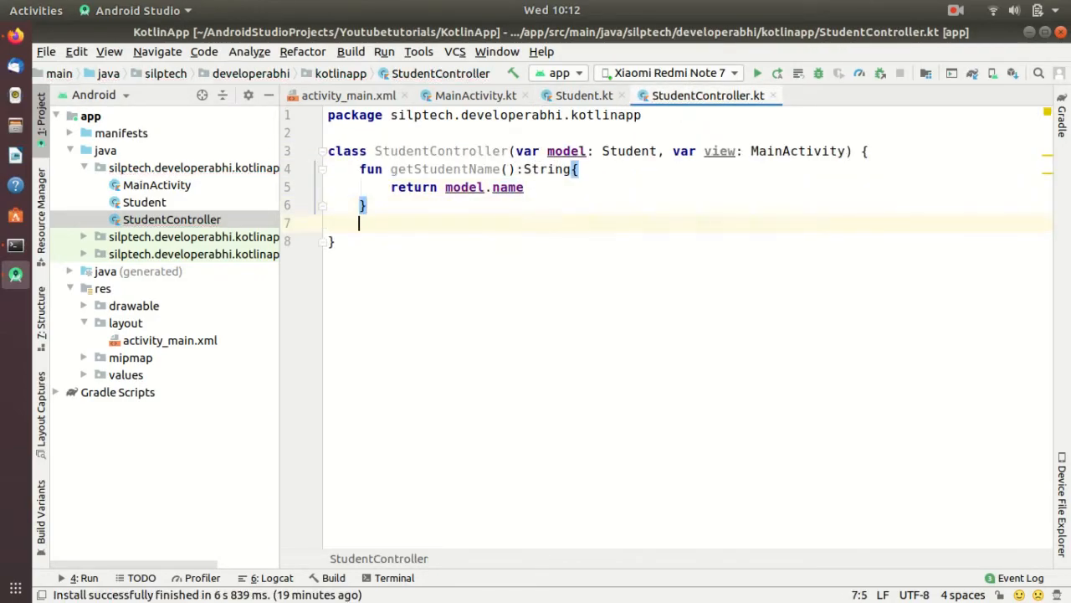
Add fun getStudentRollNo(): String returning model.rollNo
{"action": "type", "text": "fun getStudeb"}
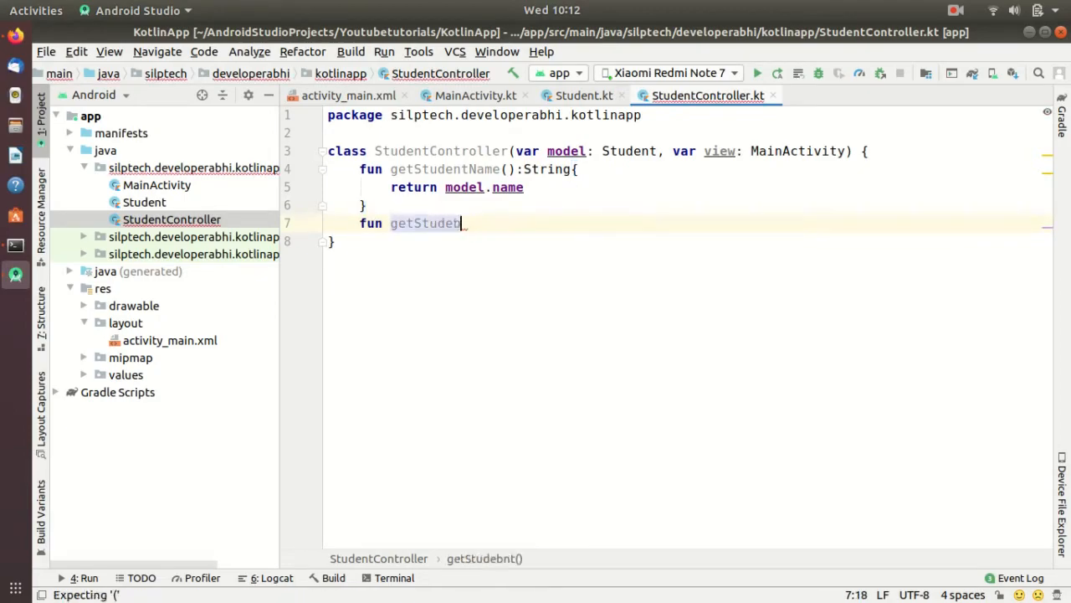
{"action": "type", "text": "Roll"}
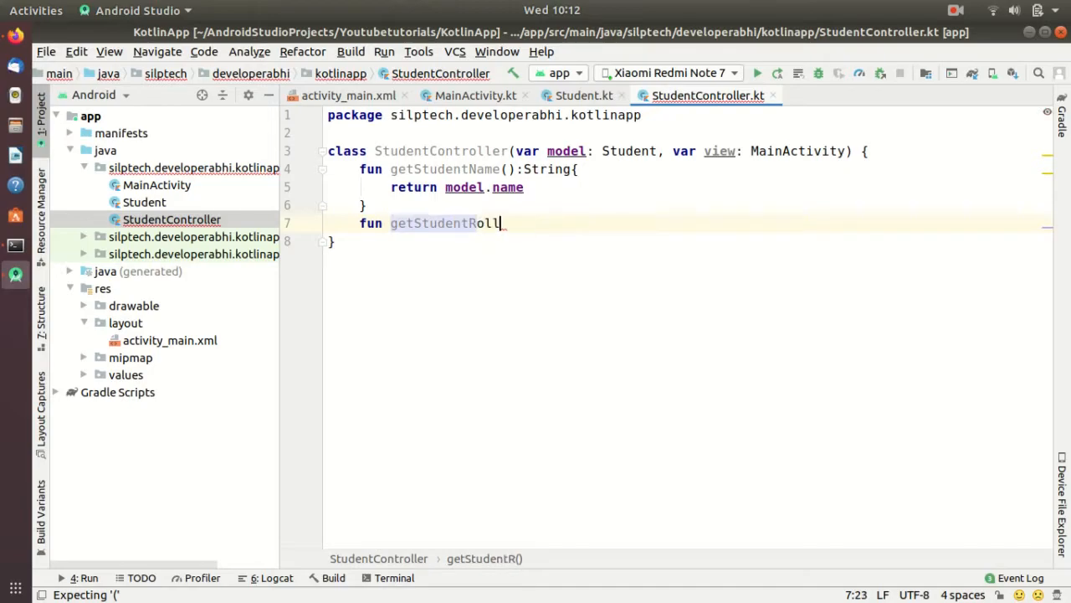
{"action": "type", "text": "No()"}
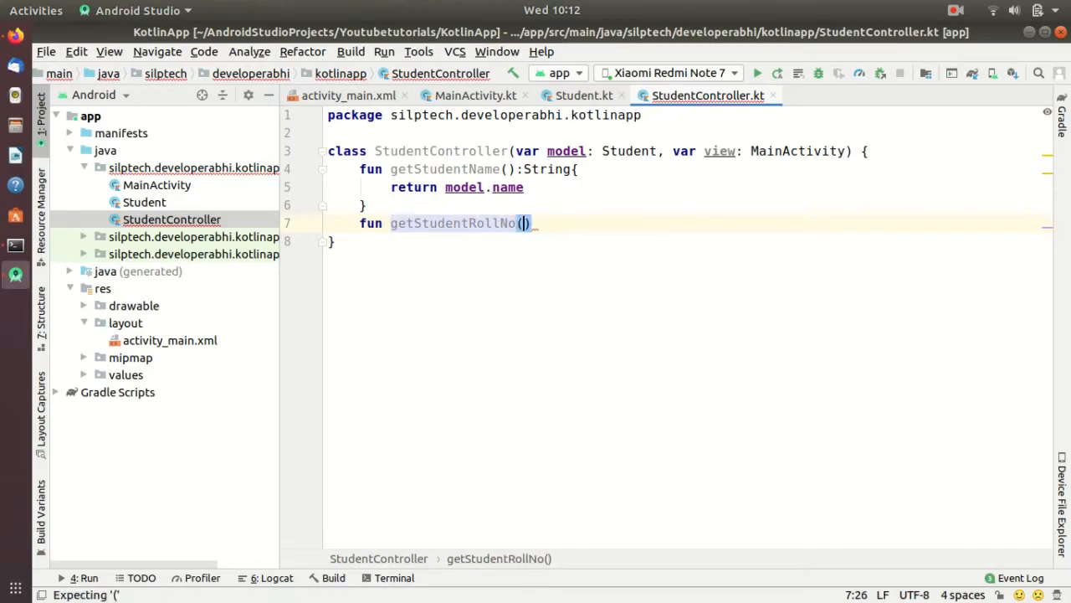
{"action": "type", "text": ":String{"}
{"action": "type", "text": "return"}
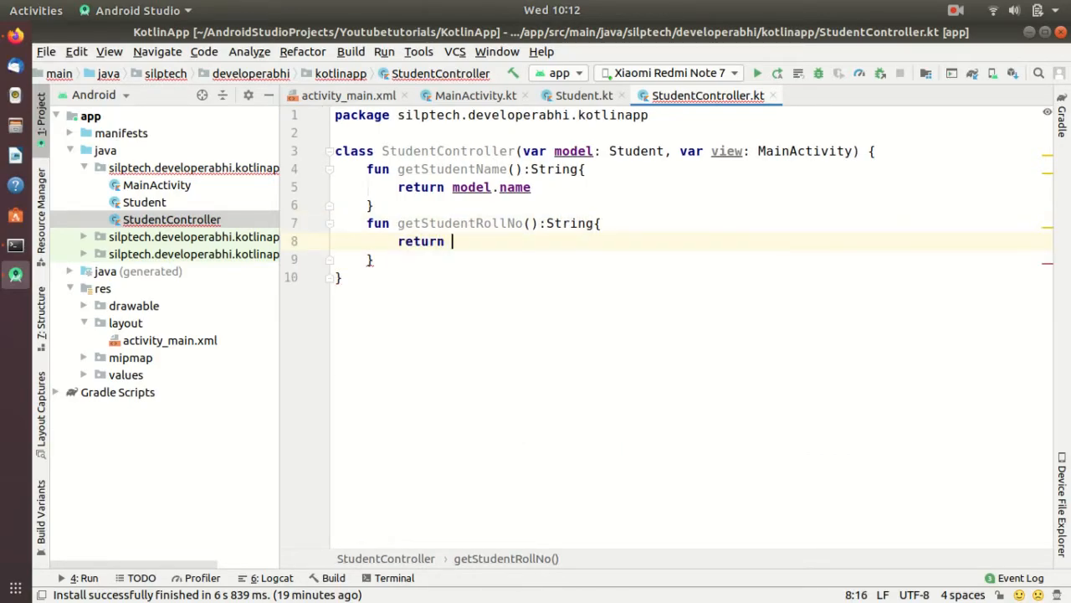
{"action": "type", "text": "model.rollNo"}
{"action": "type", "text": "fun"}
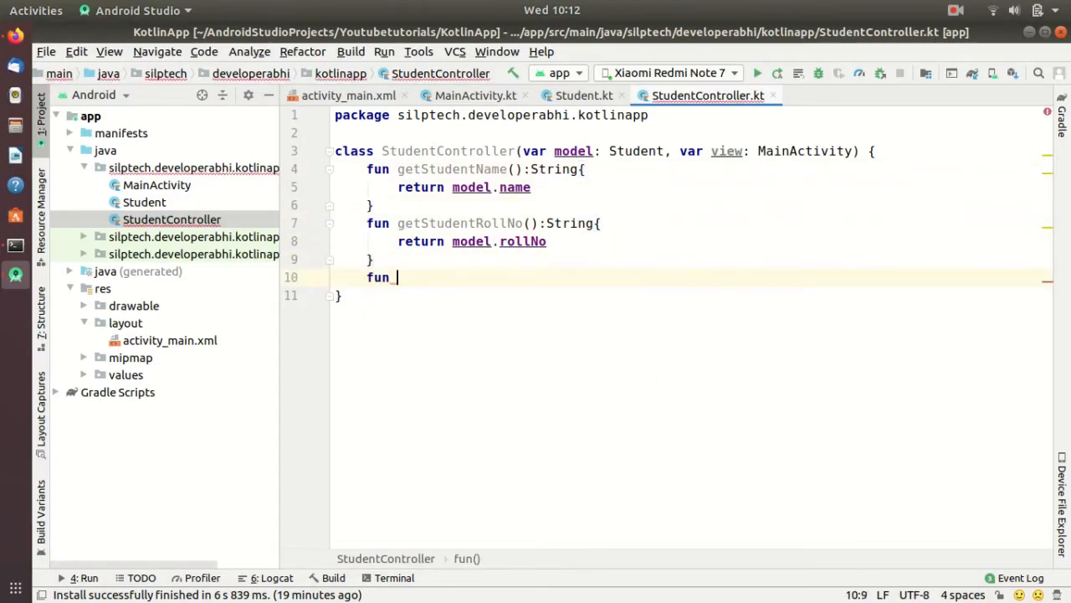
Add fun setStudentName(name: String) assigning model.name = name
{"action": "type", "text": "setStudent"}
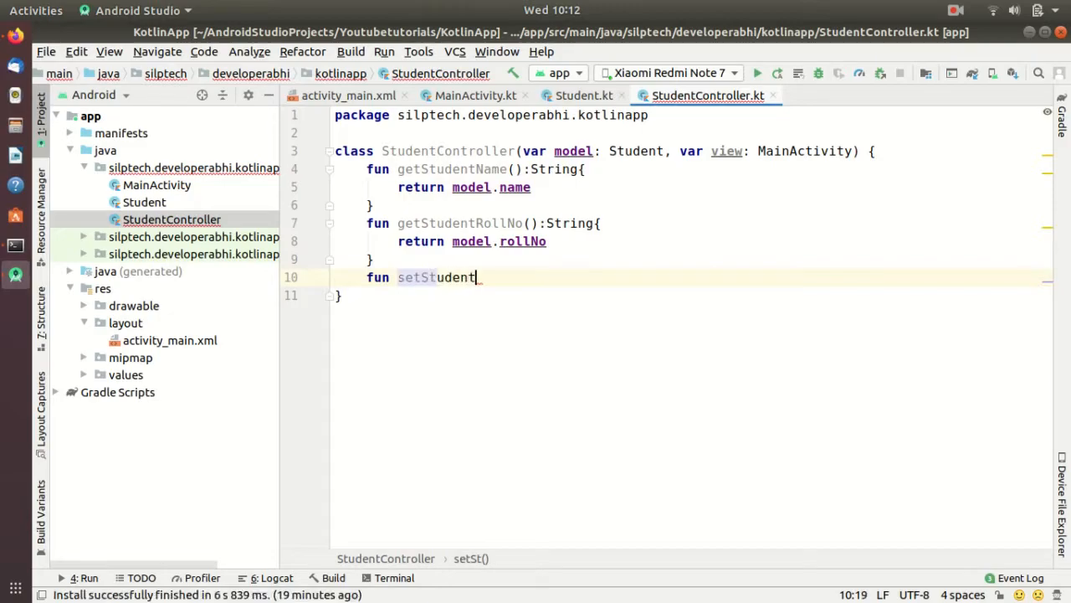
{"action": "type", "text": "Name():"}
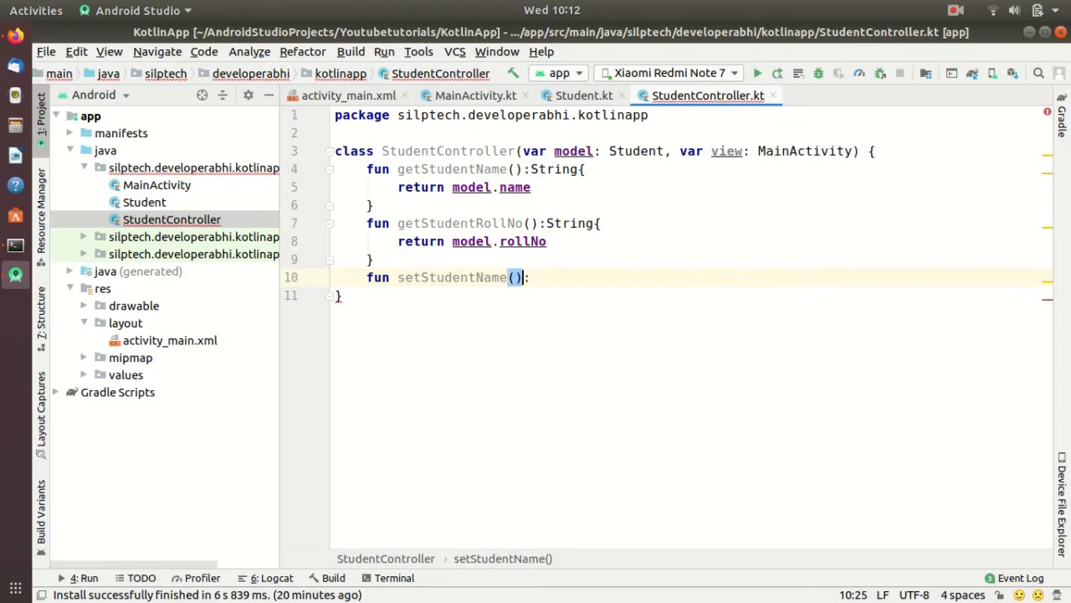
{"action": "key", "text": "BackSpace"}
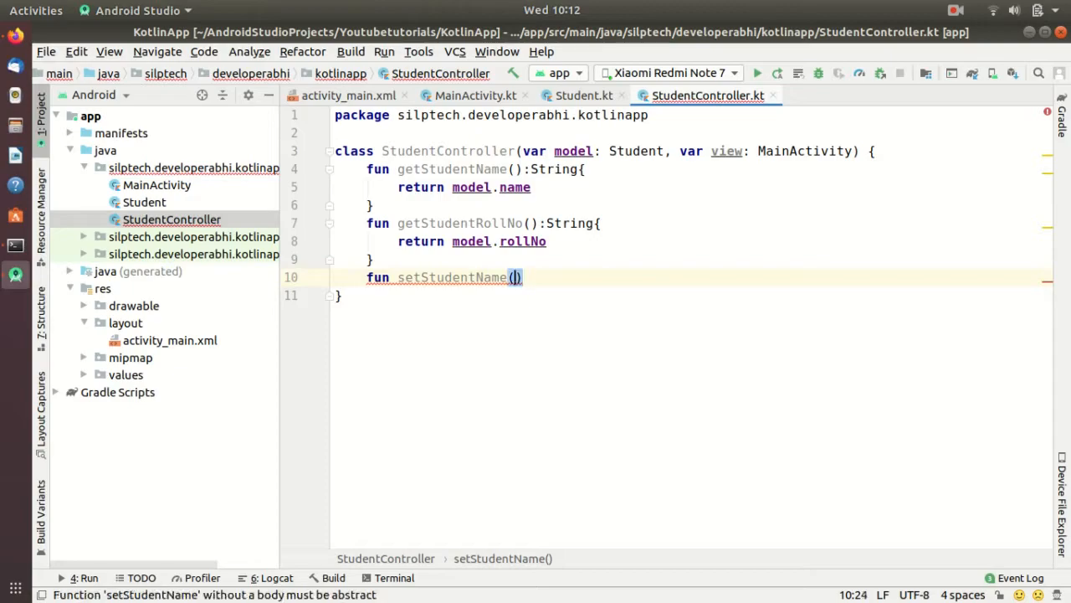
{"action": "type", "text": "name:S"}
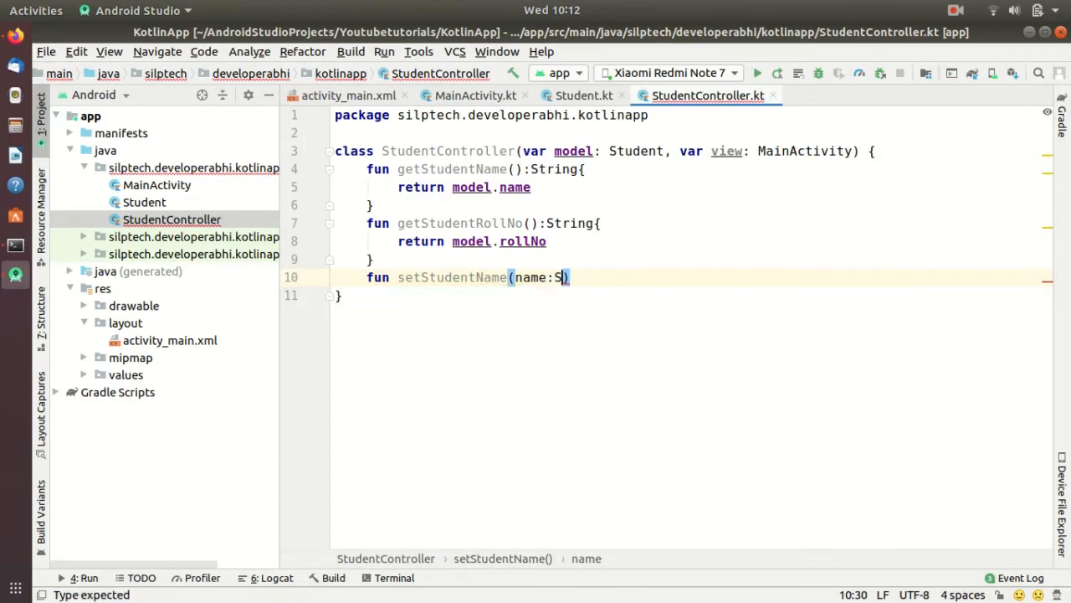
{"action": "type", "text": "tring"}
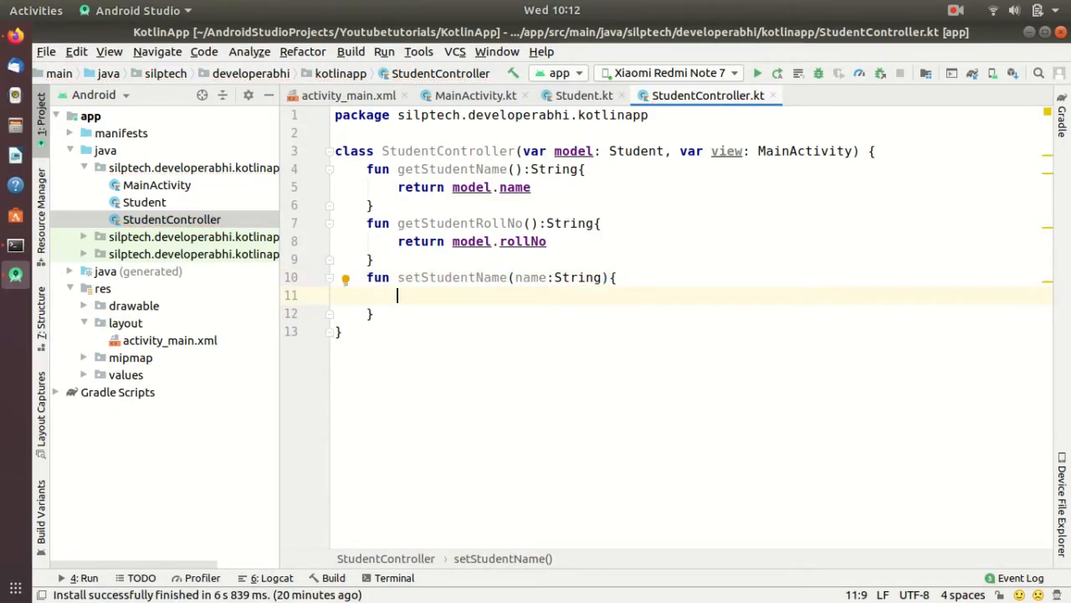
{"action": "type", "text": "model.name=bam"}
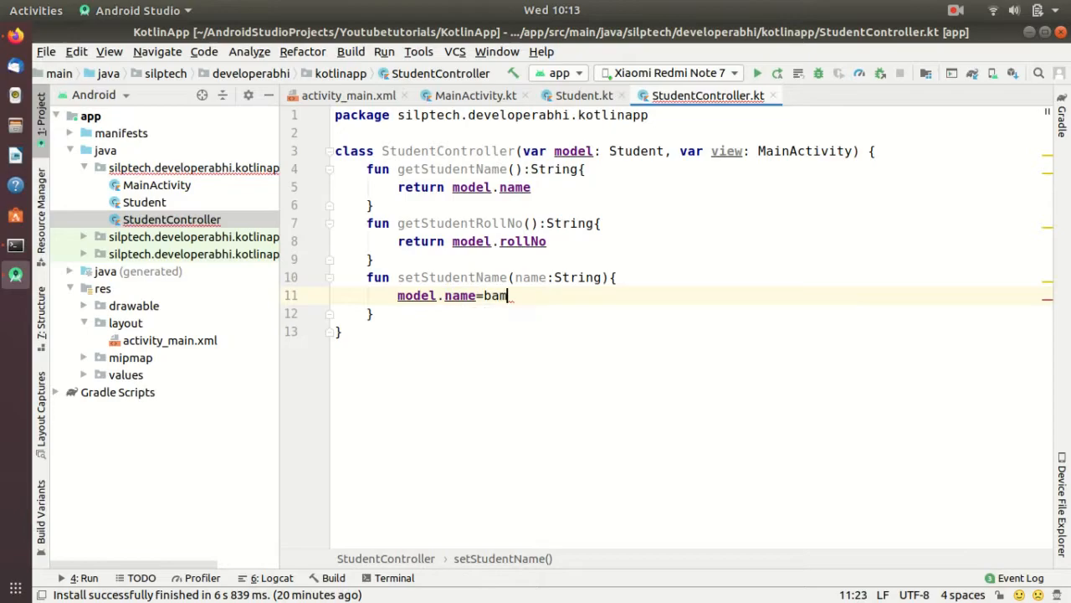
{"action": "type", "text": "name"}
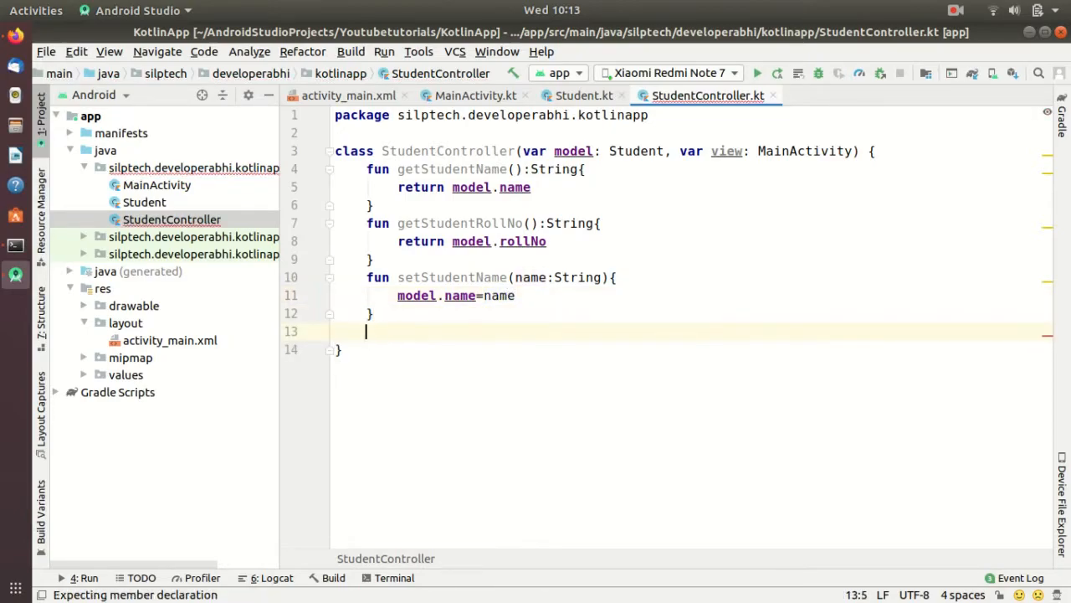
Add fun setStudentRollNo(roll: String) assigning model.rollNo = roll
{"action": "type", "text": "fun st"}
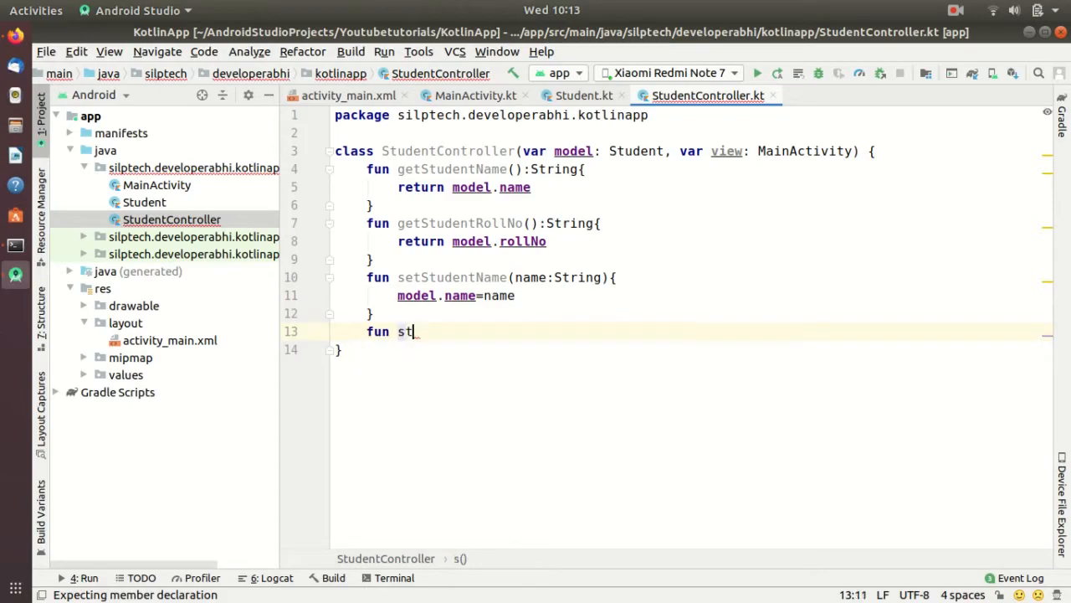
{"action": "type", "text": "etStud"}
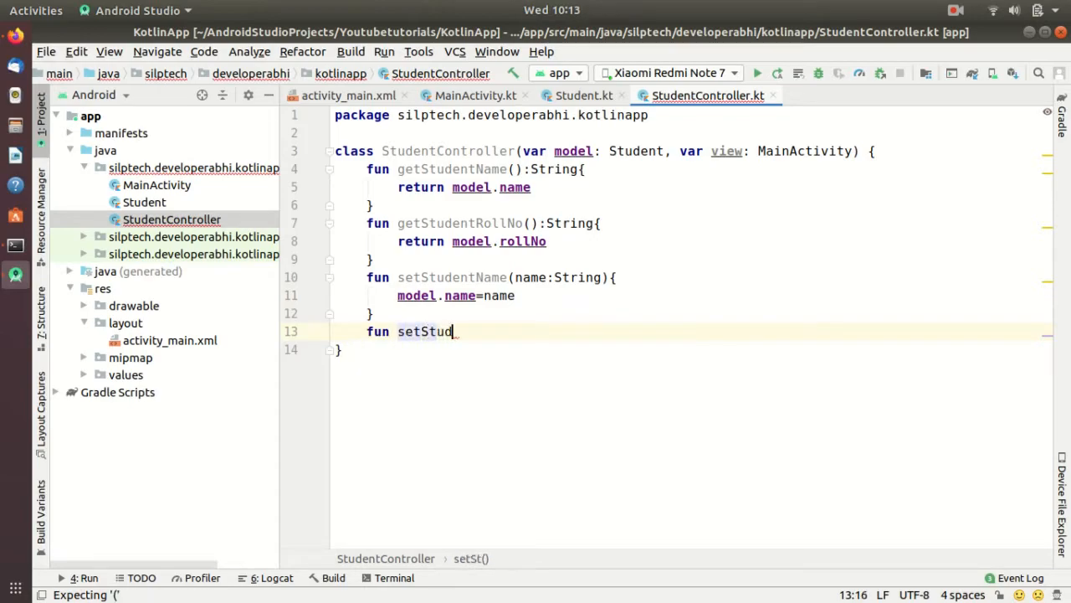
{"action": "type", "text": "entRoll"}
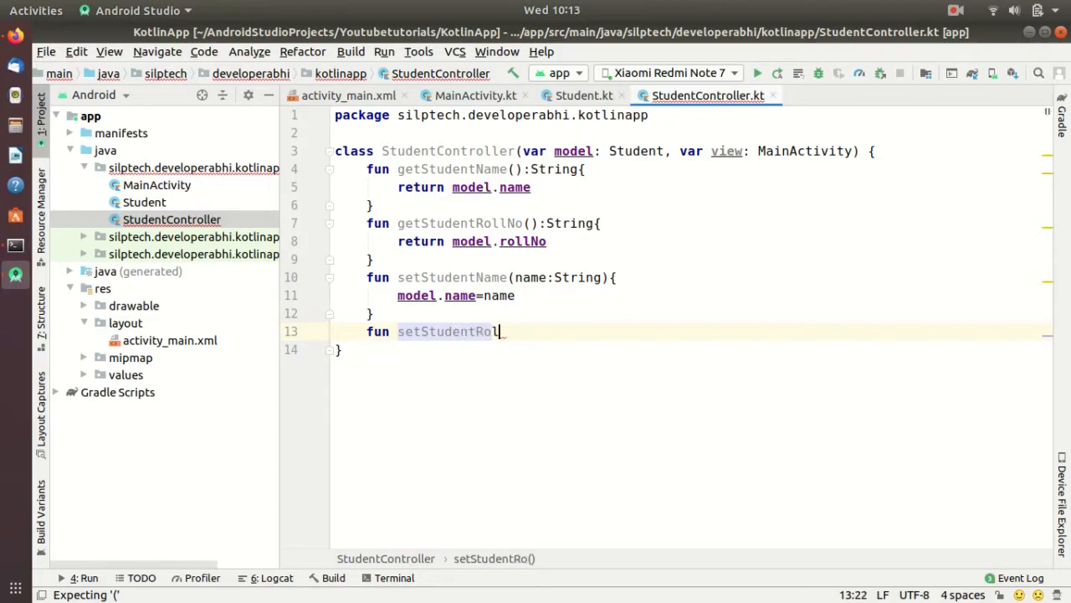
{"action": "type", "text": "lN"}
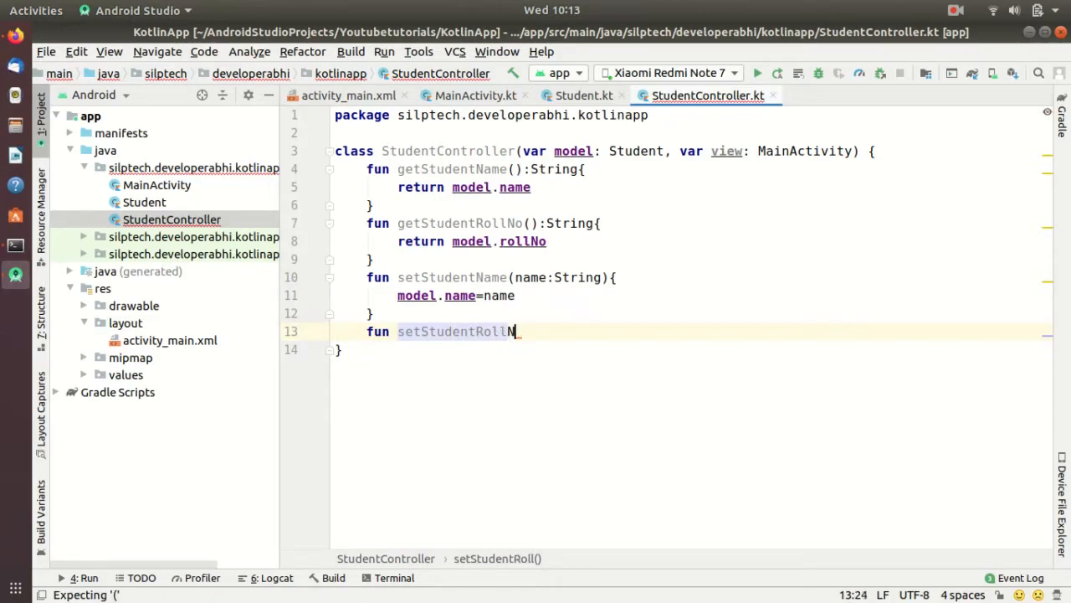
{"action": "type", "text": "o(roll: String){"}
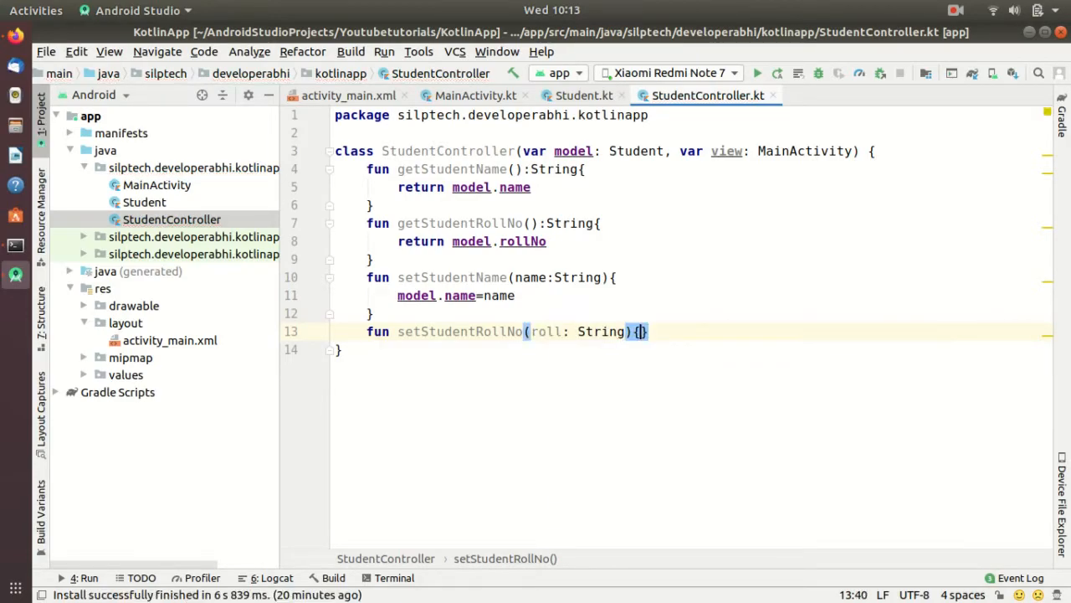
{"action": "type", "text": "model."}
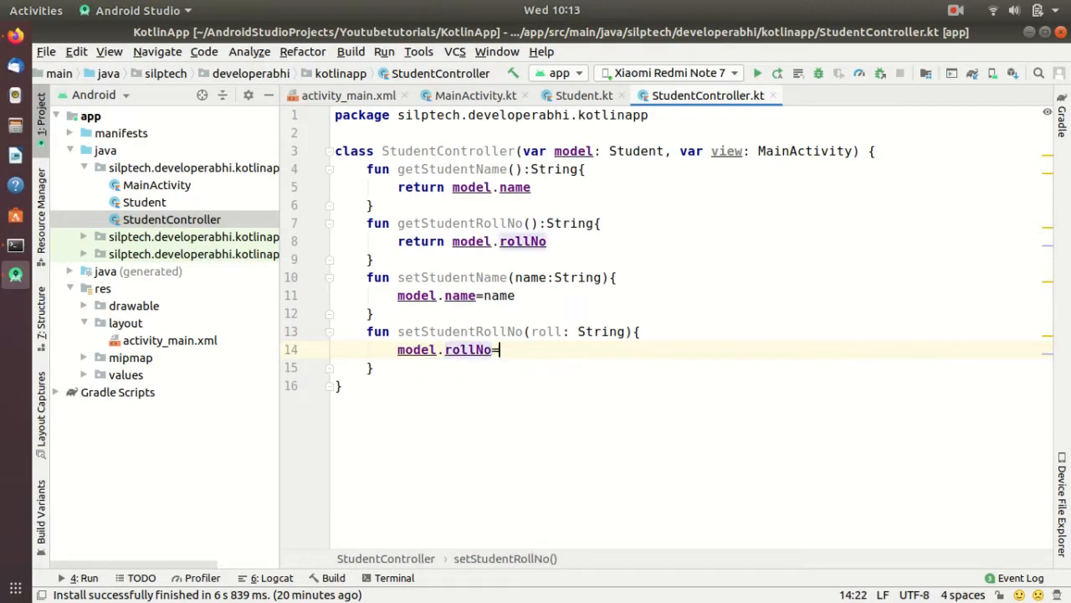
{"action": "type", "text": "roll"}
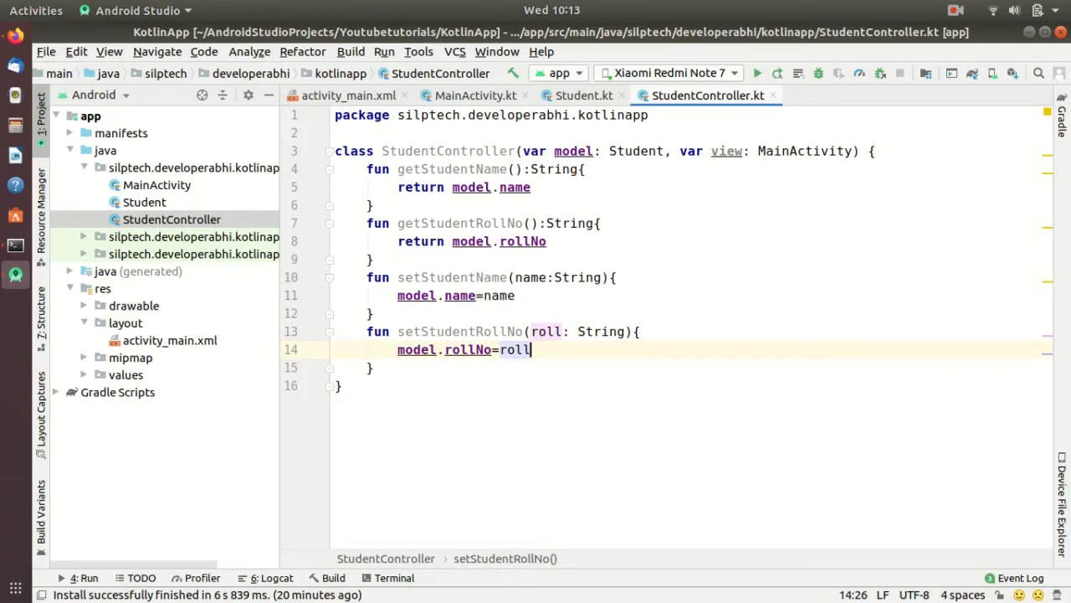
Write fun updateView() calling view.printDetails(model.name, model.rollNo) and bring up quick fixes for printDetails
{"action": "key", "text": "Return"}
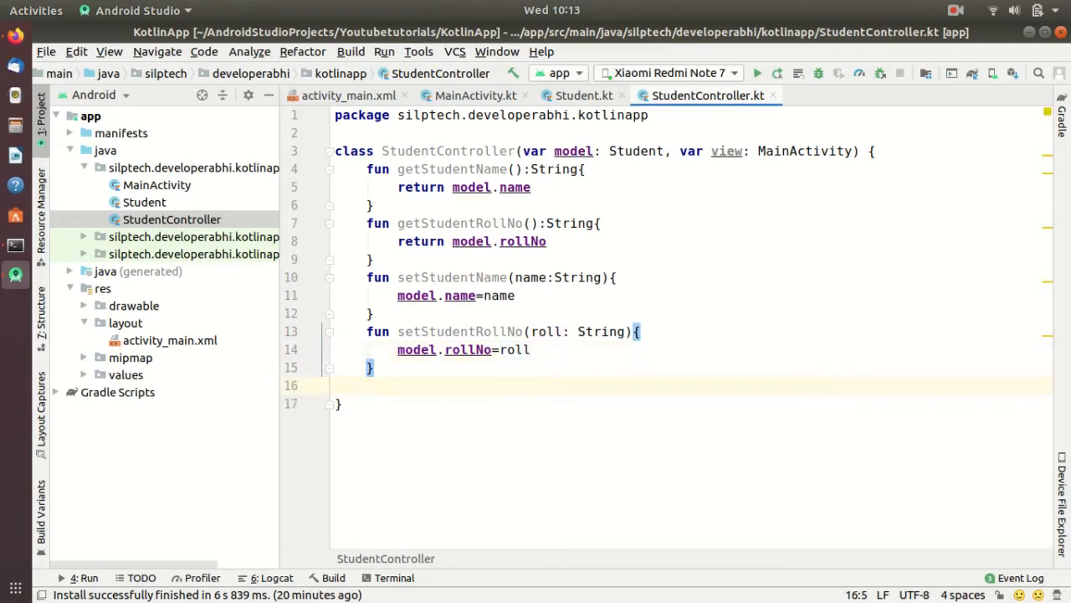
{"action": "type", "text": "fun u"}
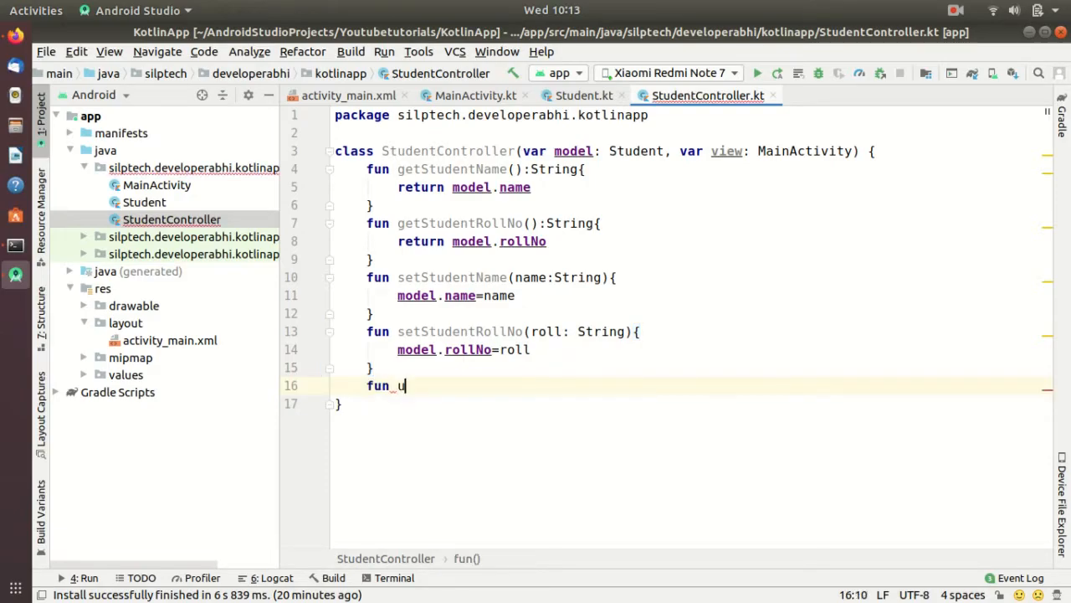
{"action": "type", "text": "pdateView"}
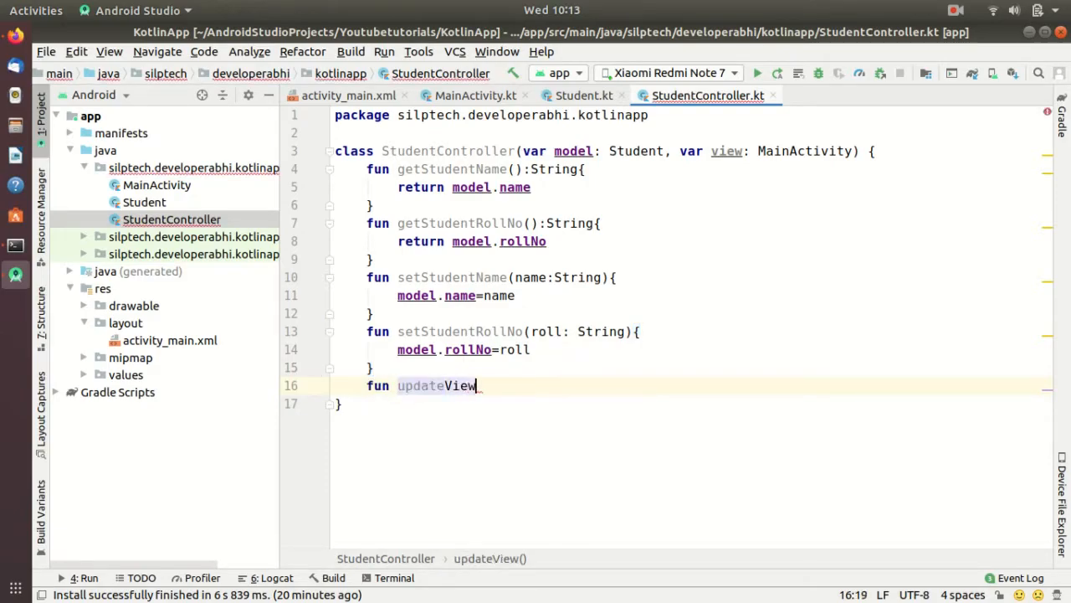
{"action": "type", "text": "()"}
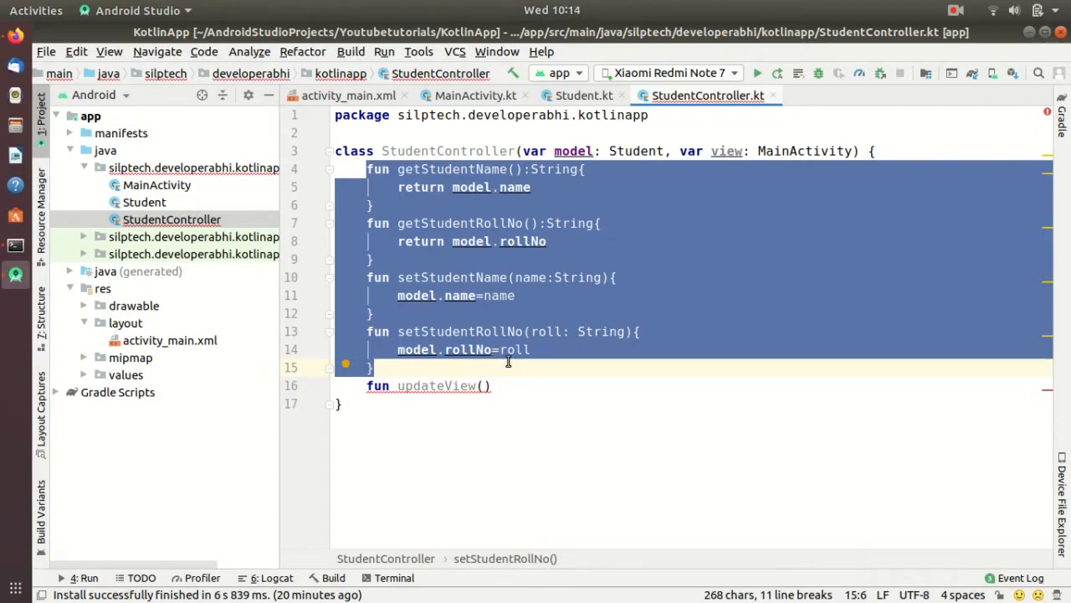
{"action": "left_click", "coordinate": [494, 385]}
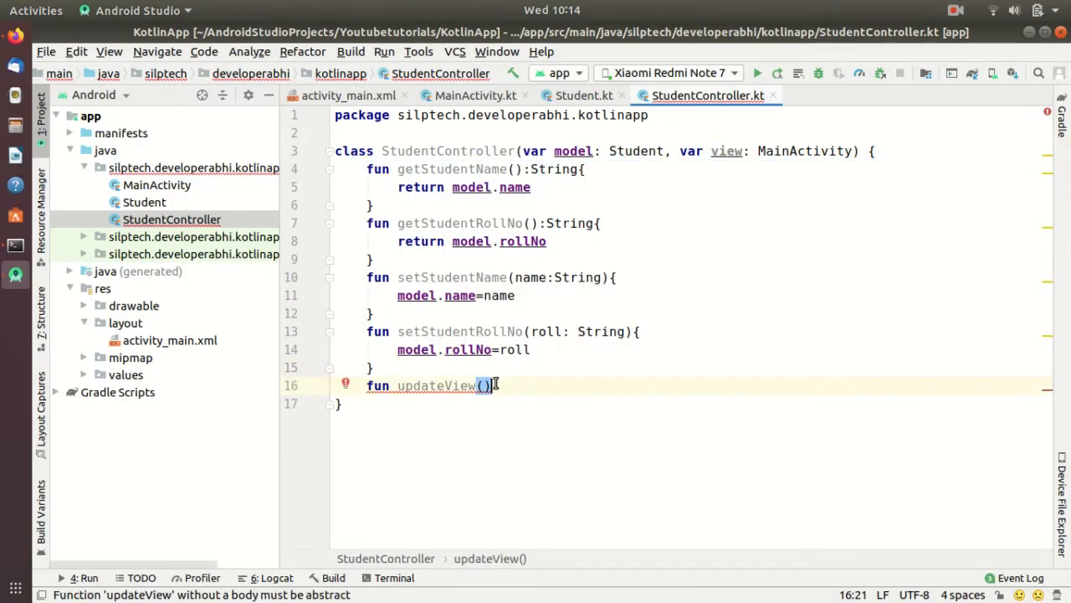
{"action": "type", "text": "{"}
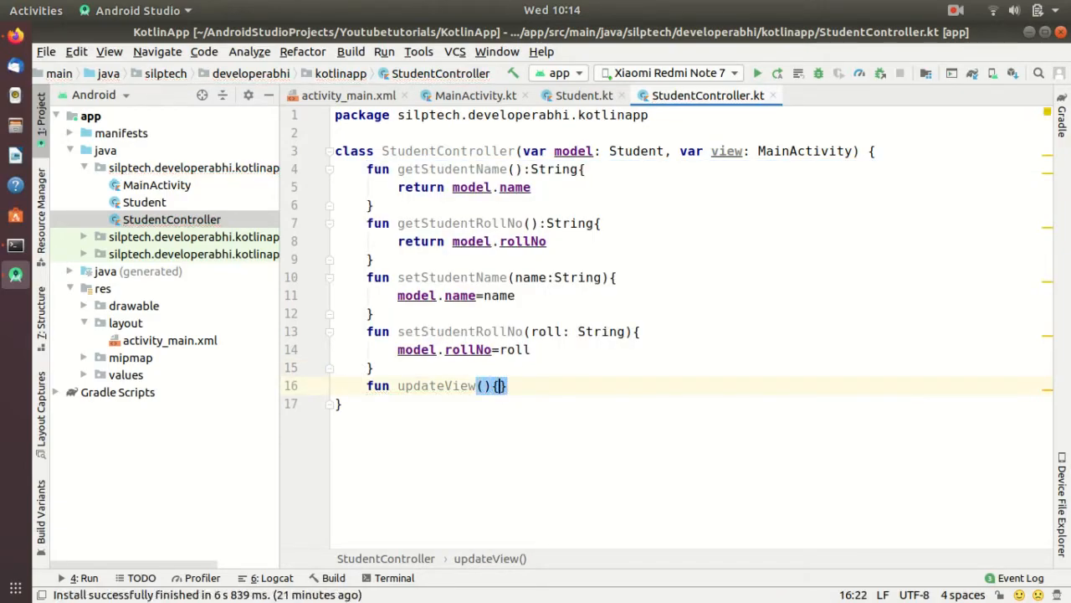
{"action": "type", "text": "view"}
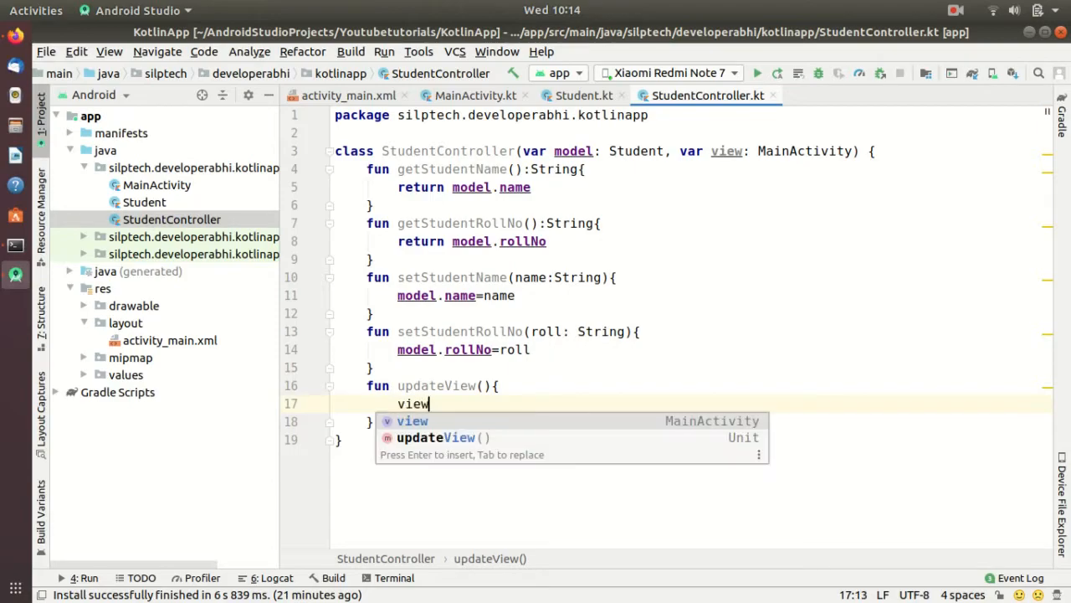
{"action": "type", "text": ".printDetails("}
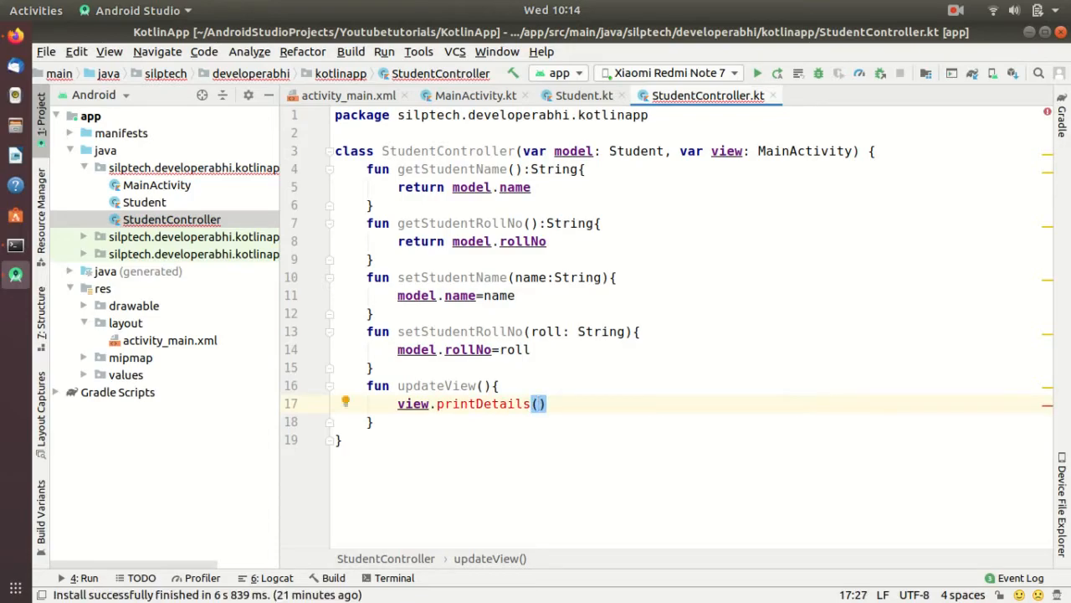
{"action": "type", "text": "model.name, model.rollNo"}
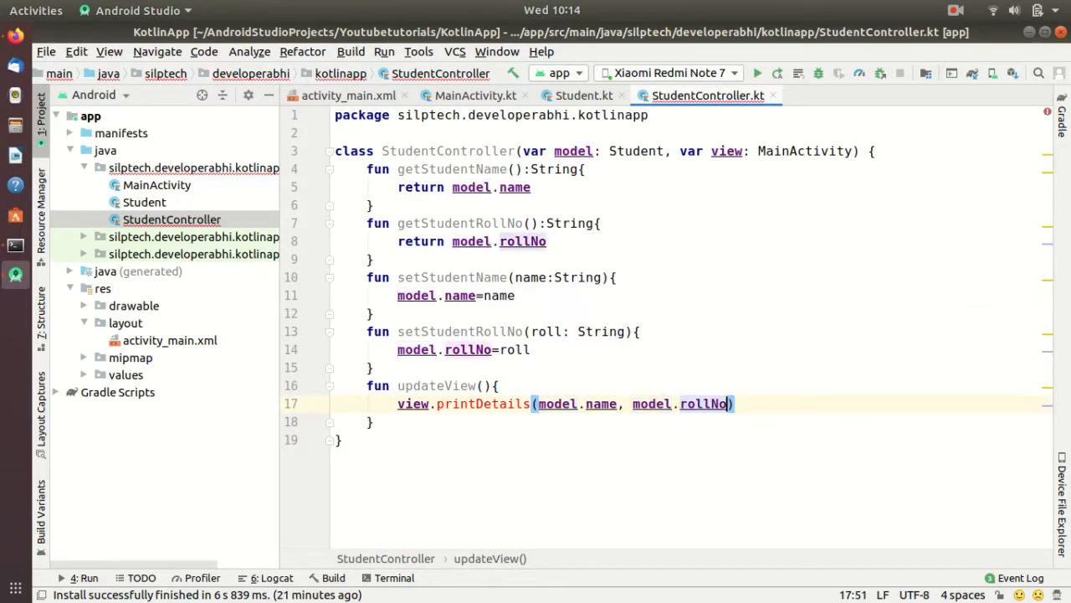
{"action": "left_click", "coordinate": [589, 403]}
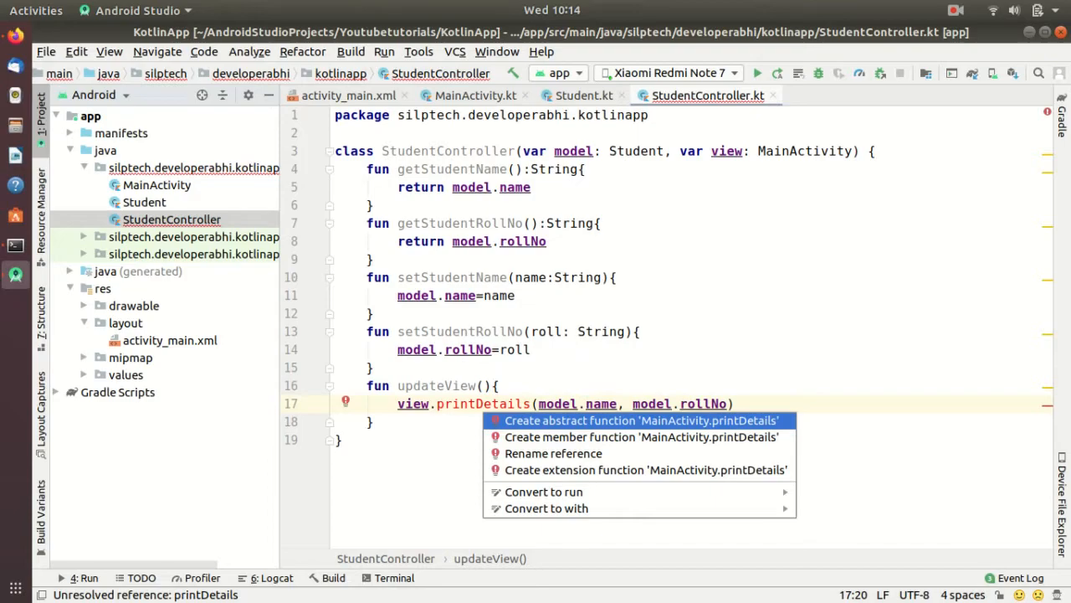
Generate an empty printDetails(name: String, rollNo: String) member in MainActivity and move into onCreate
{"action": "left_click", "coordinate": [642, 435]}
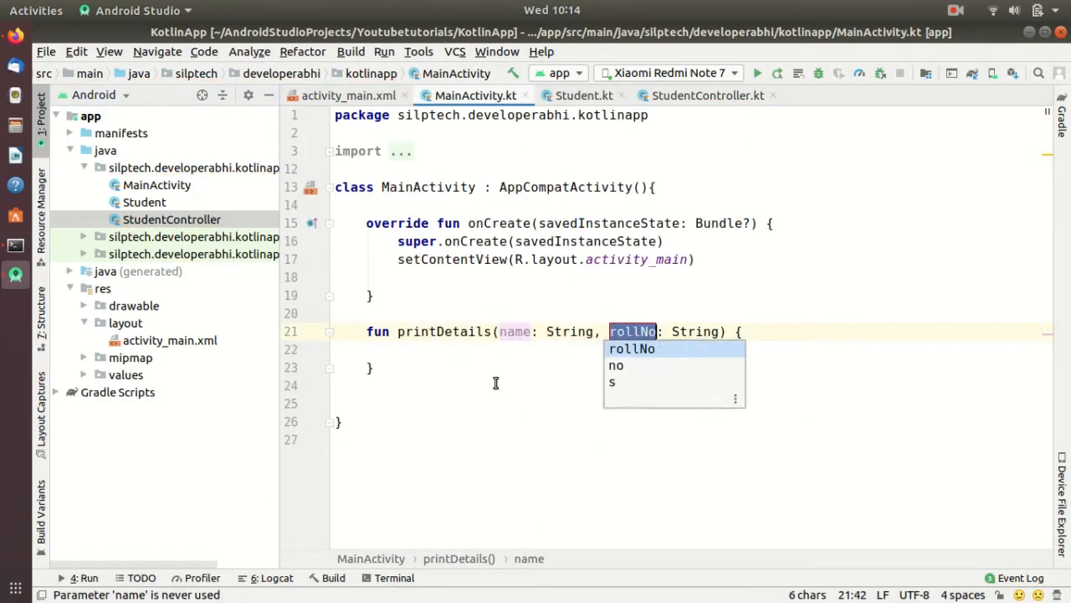
{"action": "left_click", "coordinate": [633, 348]}
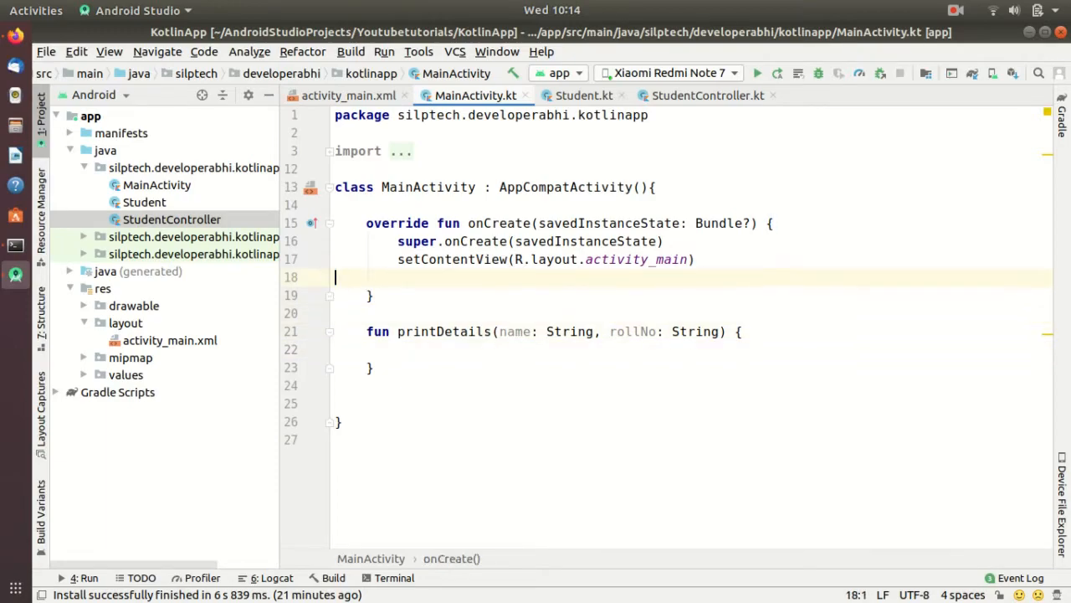
Declare var model: Student = getDataFromDb() inside onCreate
{"action": "key", "text": "Return"}
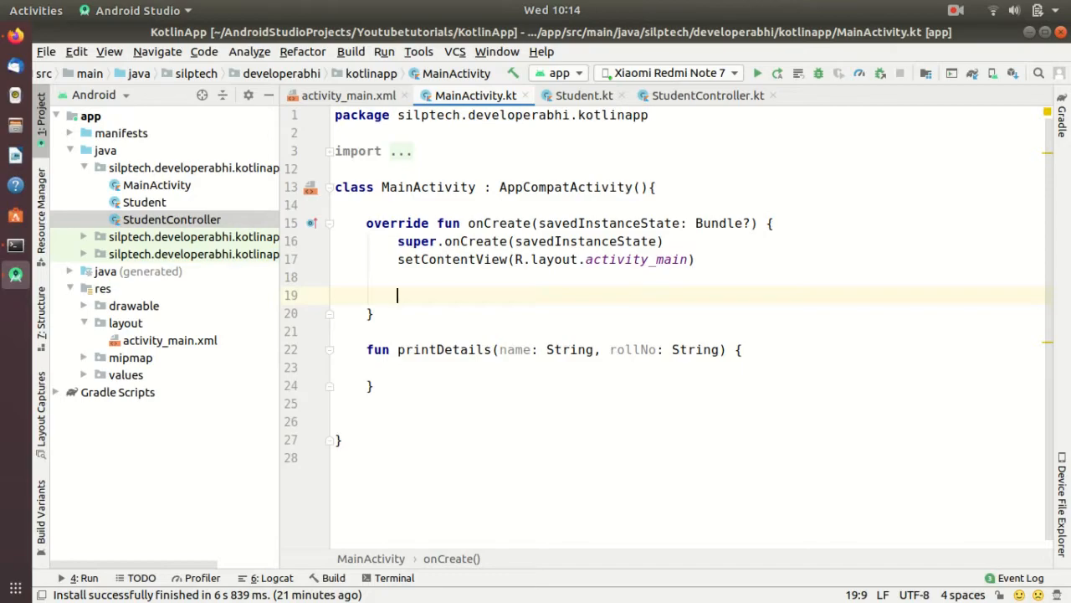
{"action": "type", "text": "var"}
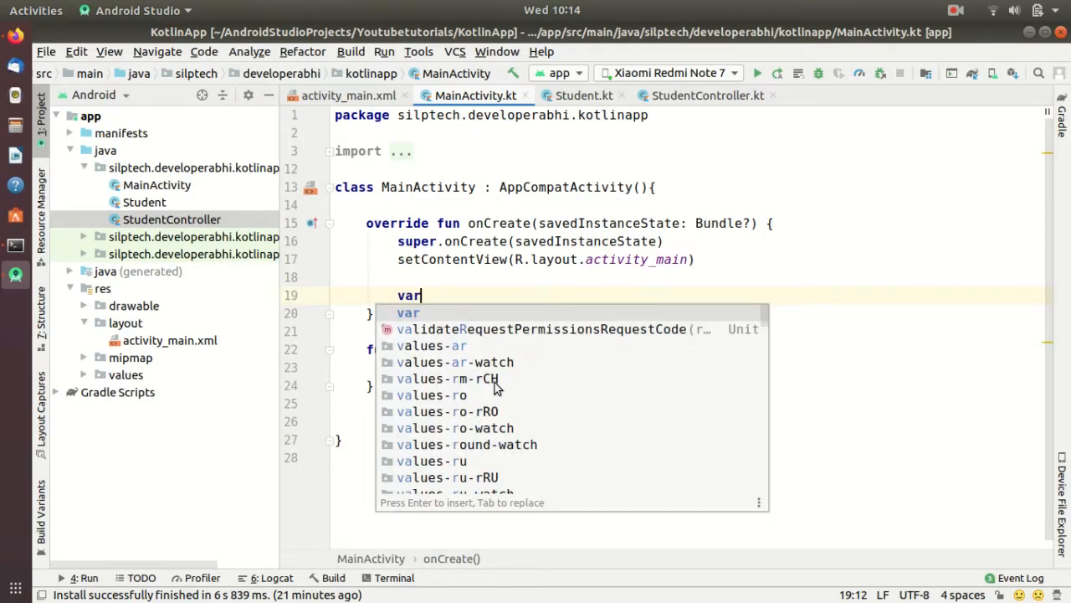
{"action": "type", "text": "_model="}
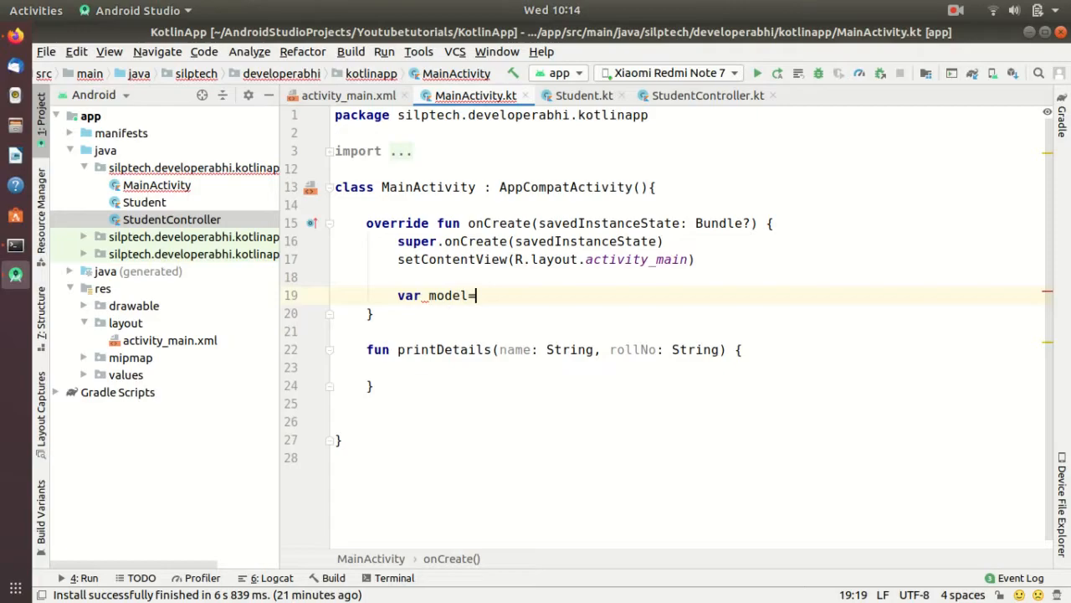
{"action": "type", "text": ":"}
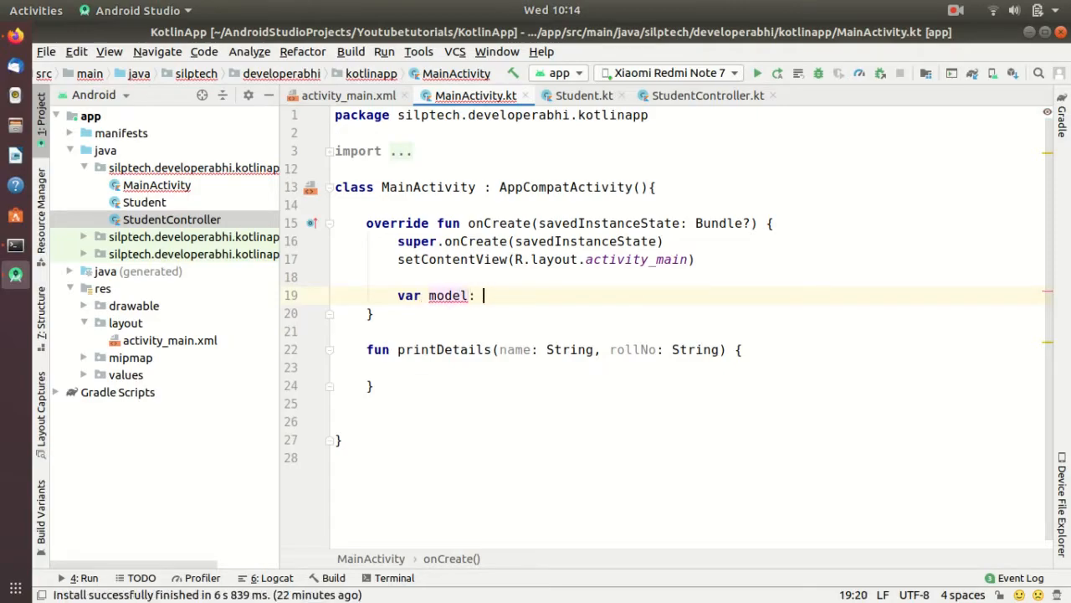
{"action": "type", "text": "Student"}
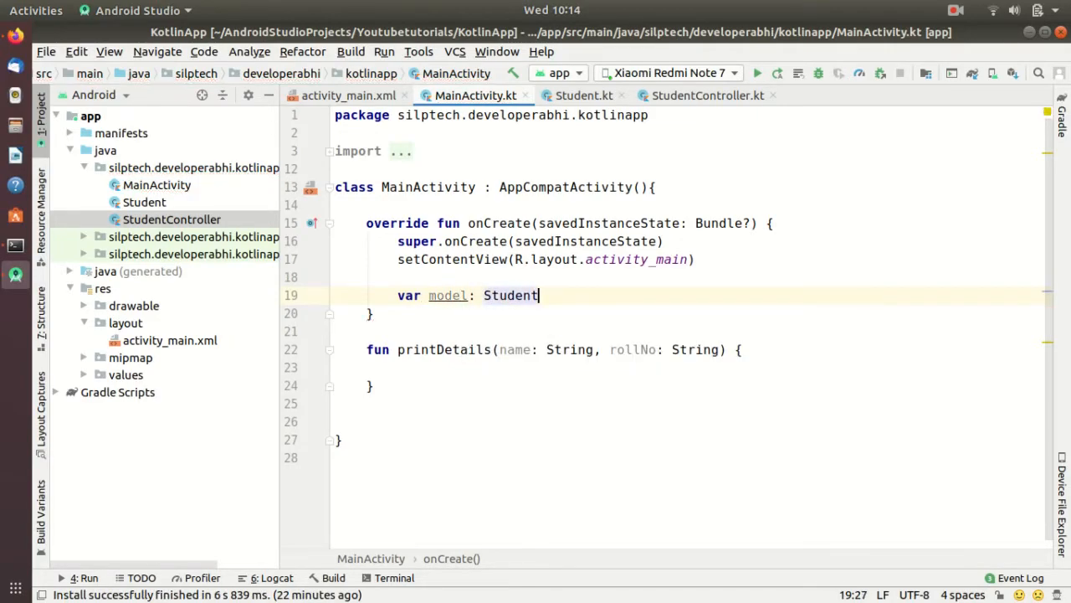
{"action": "type", "text": "=get"}
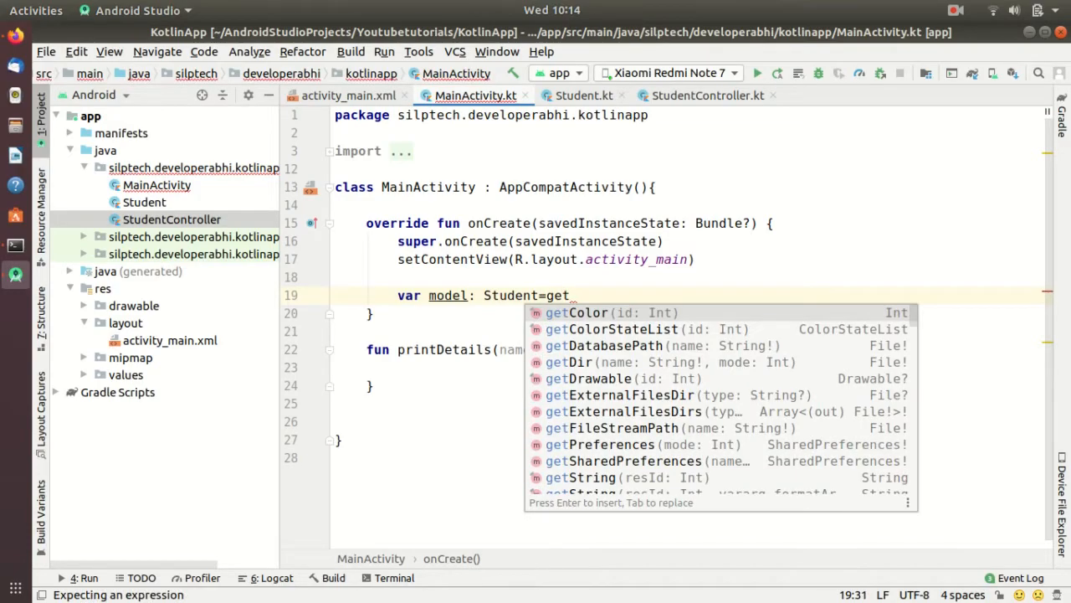
{"action": "type", "text": "DataFromDa"}
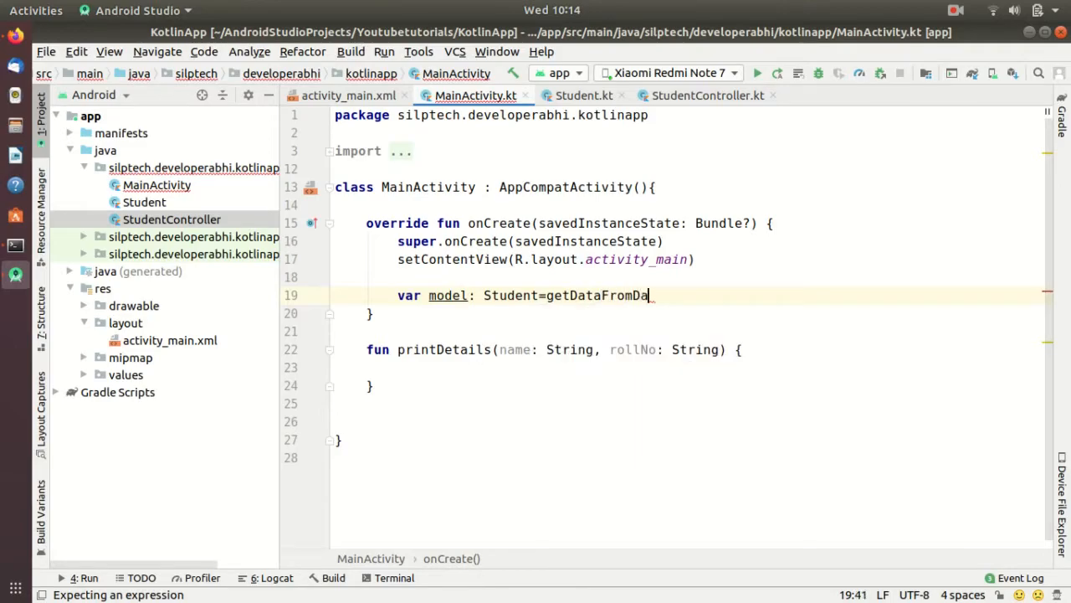
{"action": "type", "text": "b()"}
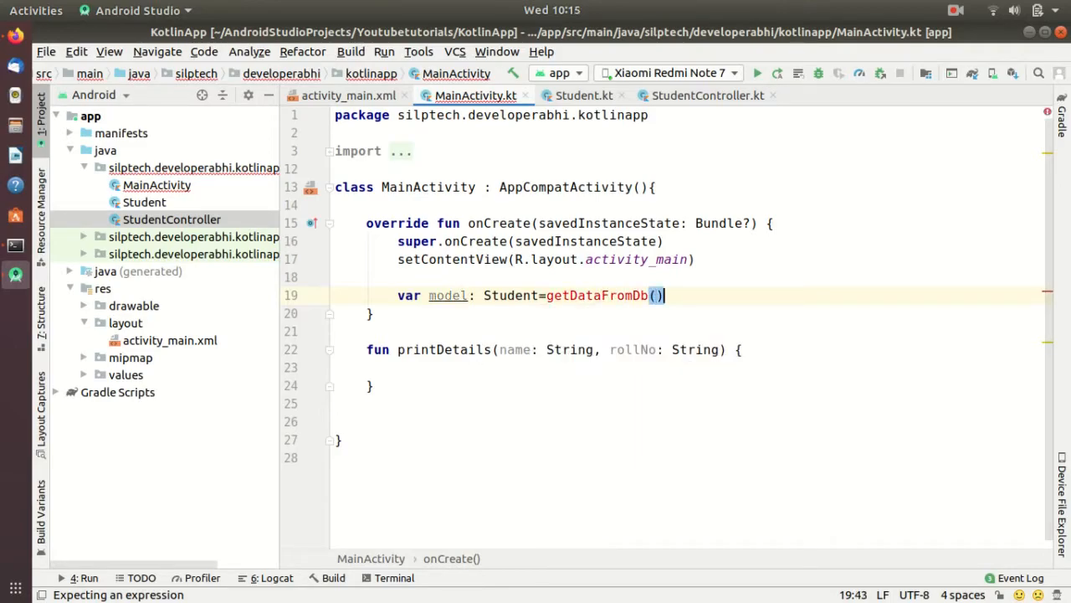
Declare var view = MainActivity() on the next line
{"action": "key", "text": "Return"}
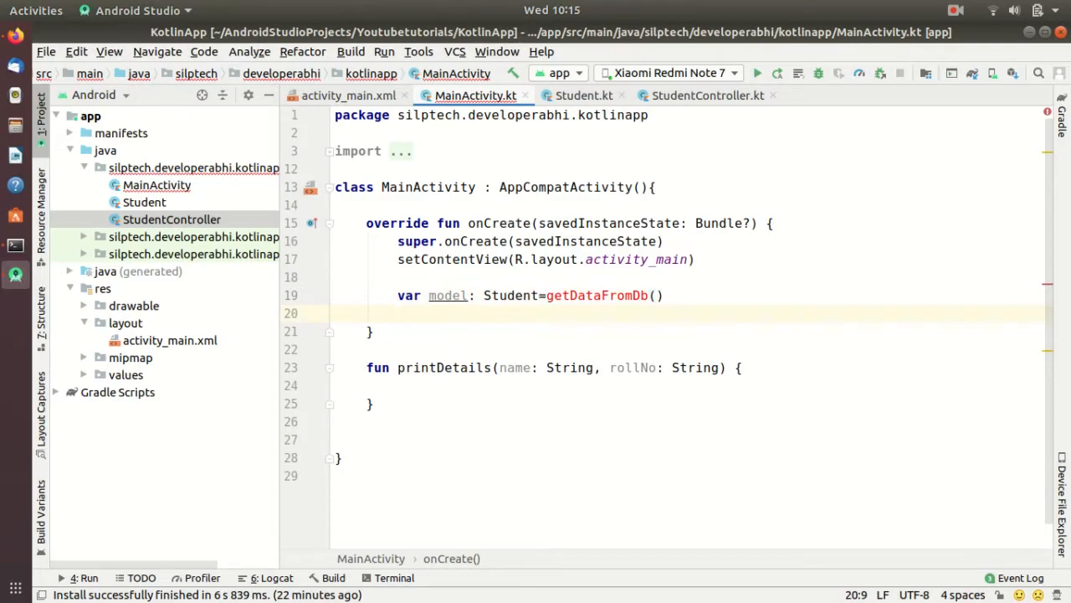
{"action": "type", "text": "var"}
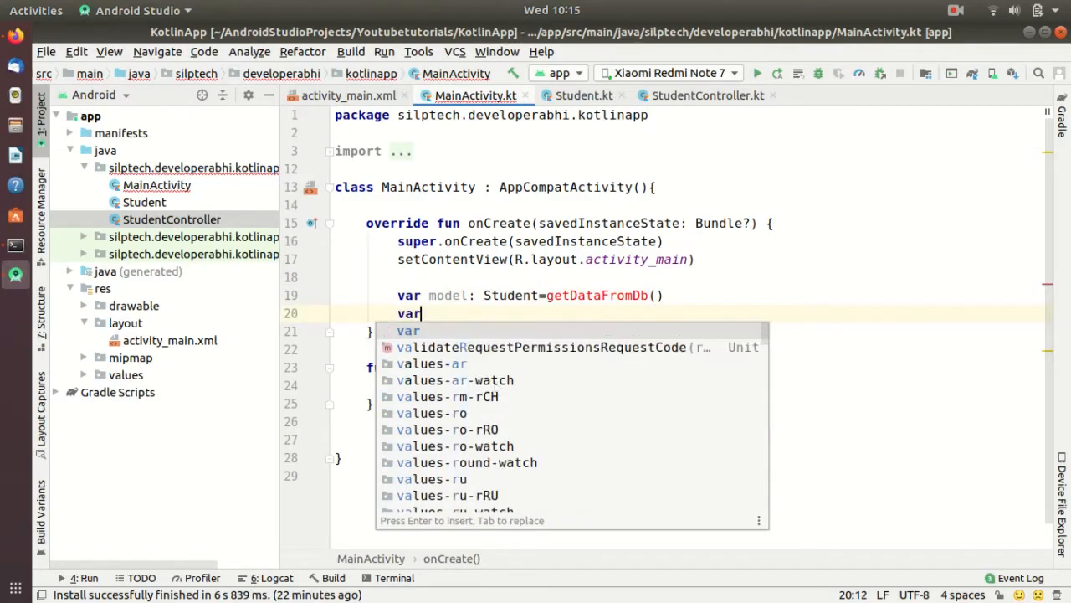
{"action": "type", "text": "_view=MainActivity"}
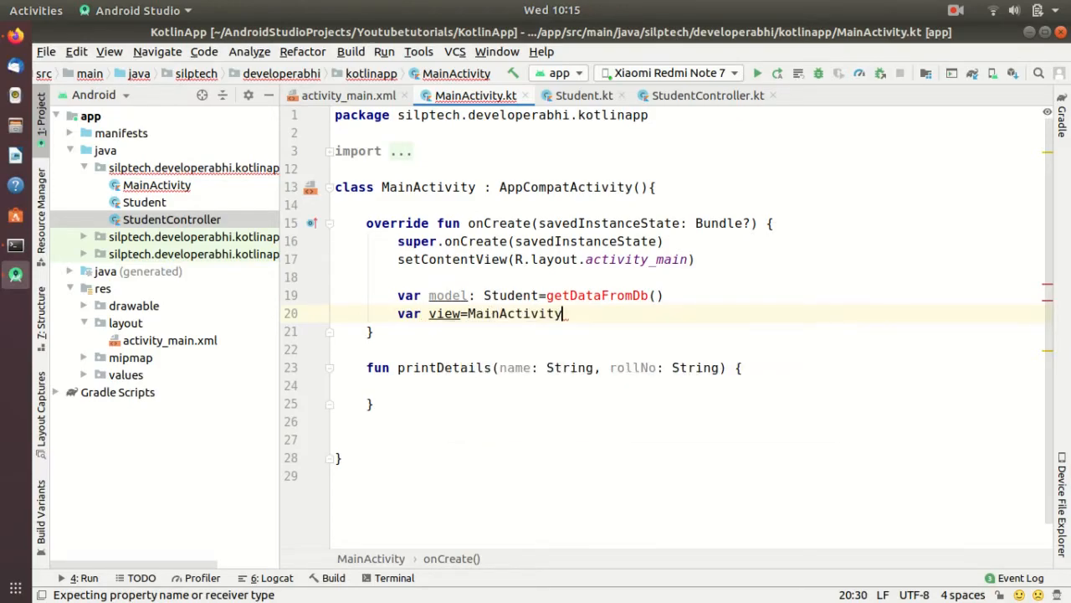
{"action": "type", "text": "()"}
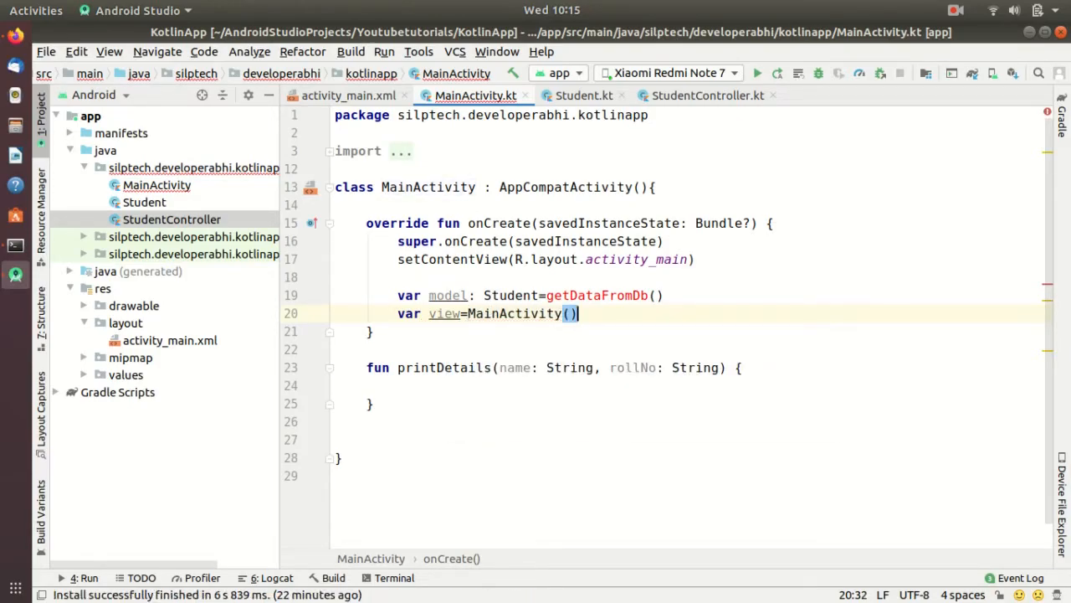
Declare var controller = StudentController(model, view), checking the constructor parameters in StudentController.kt
{"action": "key", "text": "Return"}
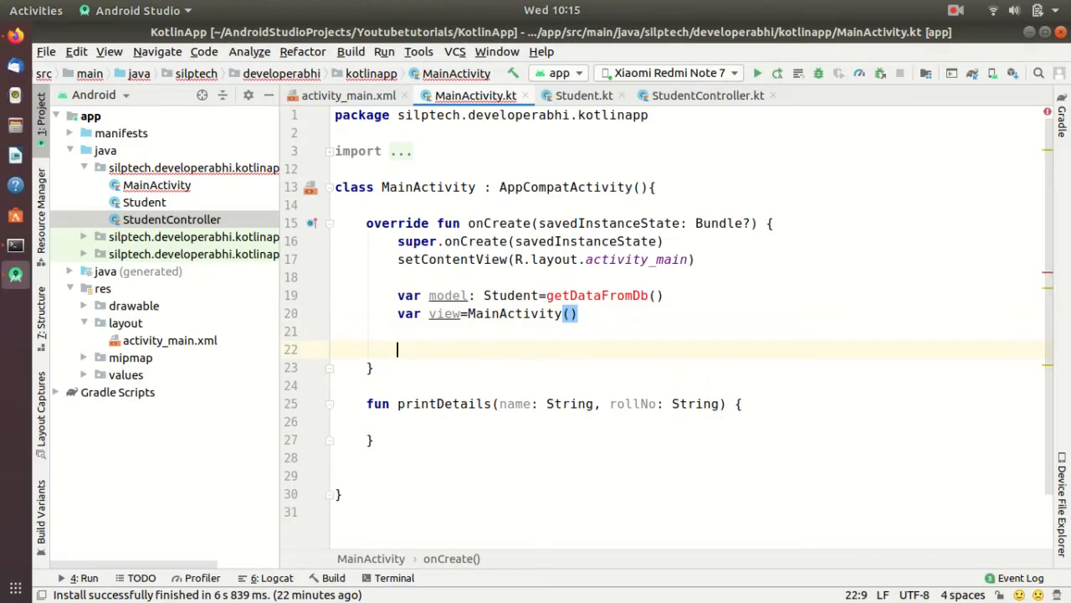
{"action": "type", "text": "var_Co"}
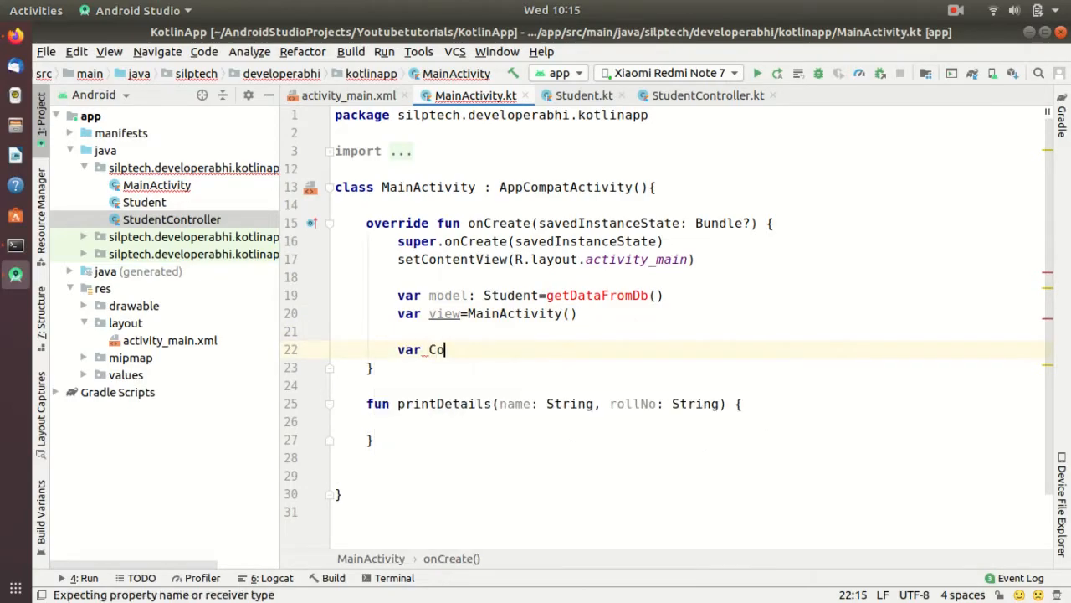
{"action": "type", "text": "ntroller"}
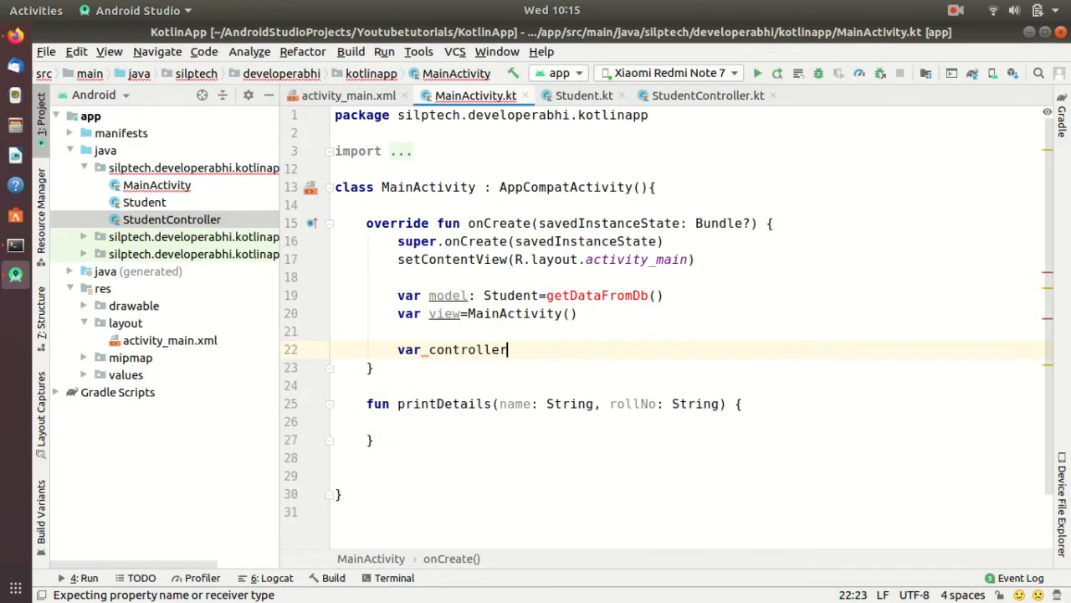
{"action": "type", "text": "=S"}
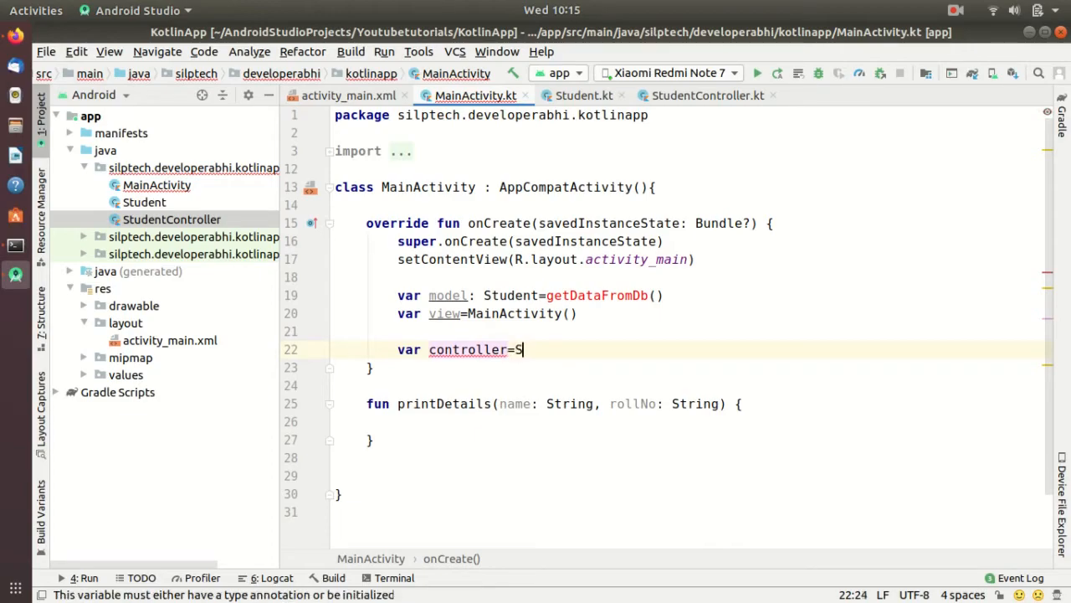
{"action": "type", "text": "tudentController"}
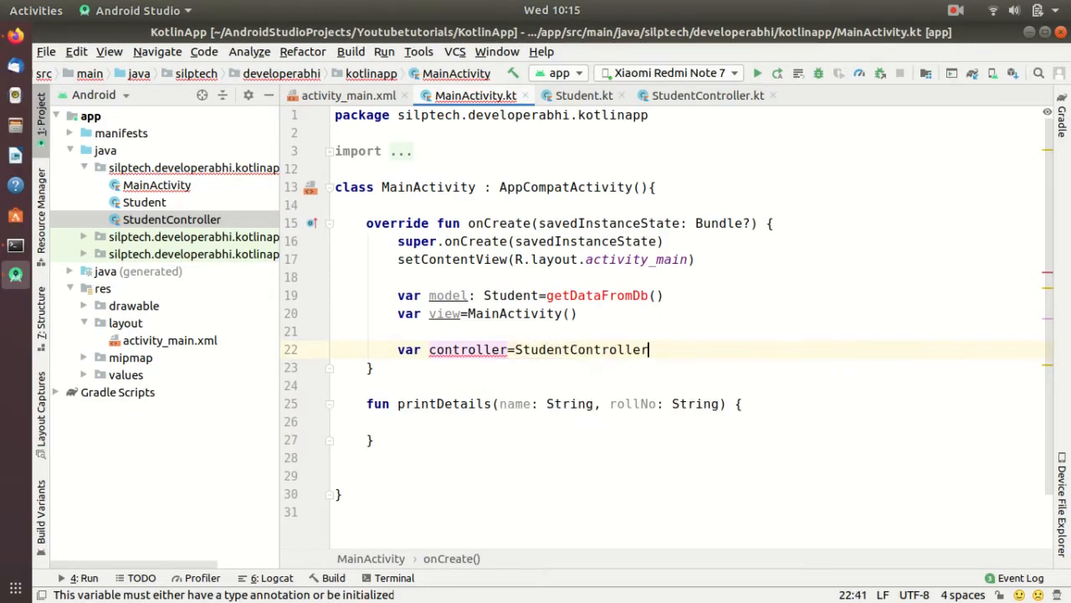
{"action": "type", "text": "()"}
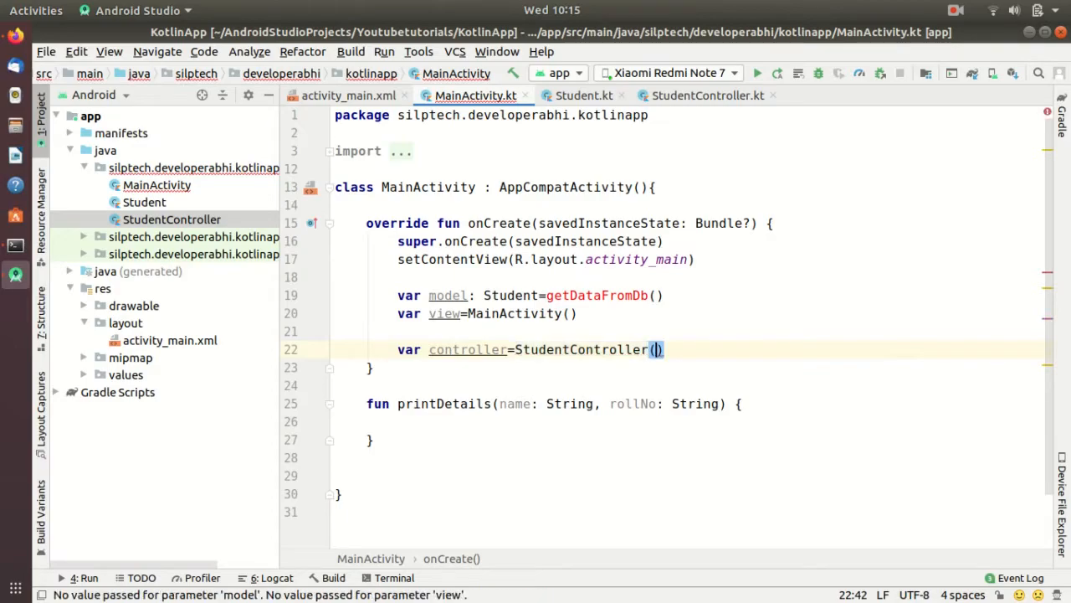
{"action": "left_click", "coordinate": [707, 94]}
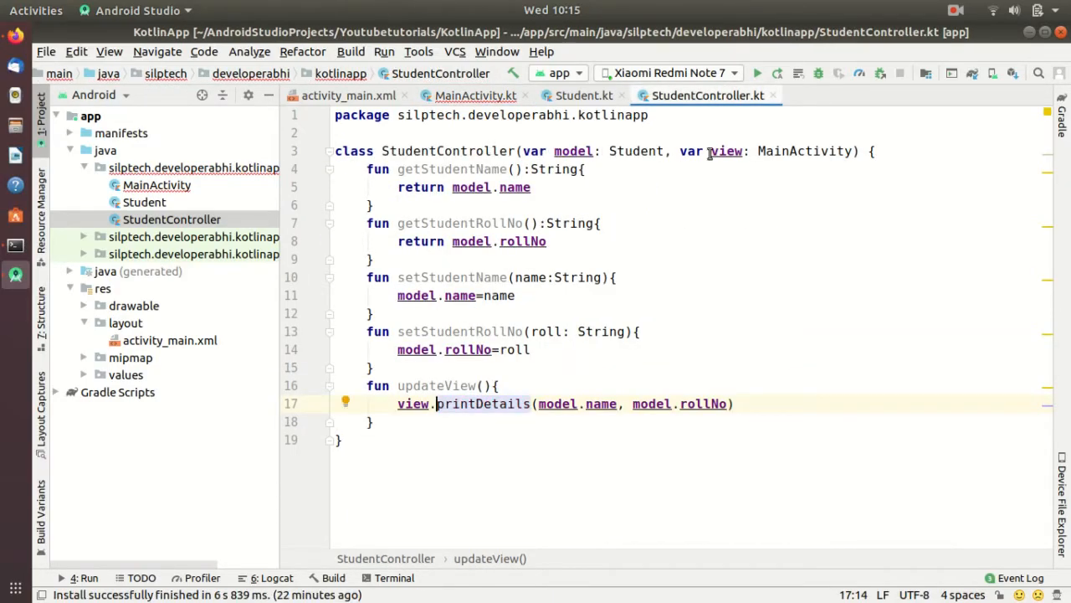
{"action": "left_click", "coordinate": [476, 94]}
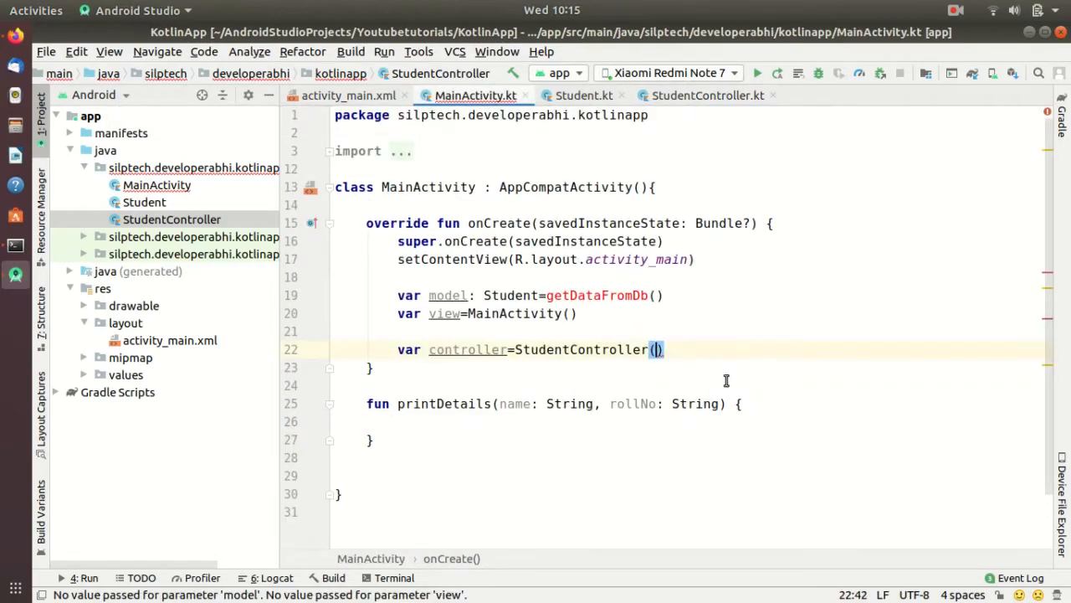
{"action": "type", "text": "model, view"}
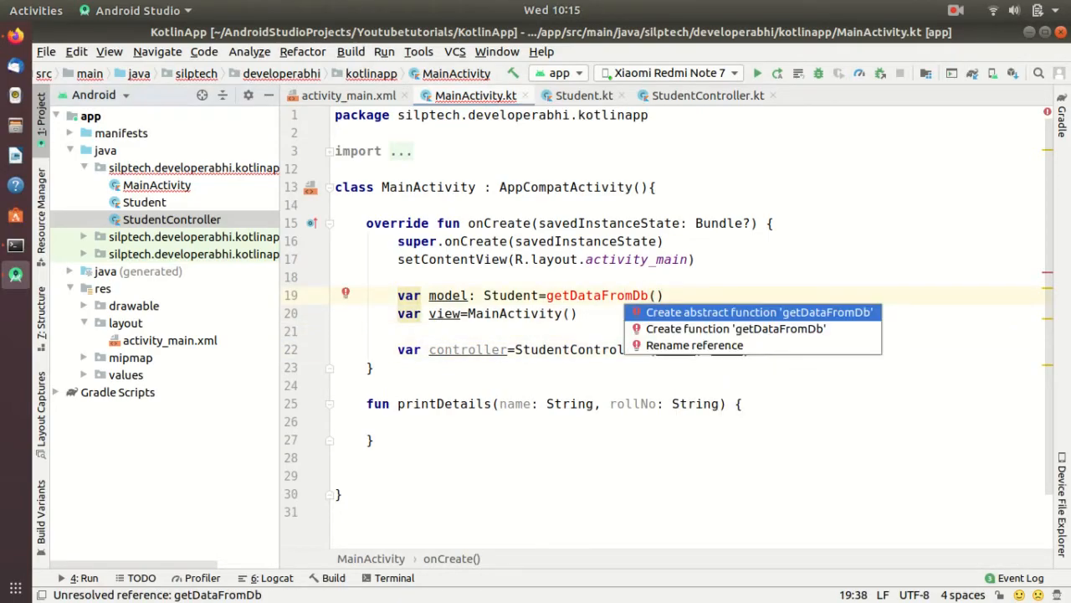
Create private getDataFromDb() via quick fix returning Student("10", "John")
{"action": "left_click", "coordinate": [735, 328]}
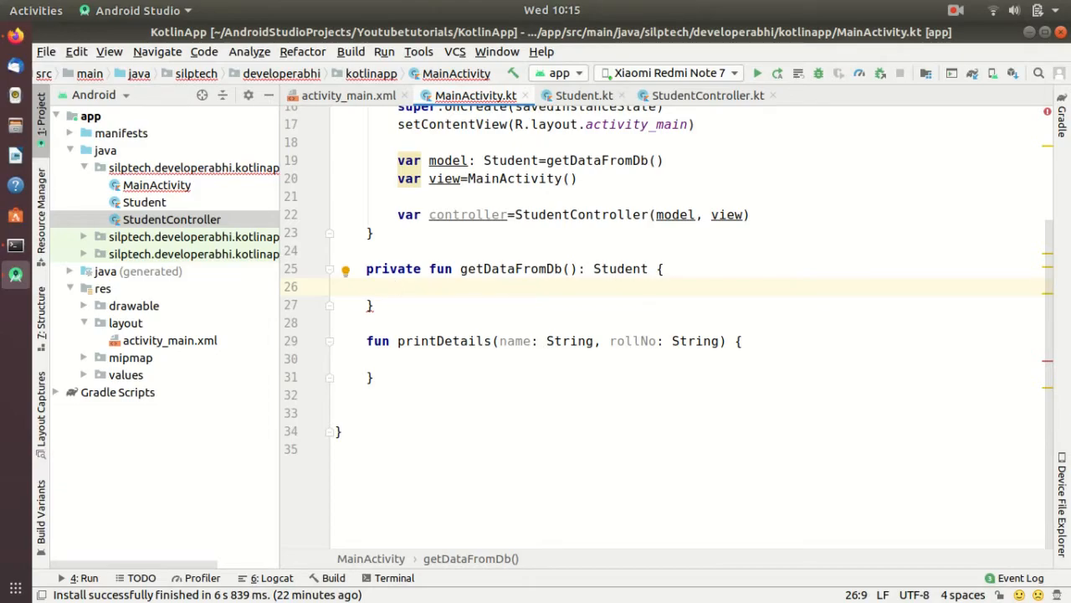
{"action": "type", "text": "return"}
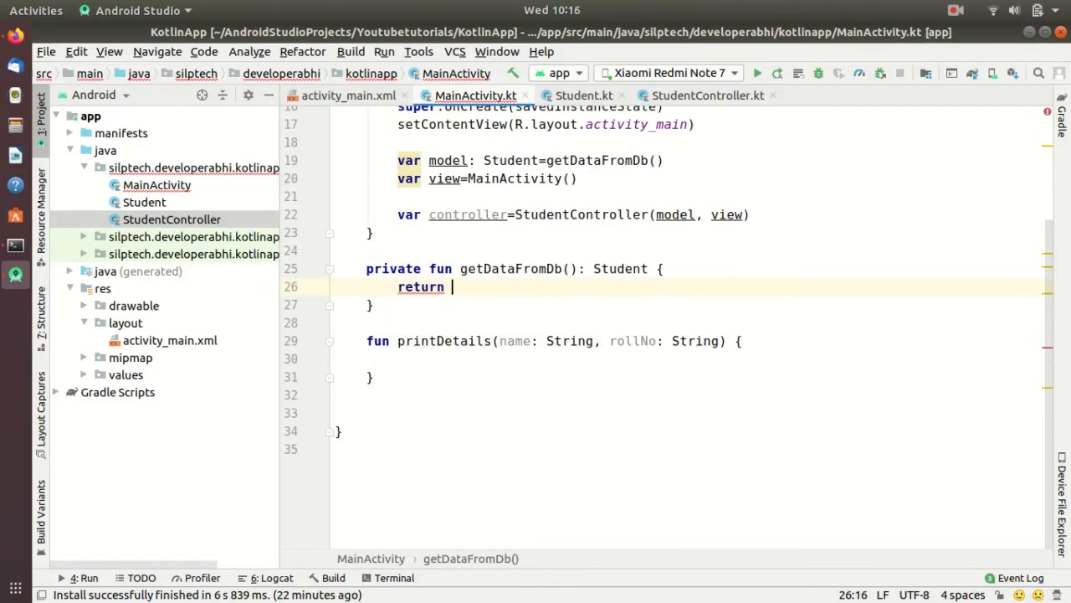
{"action": "type", "text": "Student()"}
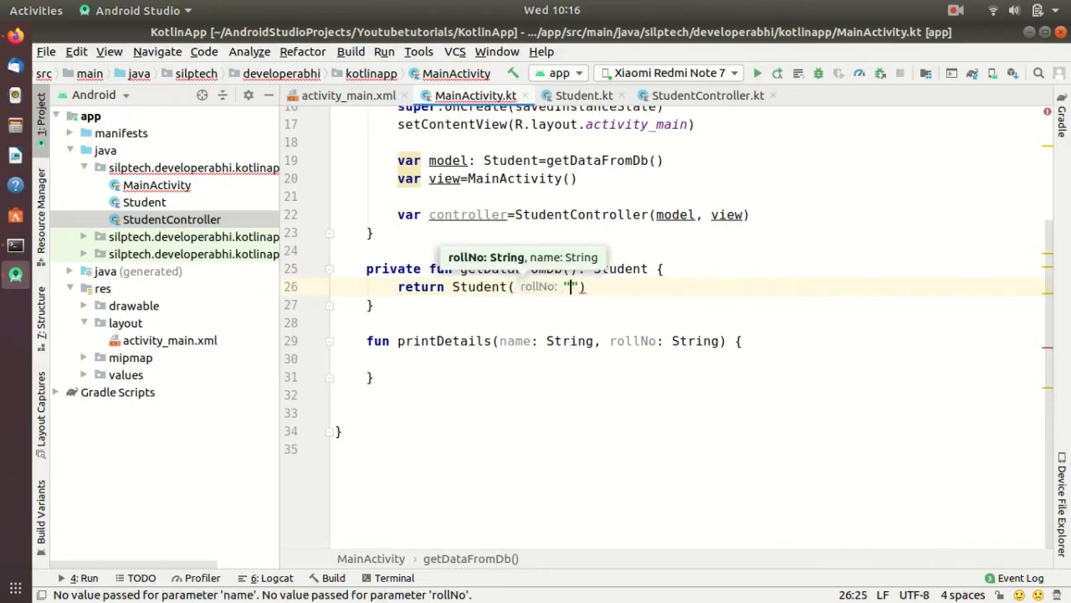
{"action": "type", "text": "Jo"}
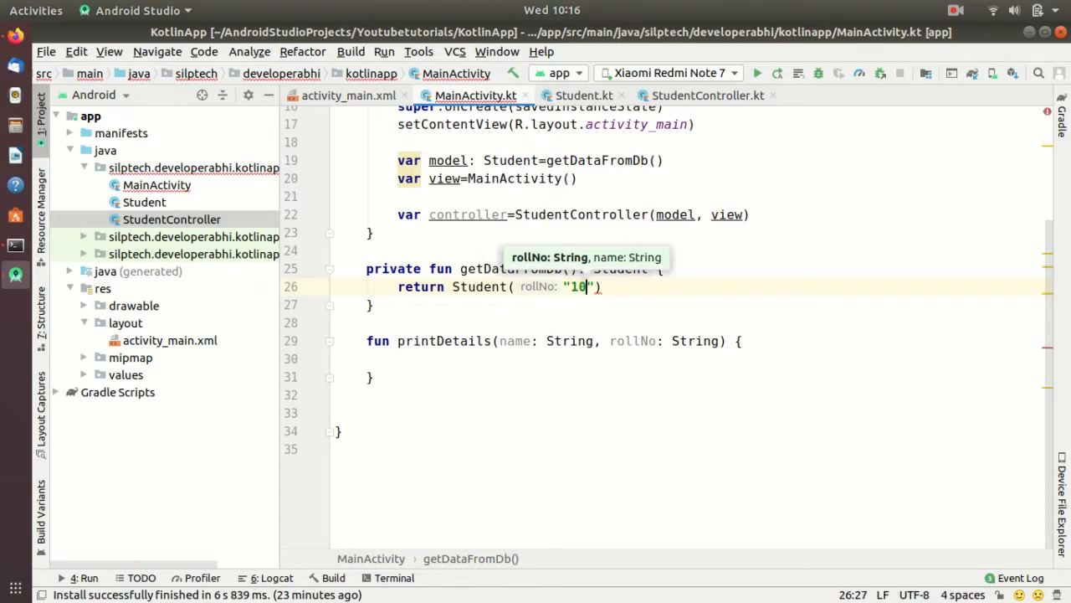
{"action": "type", "text": ", name: \"\""}
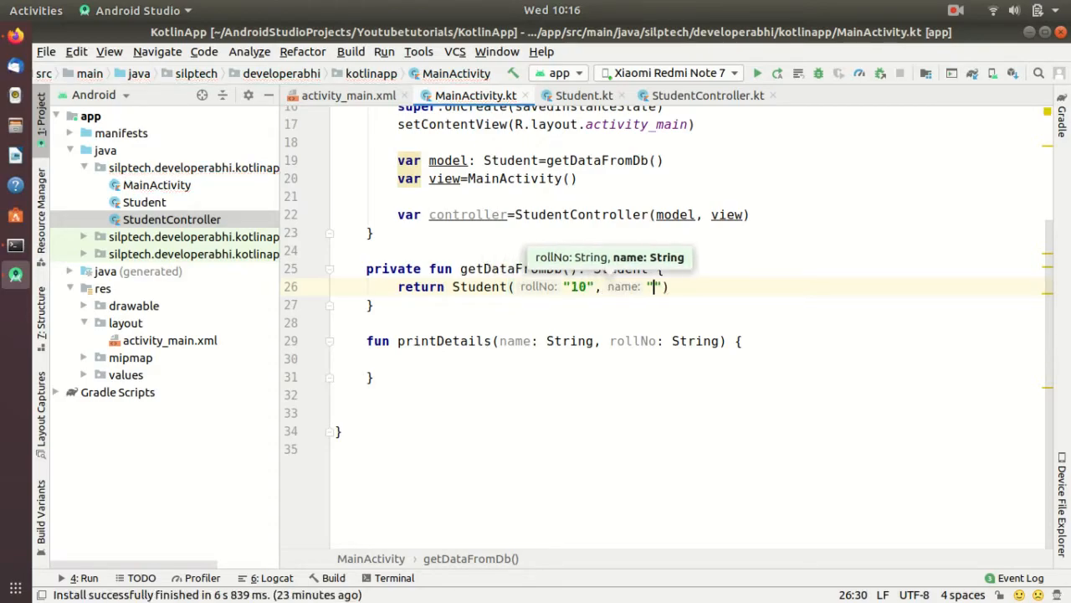
{"action": "type", "text": "John"}
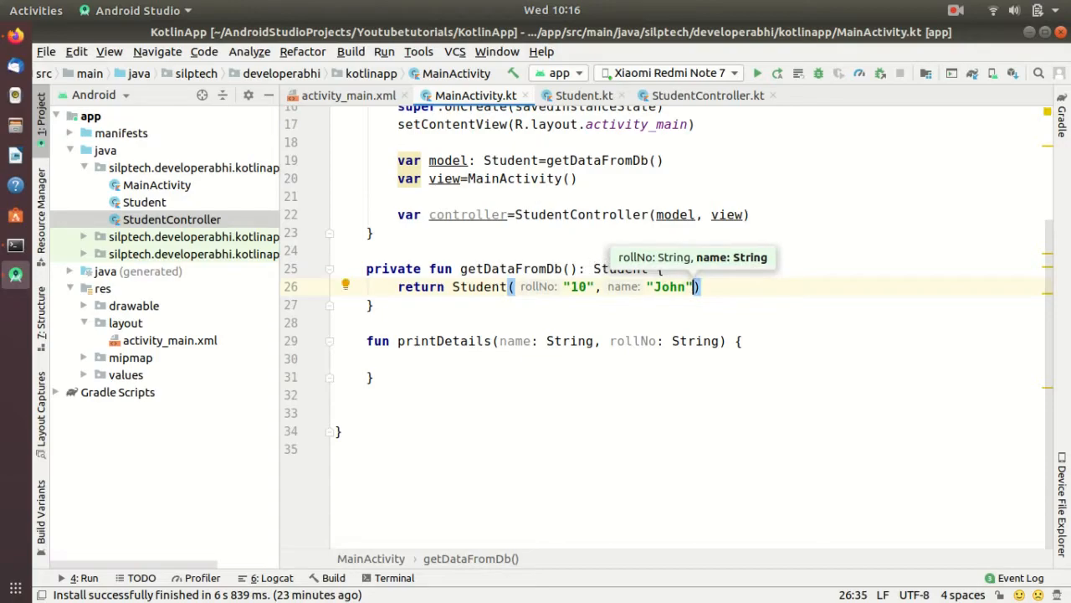
{"action": "left_click", "coordinate": [705, 341]}
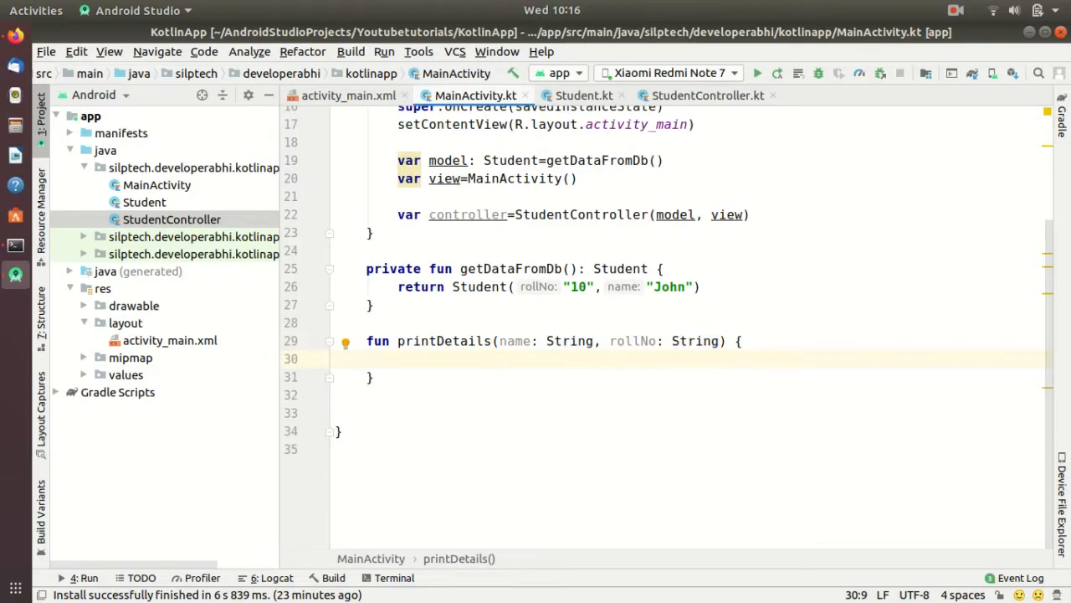
Write Log.d("Student", "name ="+name) and Log.d("Student", "rollNo ="+rollNo) inside printDetails
{"action": "type", "text": "Log.d(\"Student\", \"name ="}
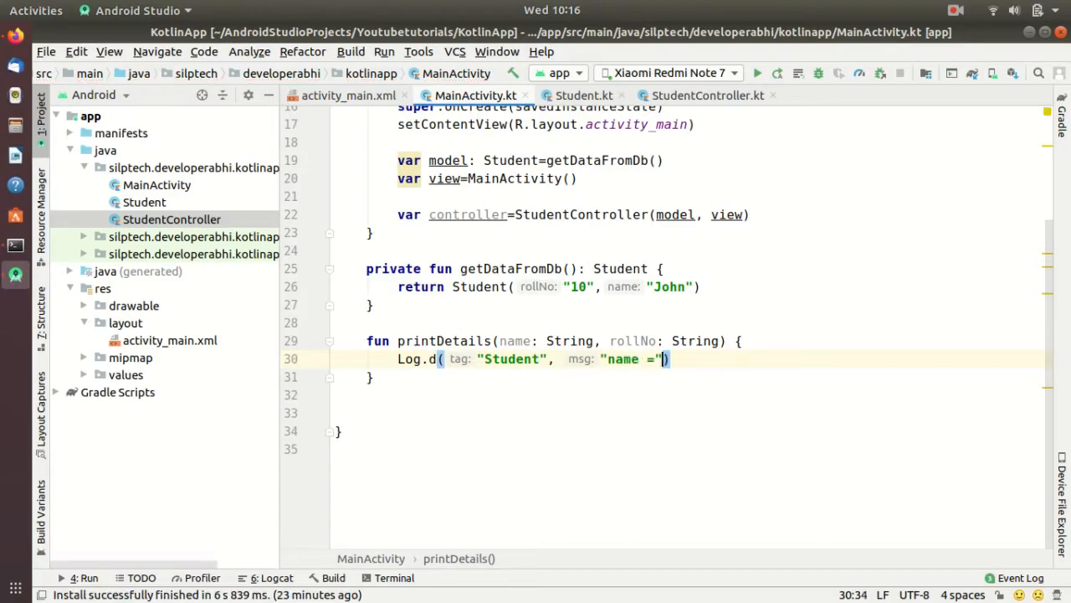
{"action": "type", "text": "+n"}
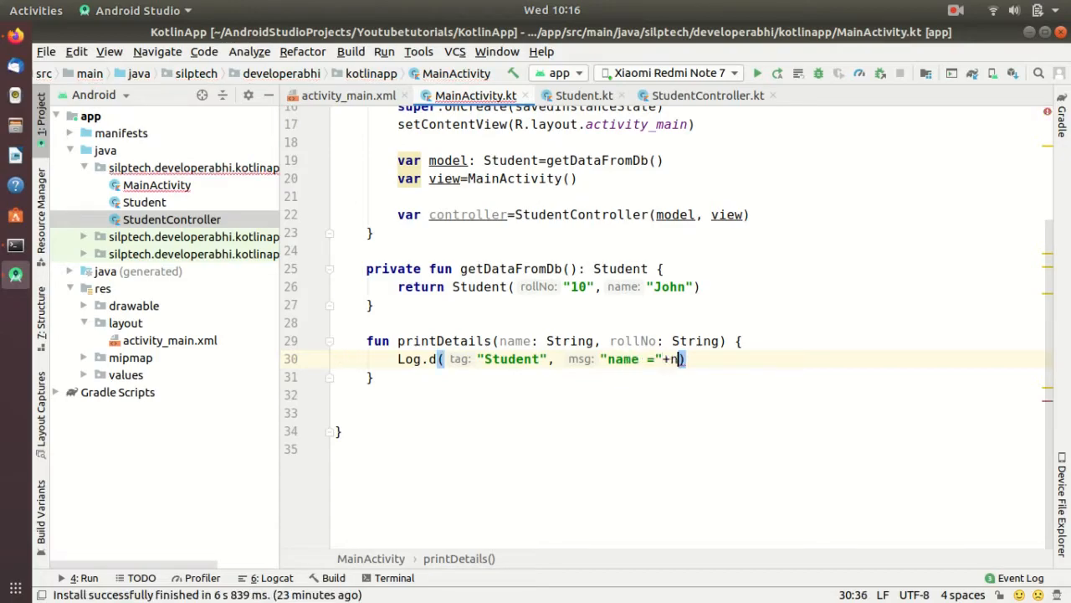
{"action": "type", "text": "ame"}
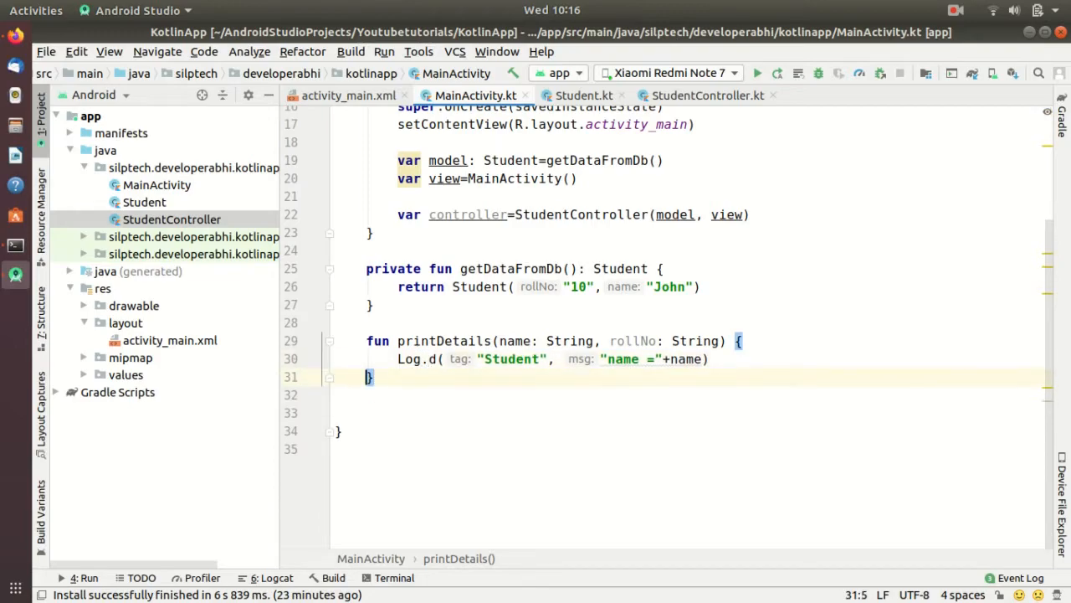
{"action": "type", "text": "Log.d(\"Student\", \"name =\"+name)"}
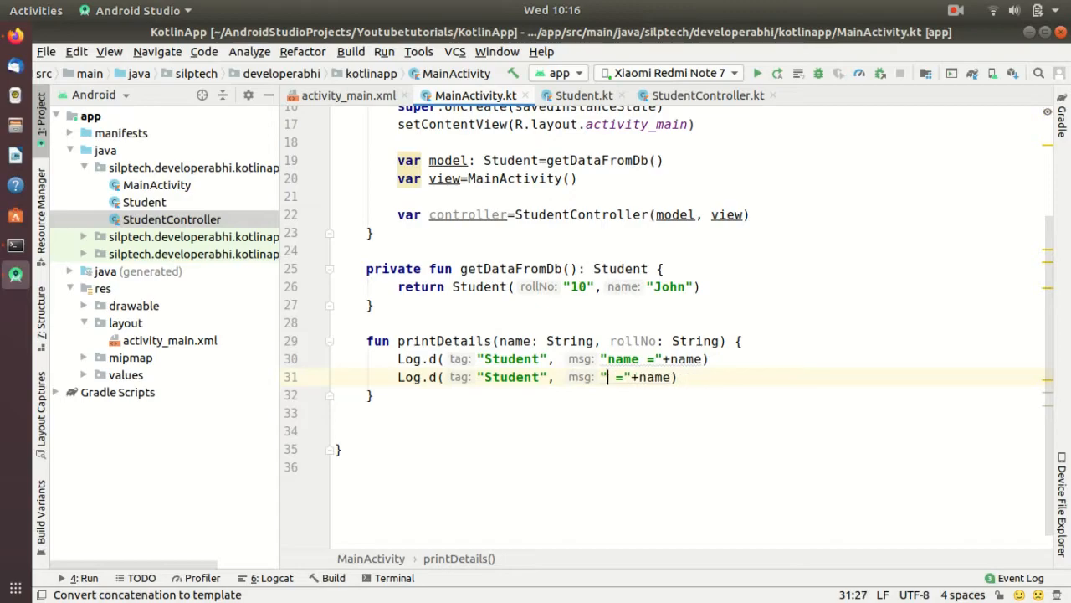
{"action": "type", "text": "rollNo"}
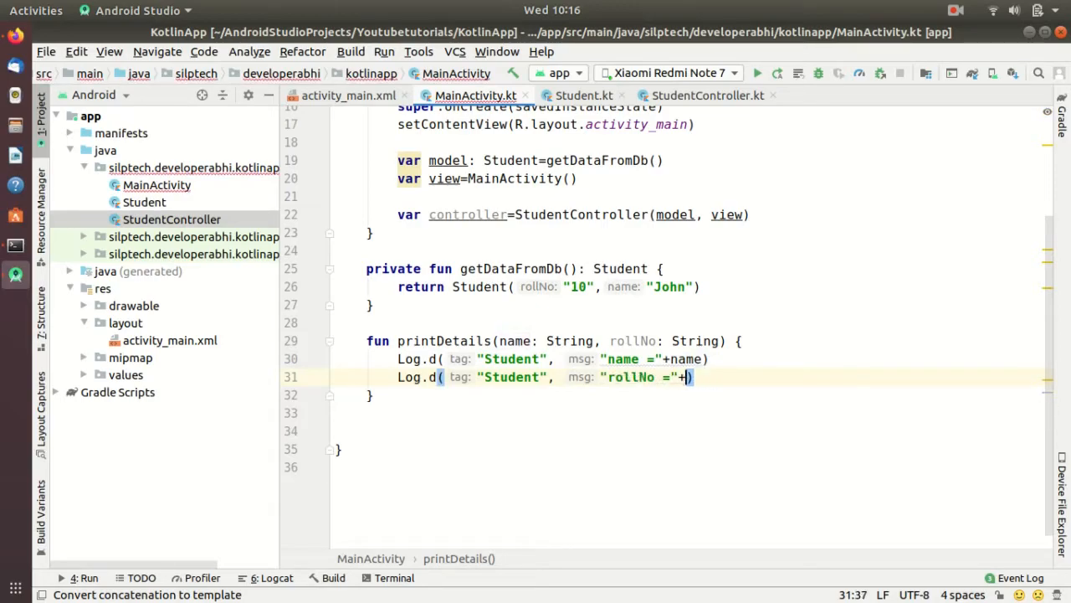
{"action": "type", "text": "roll"}
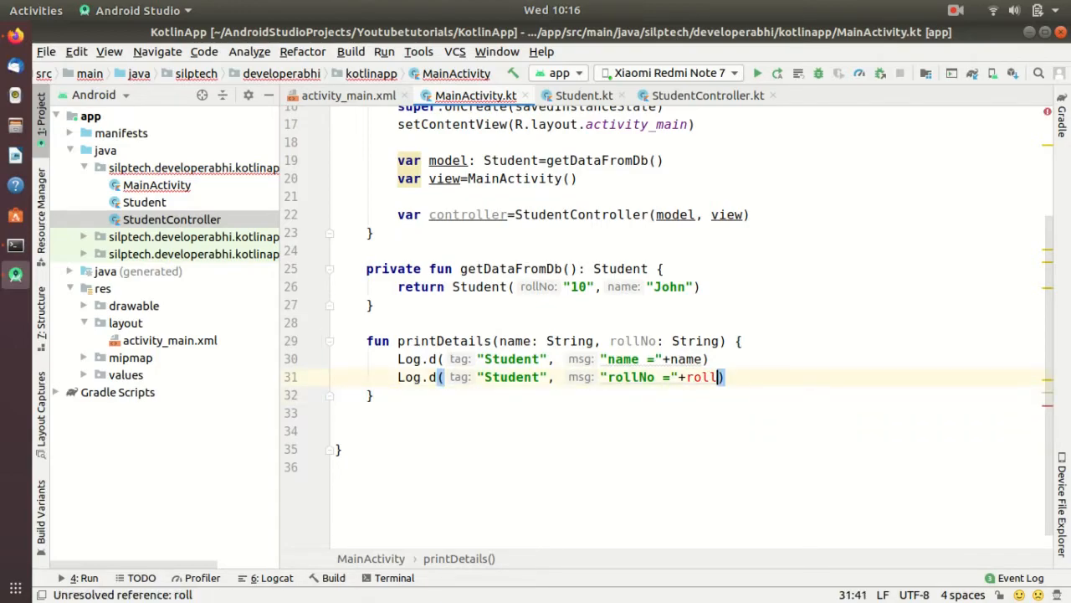
{"action": "type", "text": "No"}
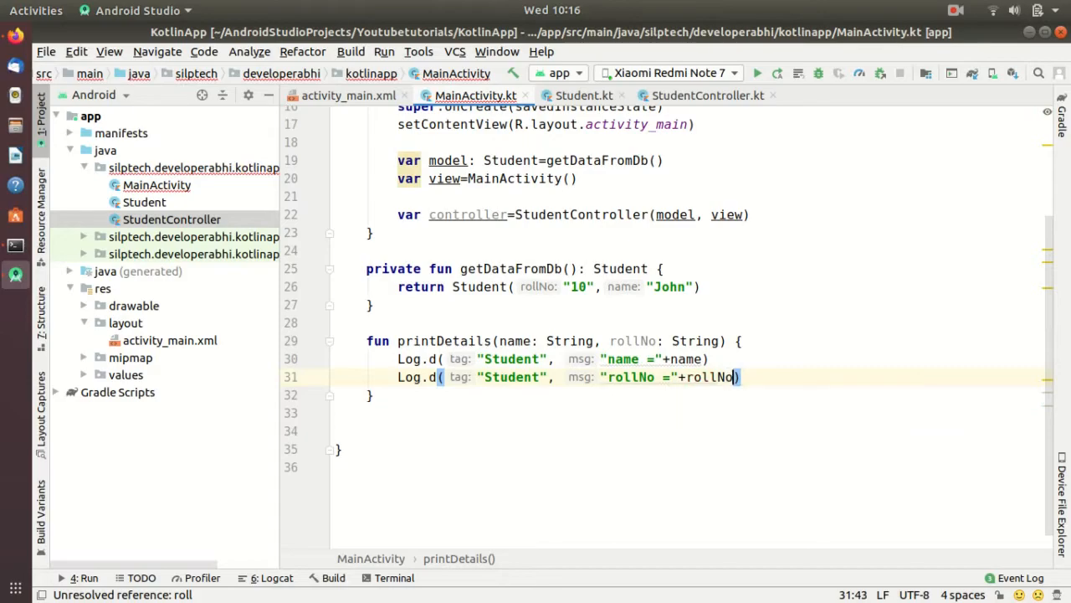
{"action": "scroll", "scroll_direction": "up", "scroll_amount": 3}
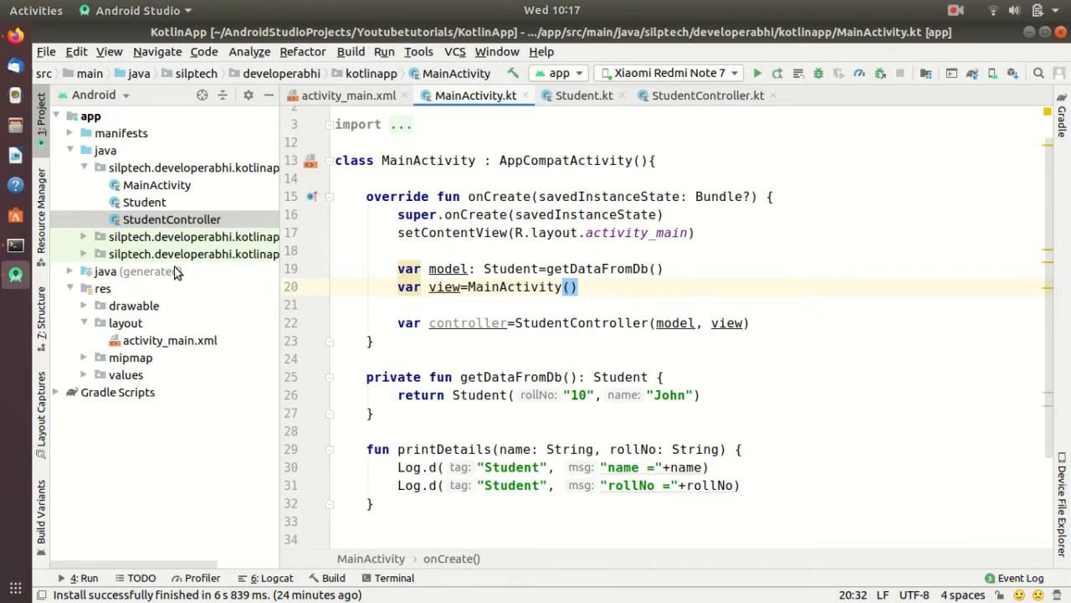
In activity_main.xml add a wrap_content <Button> with android:id btn and android:text "Update"
{"action": "left_click", "coordinate": [171, 340]}
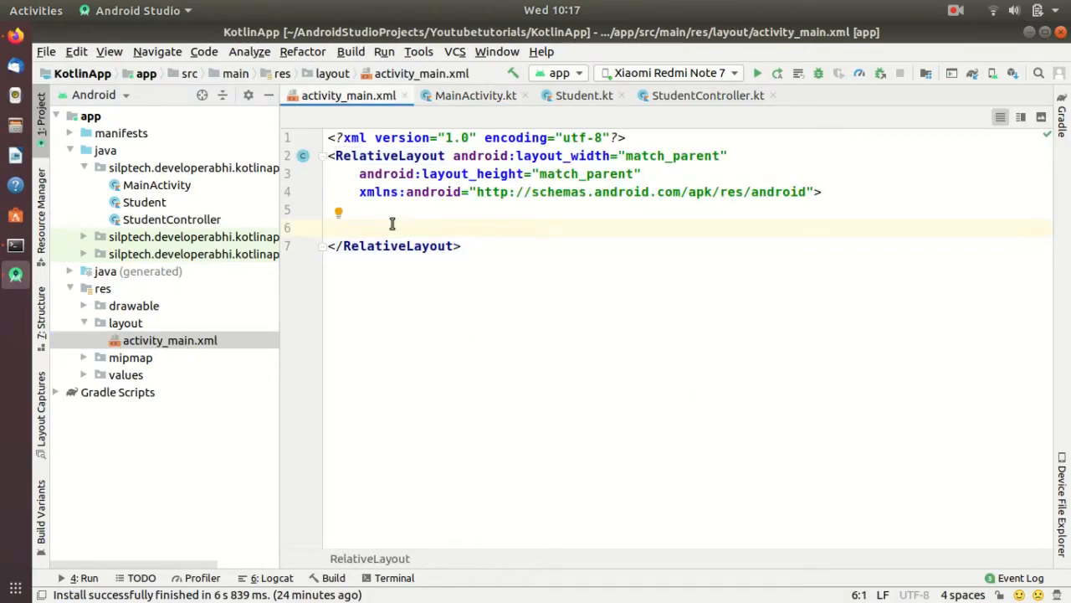
{"action": "type", "text": "<Button"}
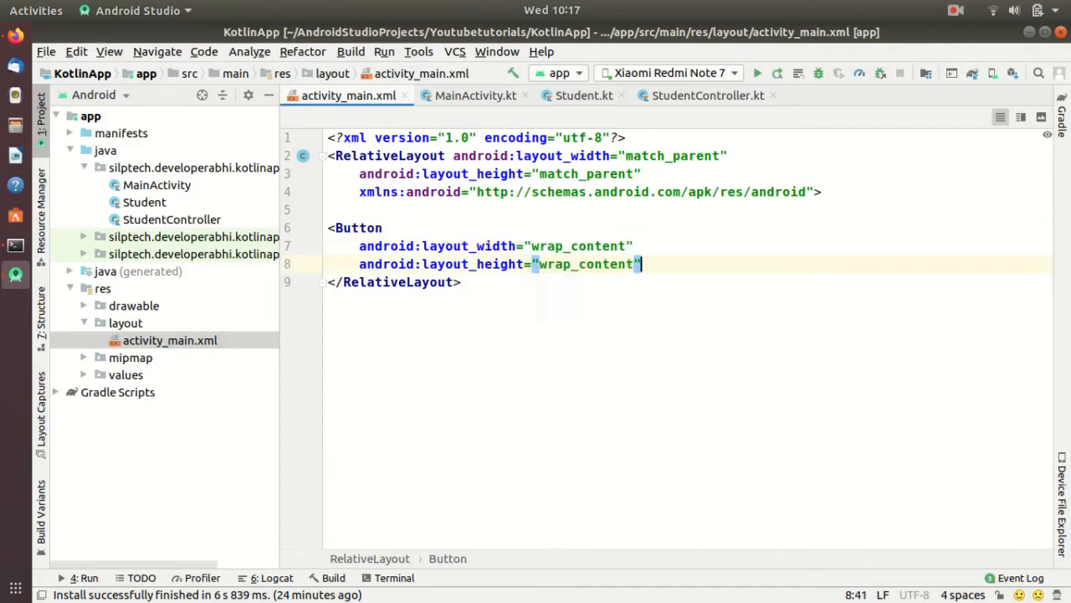
{"action": "key", "text": "Return"}
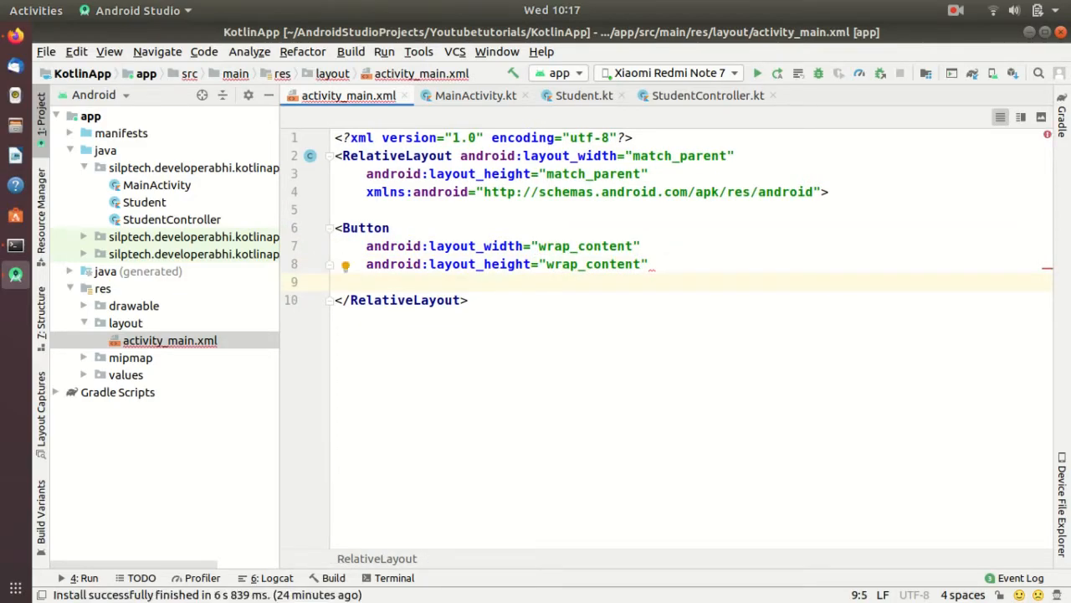
{"action": "type", "text": "android:id=\"btn\""}
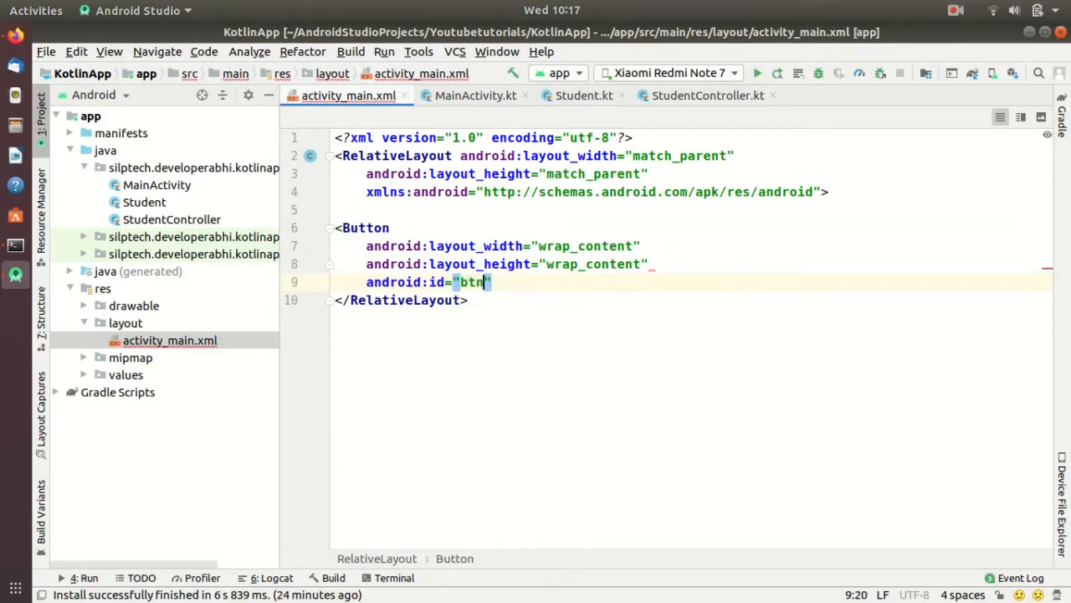
{"action": "key", "text": "Return"}
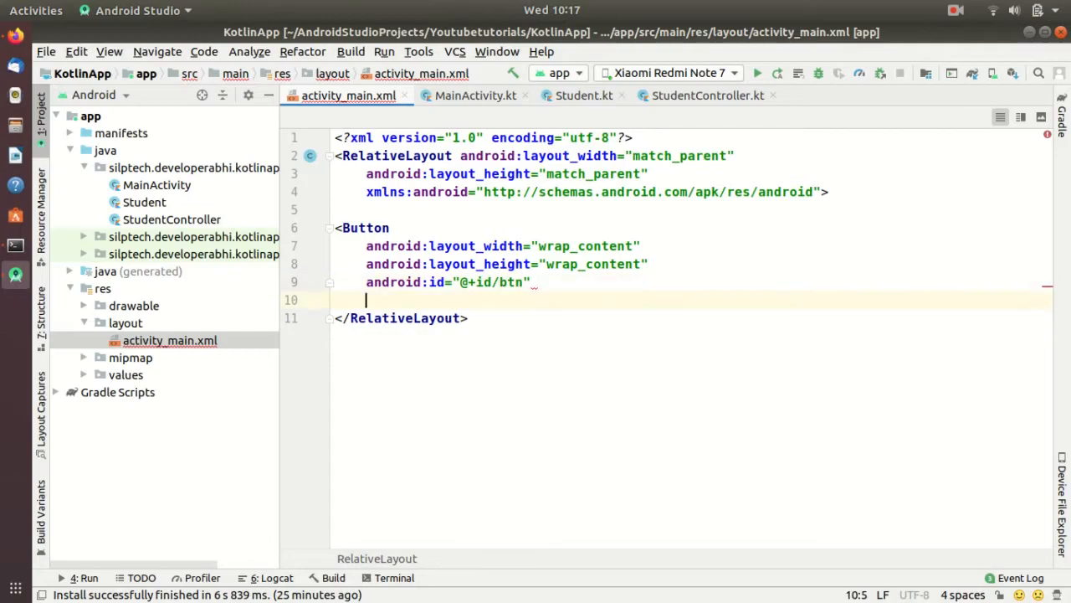
{"action": "type", "text": "android:text=\"Up\""}
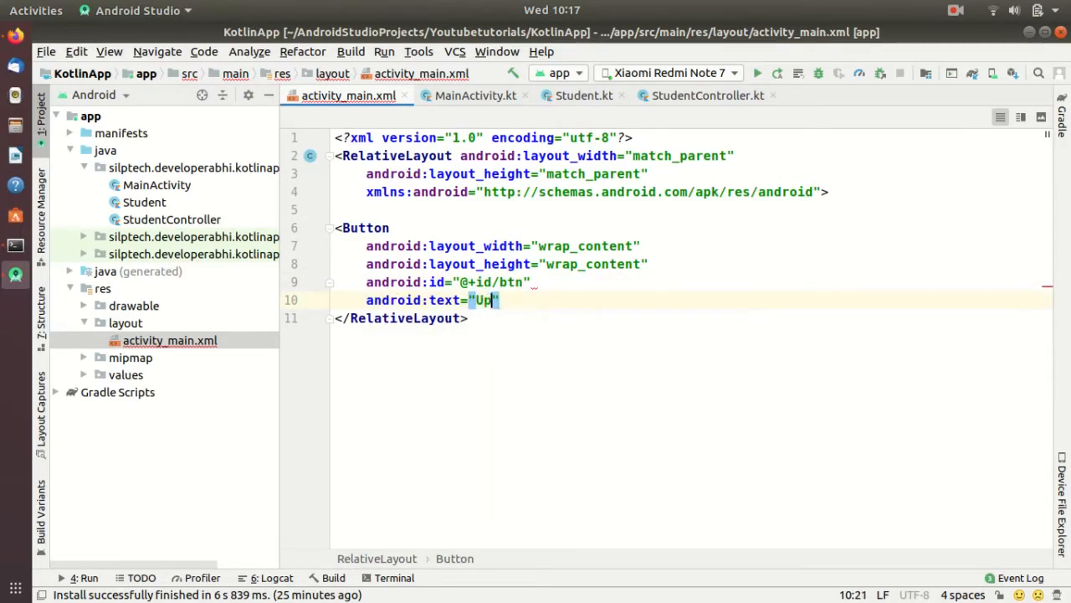
{"action": "type", "text": "date\"/>"}
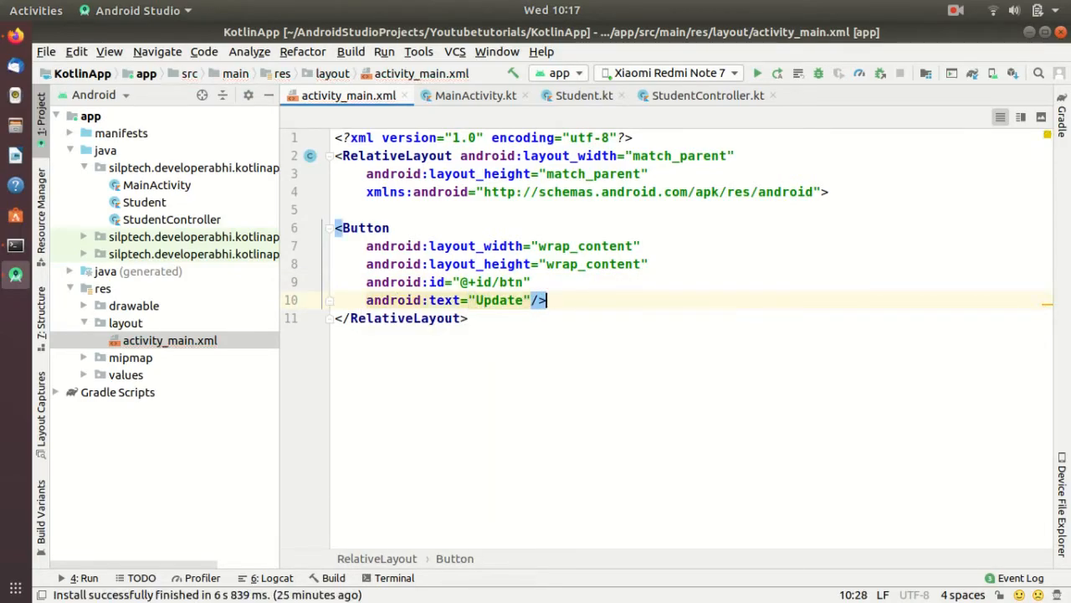
{"action": "left_click", "coordinate": [476, 93]}
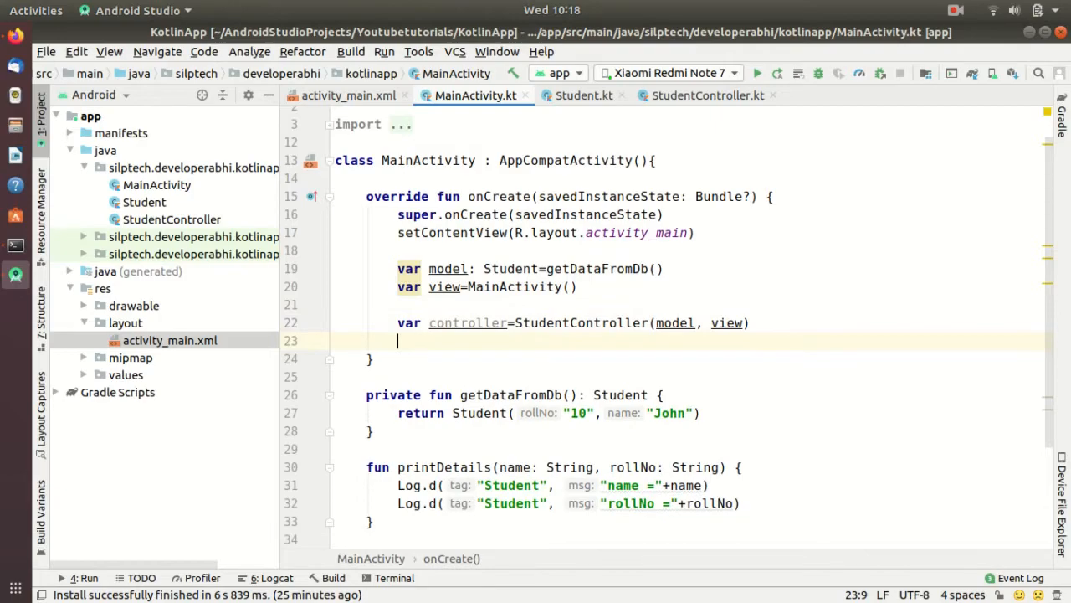
Add btn.setOnClickListener calling controller.setStudentName("Matt") and controller.setStudentRollNo("20")
{"action": "type", "text": "btn.setOnClickListener(View.OnClickListener {"}
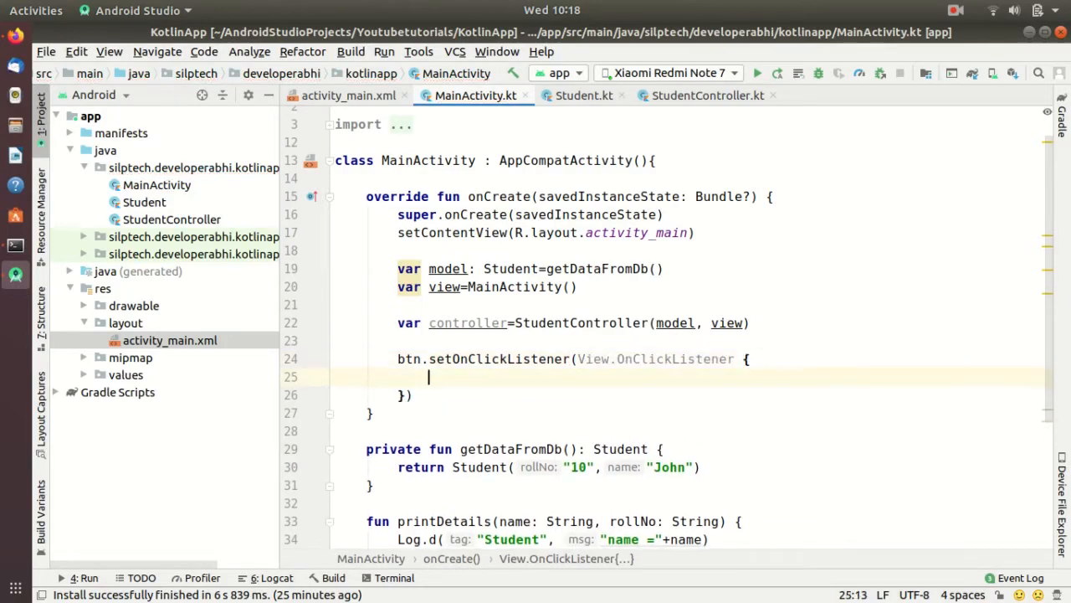
{"action": "type", "text": "controller"}
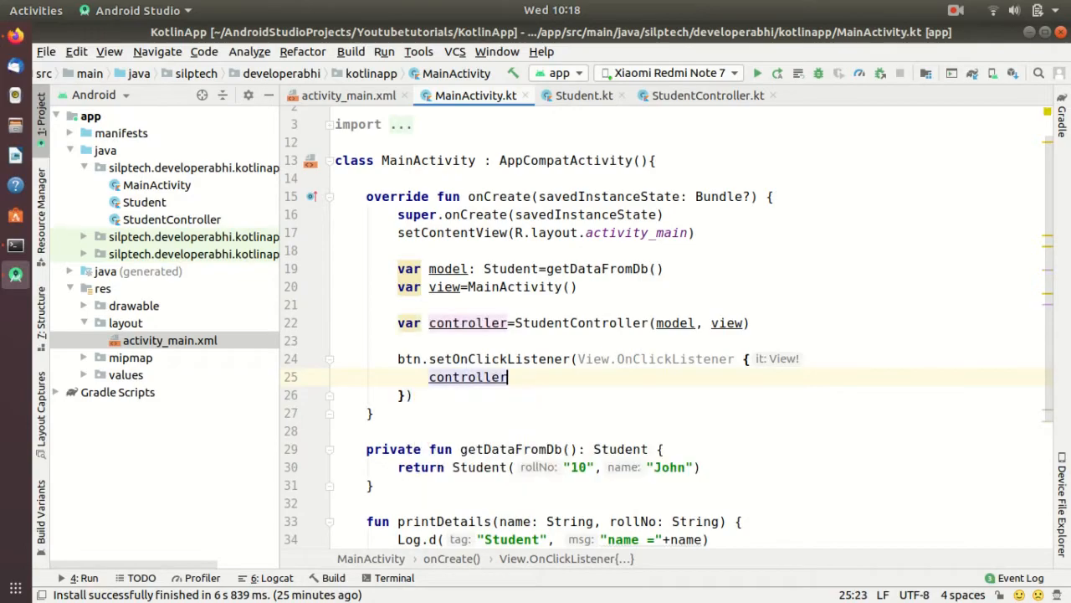
{"action": "type", "text": ".setStudentName(\""}
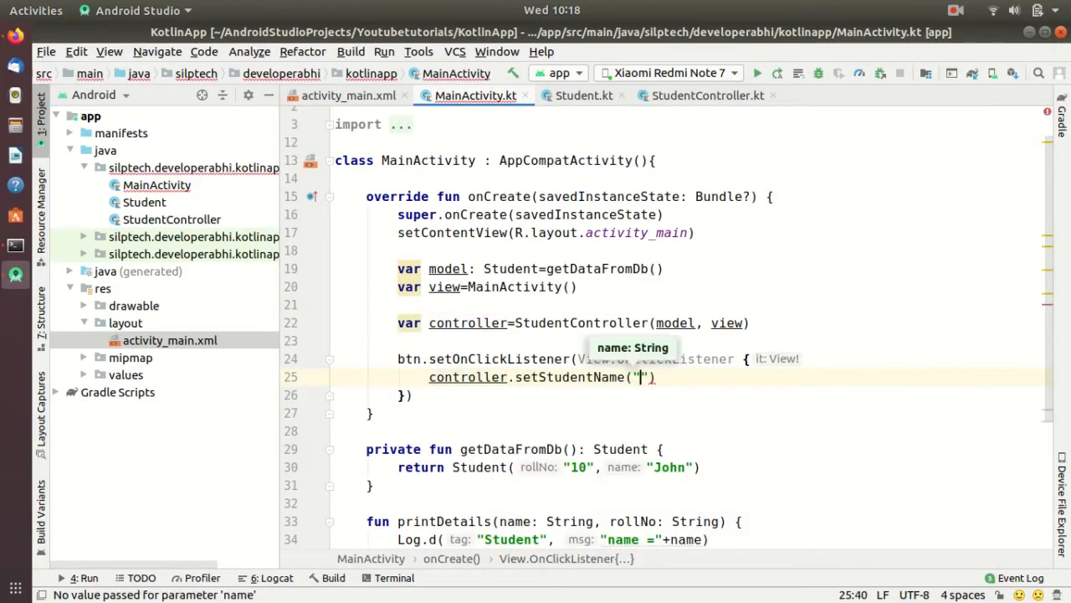
{"action": "type", "text": "Matt"}
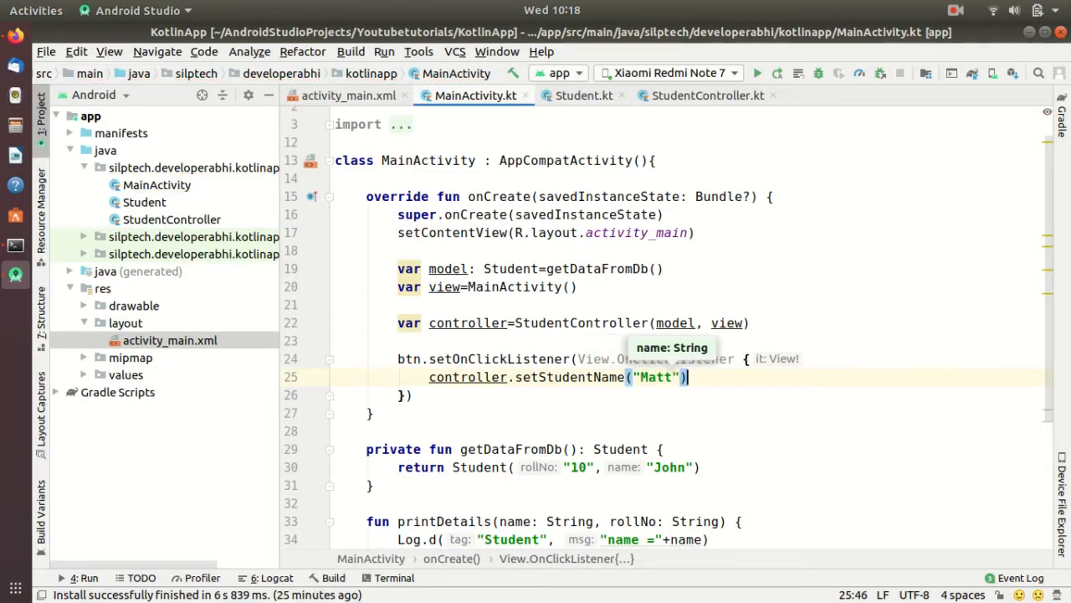
{"action": "type", "text": "controller.setStudentRollNo("}
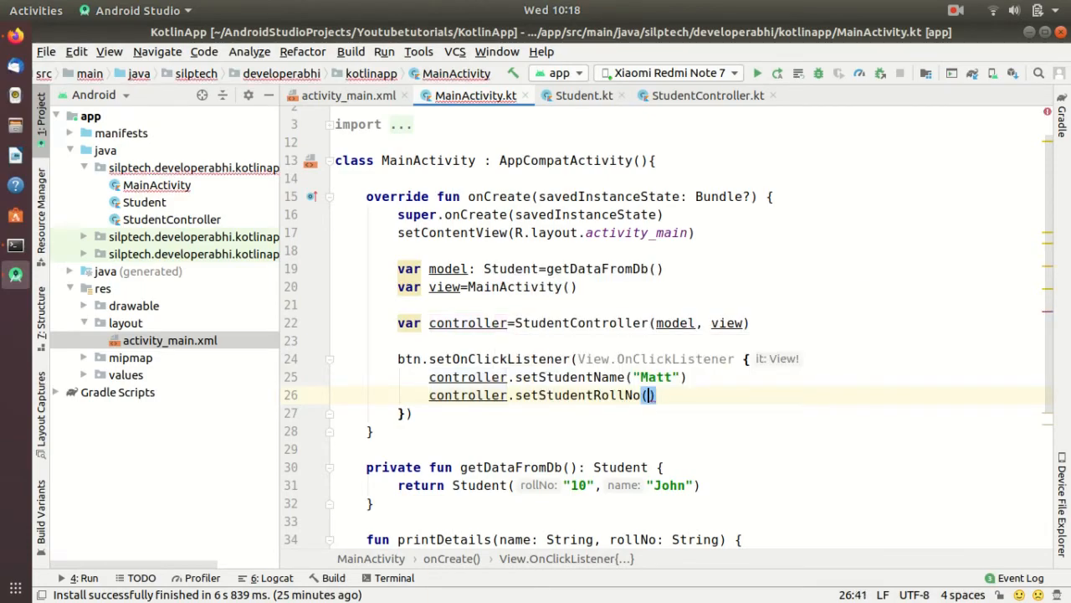
{"action": "type", "text": "\"20\""}
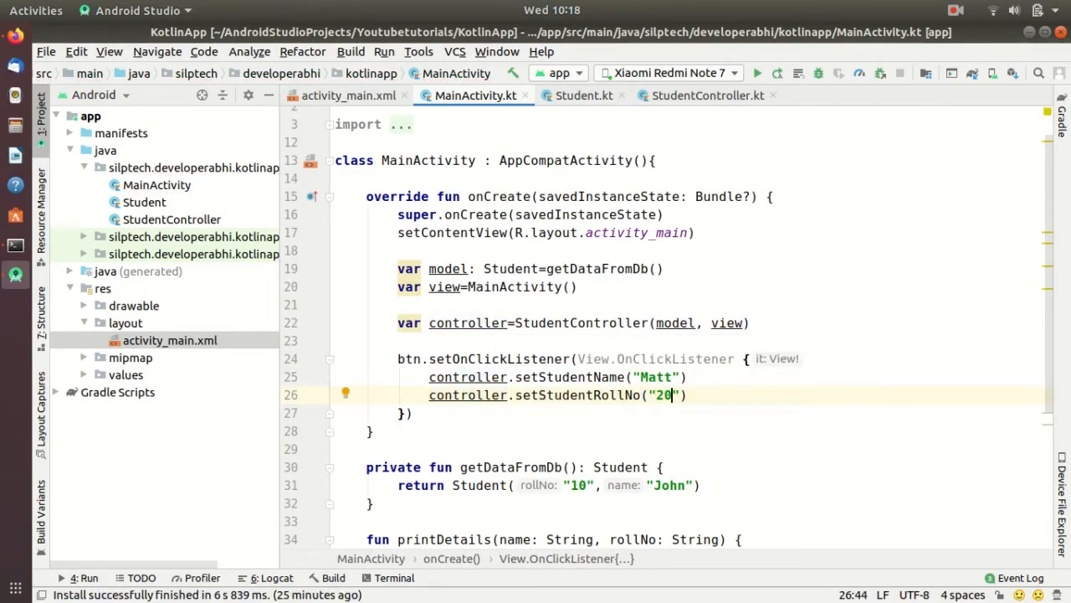
{"action": "scroll", "scroll_direction": "down", "scroll_amount": 3}
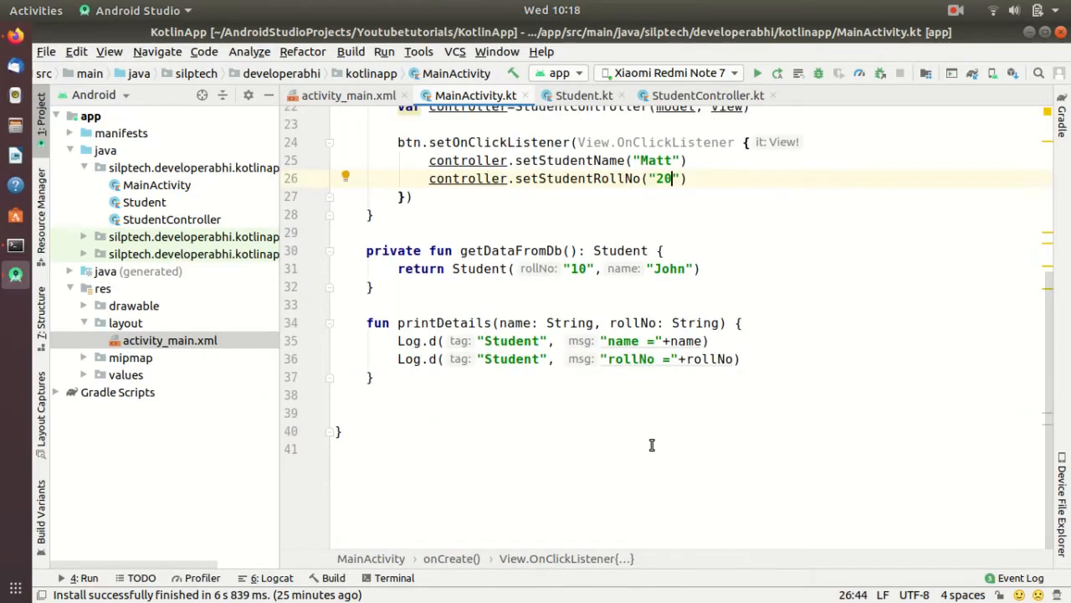
{"action": "scroll", "scroll_direction": "up", "scroll_amount": 3}
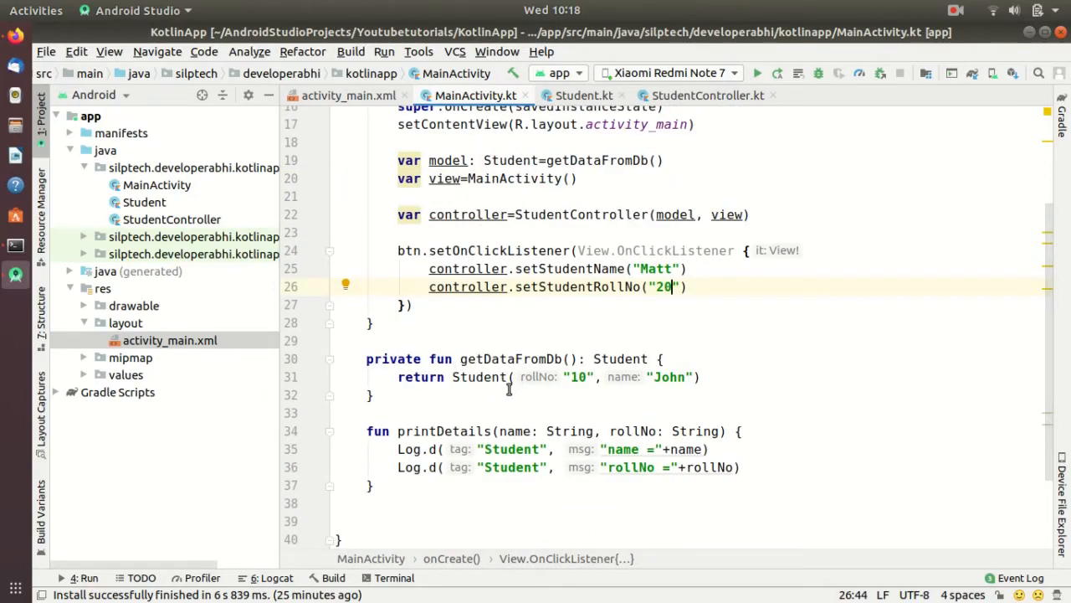
Review MainActivity, the Student model, the logged name in printDetails and StudentController's updateView
{"action": "scroll", "scroll_direction": "up", "scroll_amount": 3}
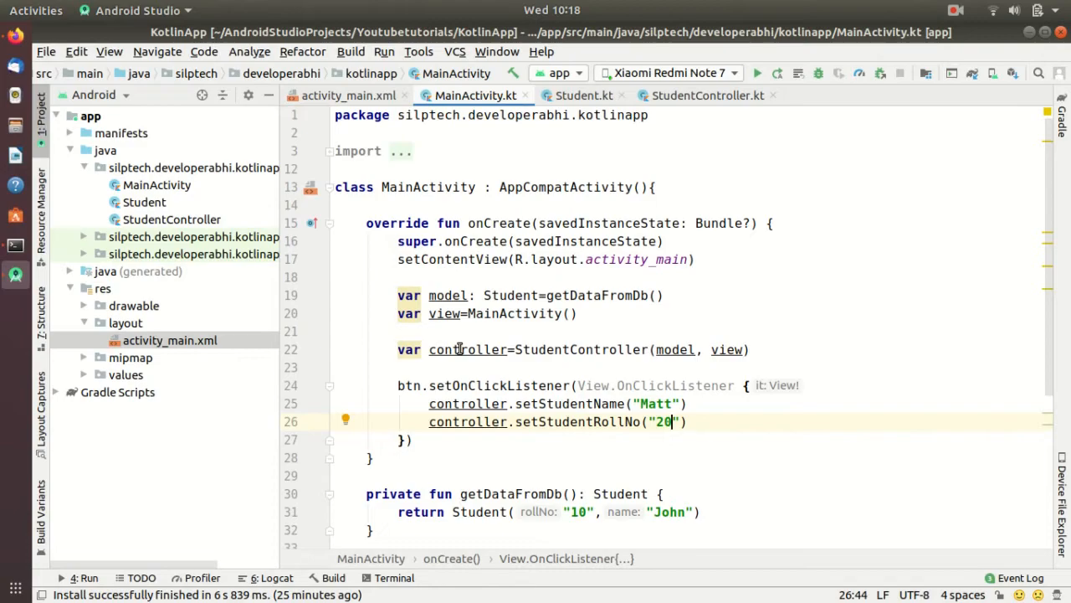
{"action": "scroll", "scroll_direction": "down", "scroll_amount": 3}
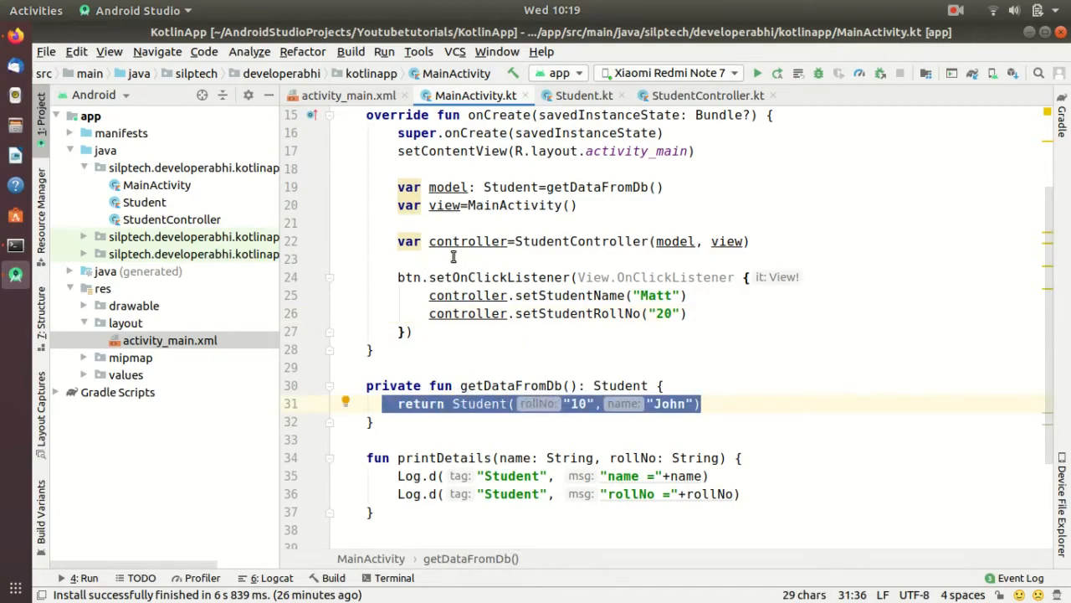
{"action": "mouse_move", "coordinate": [442, 482]}
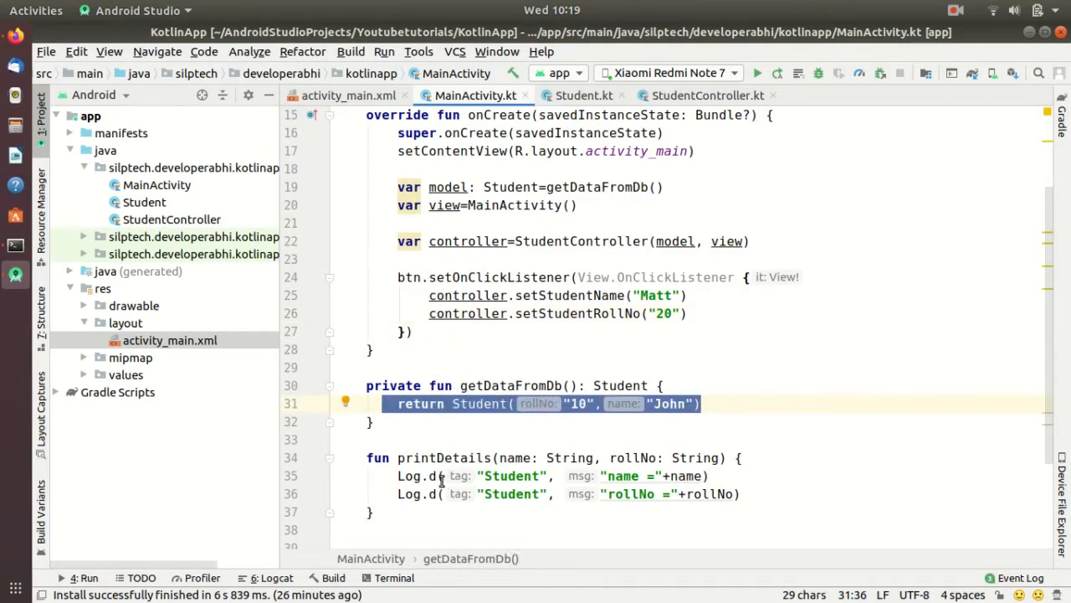
{"action": "mouse_move", "coordinate": [573, 241]}
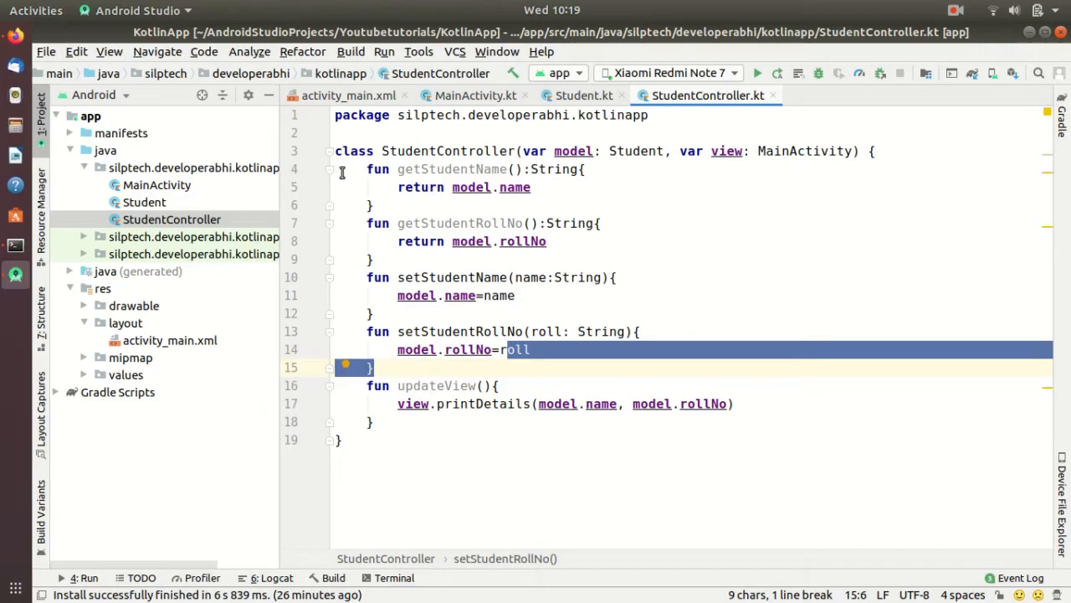
{"action": "left_click", "coordinate": [582, 94]}
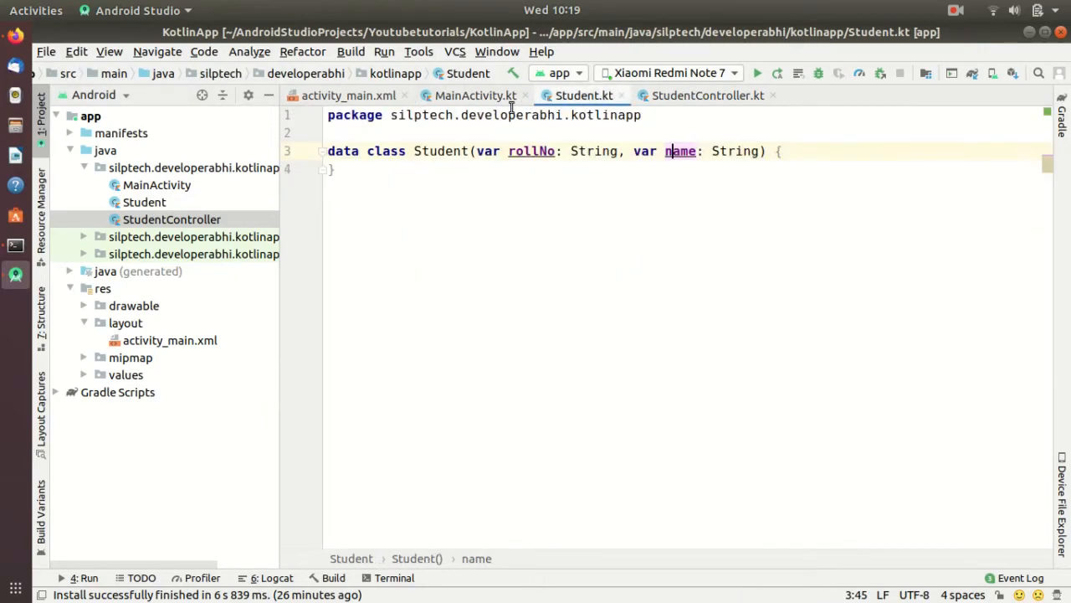
{"action": "left_click", "coordinate": [476, 94]}
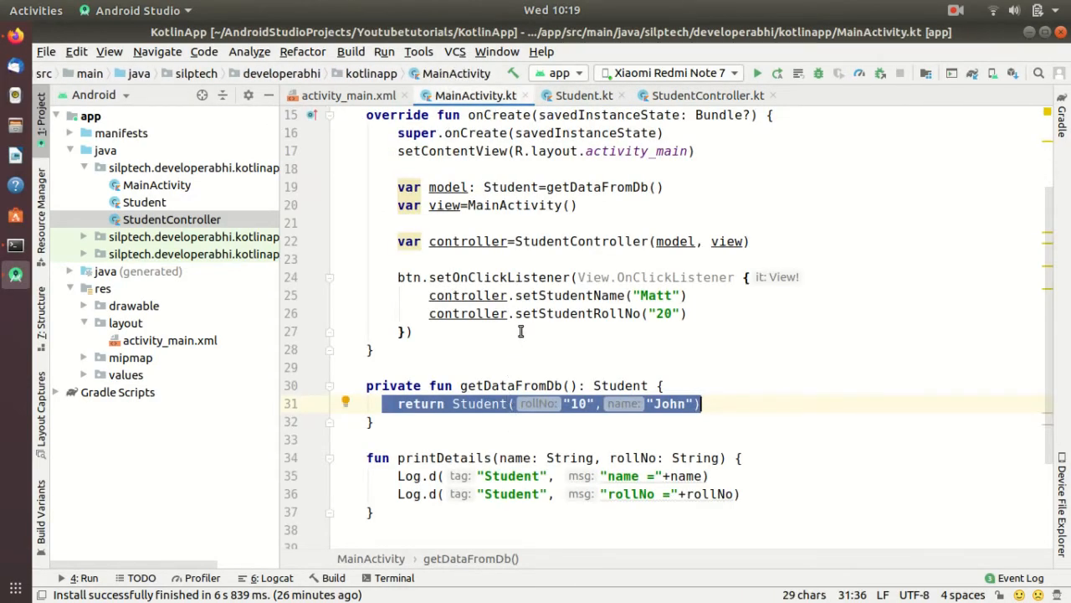
{"action": "left_click", "coordinate": [372, 420]}
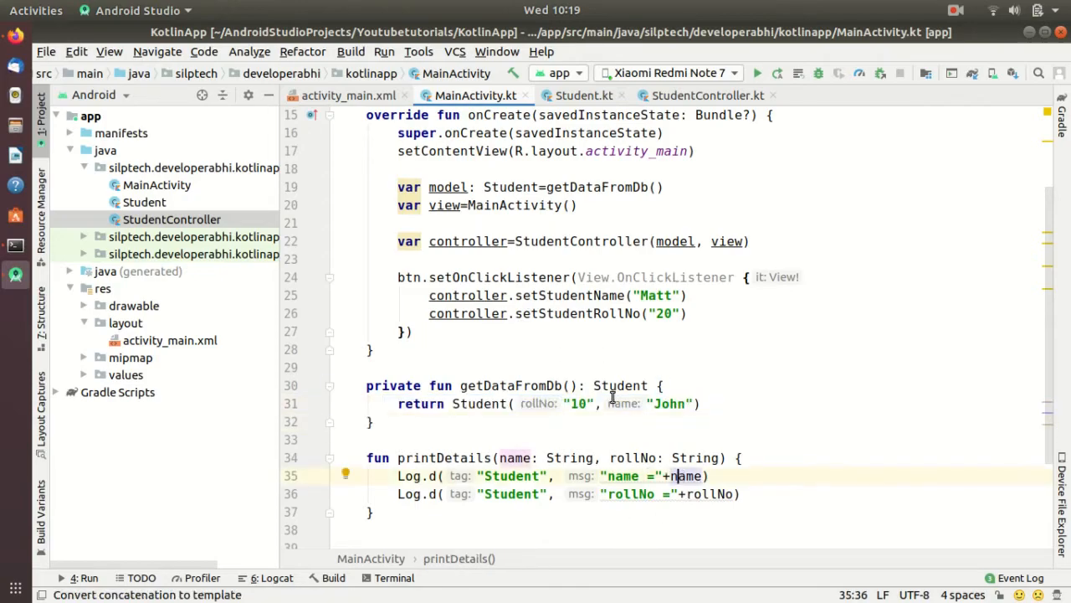
{"action": "left_click", "coordinate": [707, 94]}
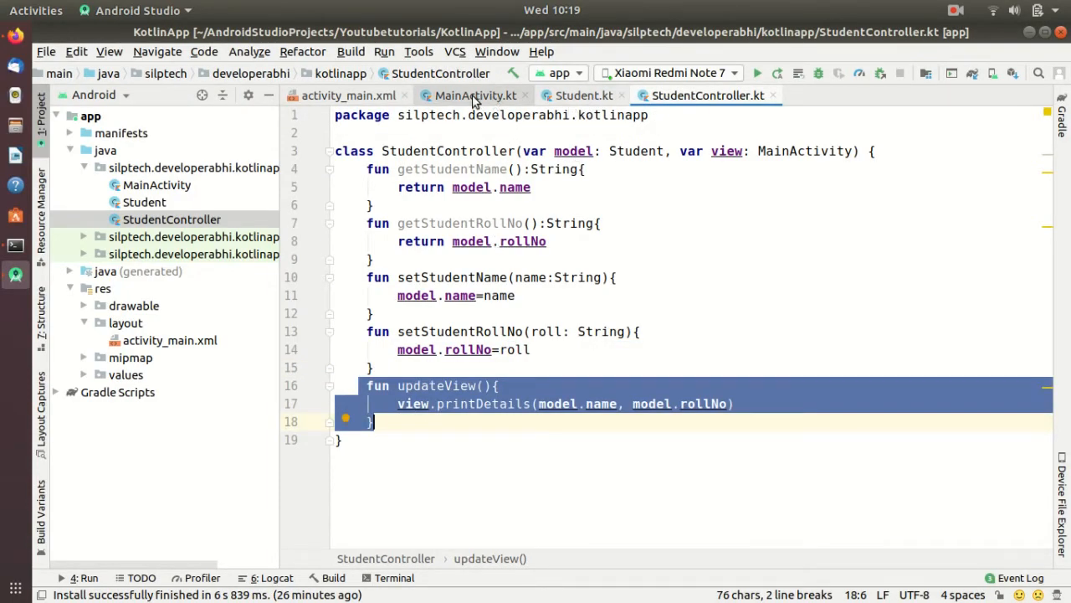
Highlight the btn click listener's controller calls, then show the setters in StudentController
{"action": "left_click", "coordinate": [475, 94]}
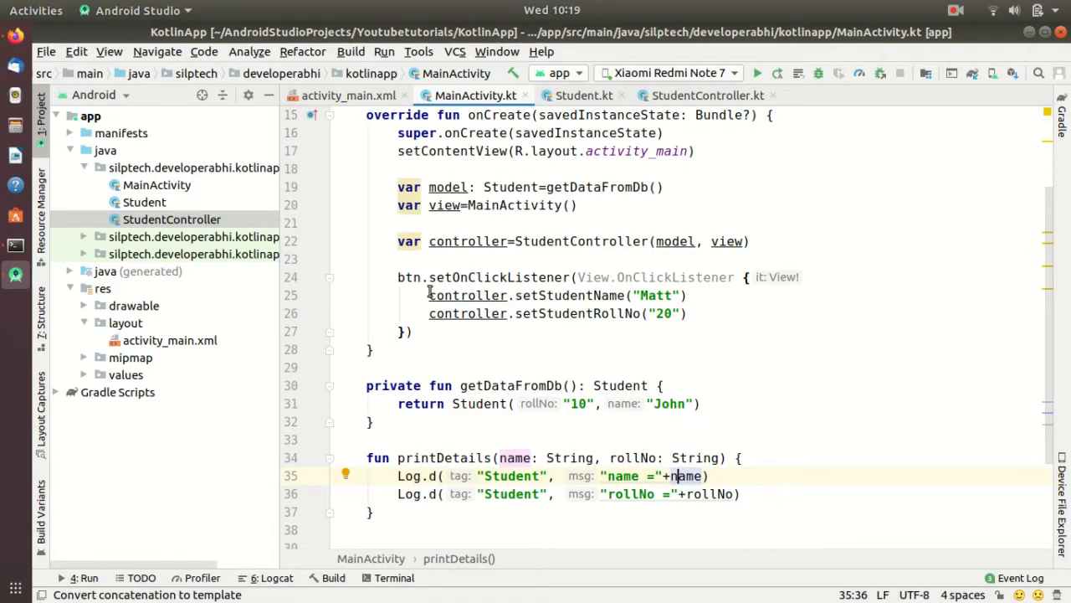
{"action": "left_click_drag", "start_coordinate": [429, 294], "coordinate": [410, 331]}
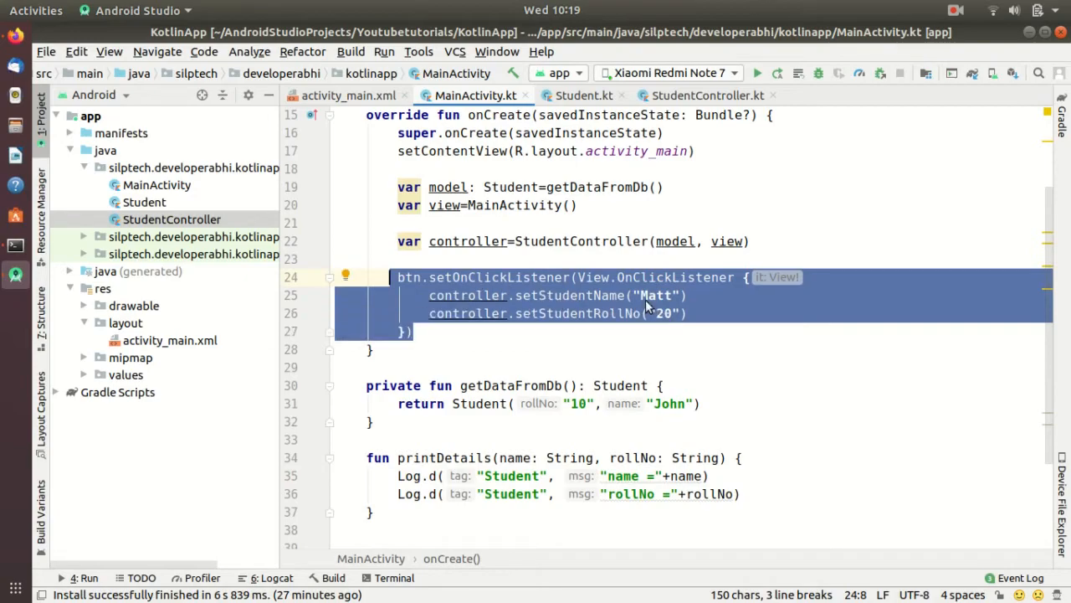
{"action": "left_click", "coordinate": [452, 294]}
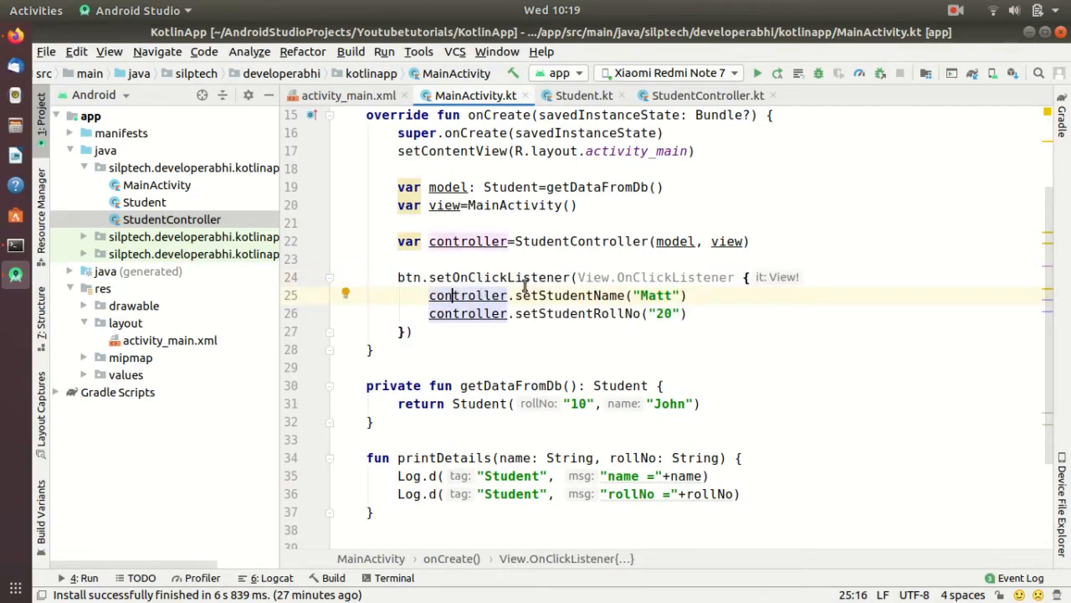
{"action": "mouse_move", "coordinate": [468, 295]}
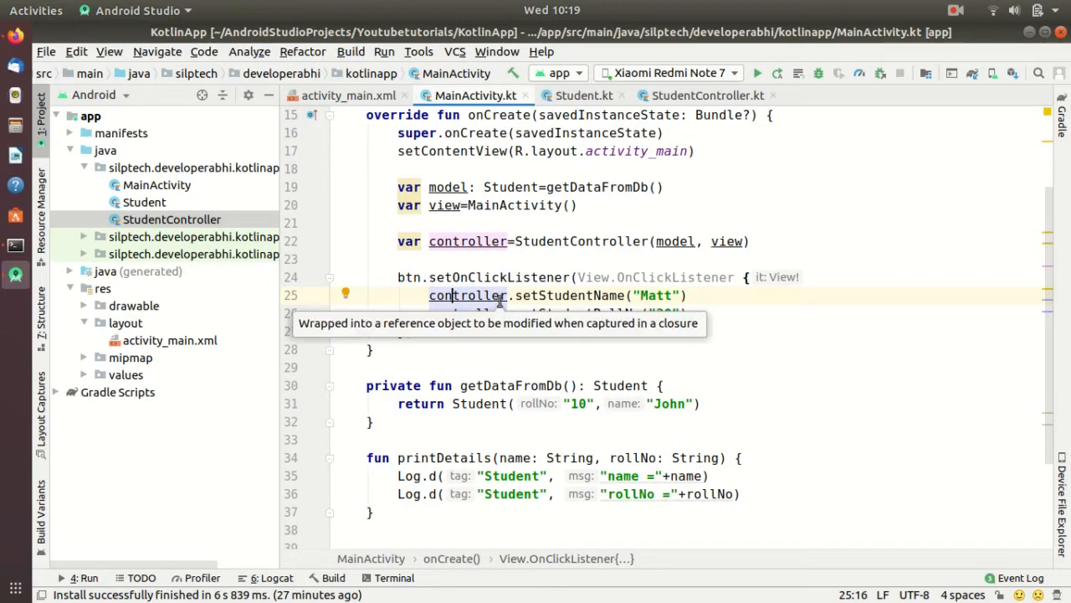
{"action": "left_click", "coordinate": [706, 93]}
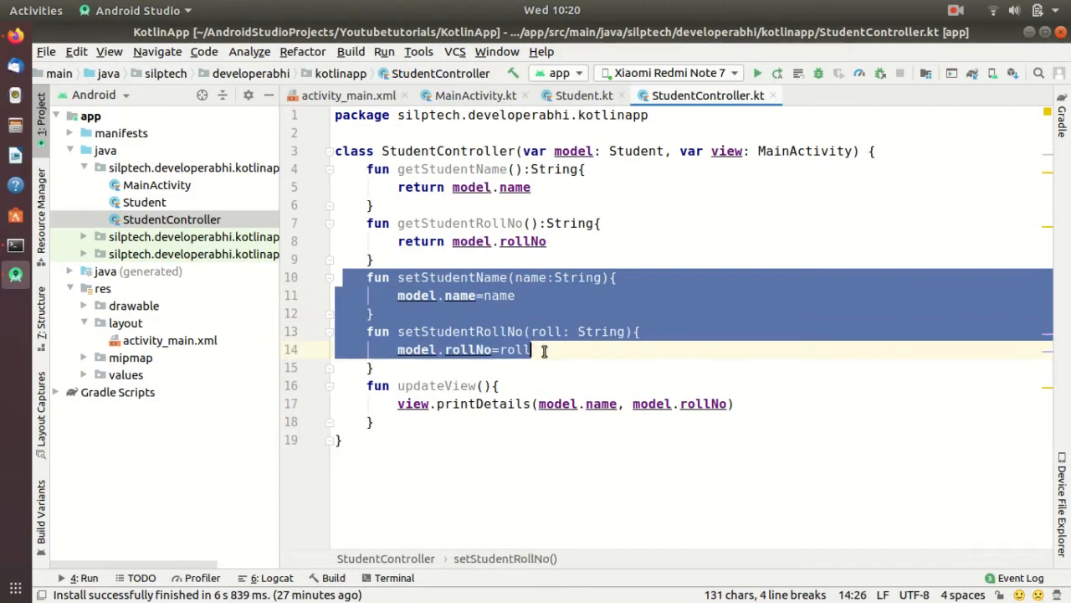
{"action": "left_click", "coordinate": [656, 345]}
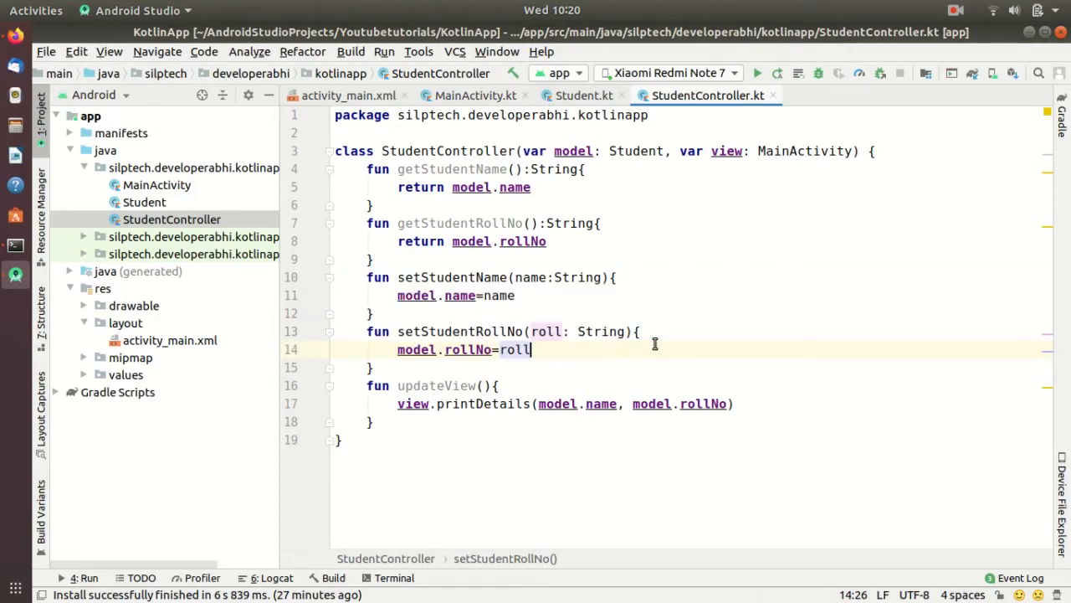
{"action": "mouse_move", "coordinate": [645, 350]}
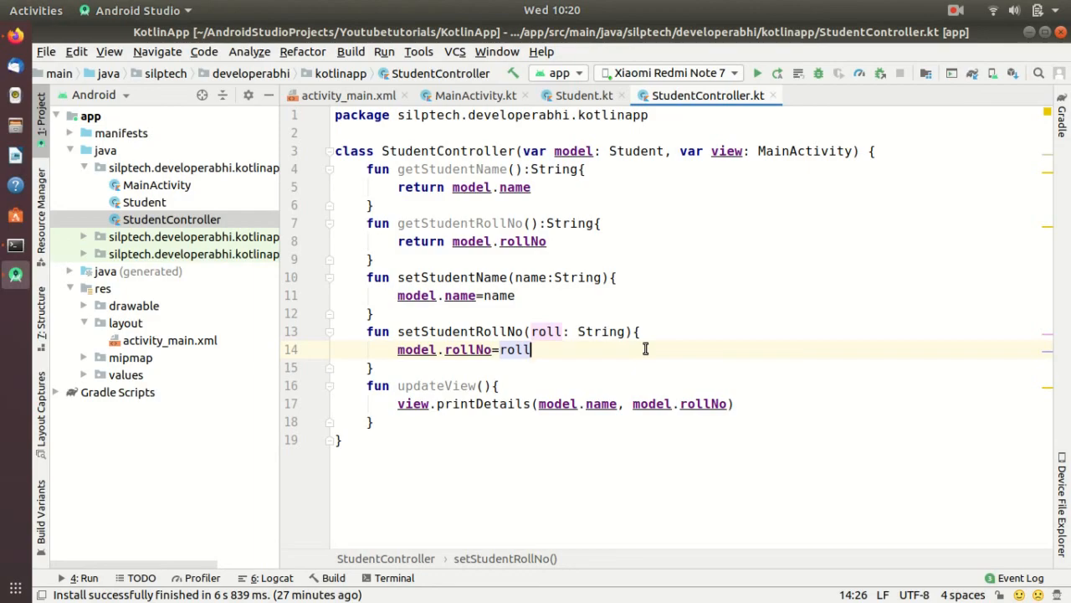
{"action": "mouse_move", "coordinate": [646, 251]}
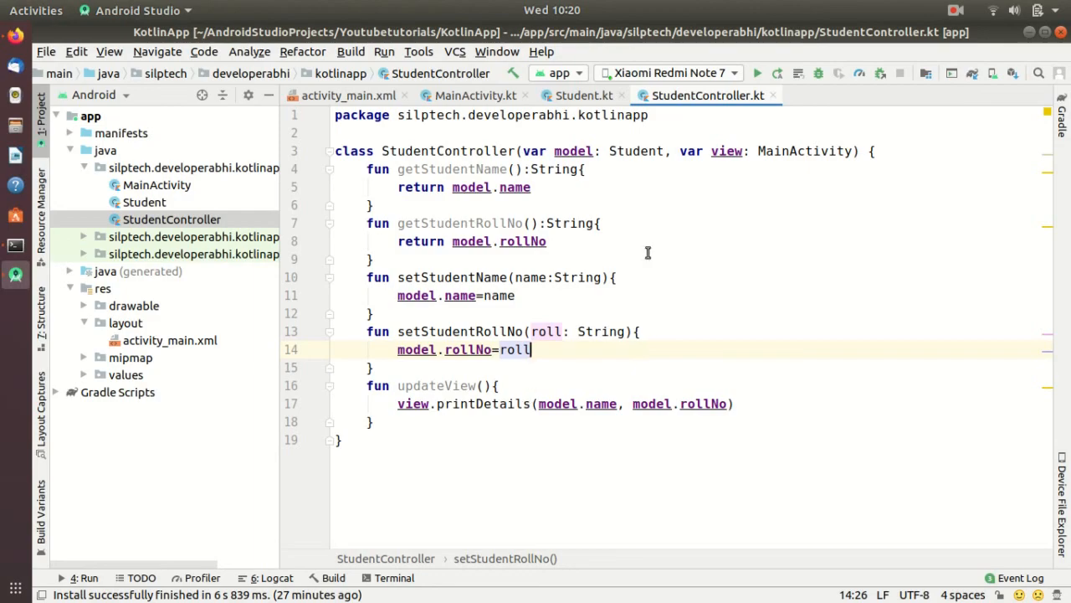